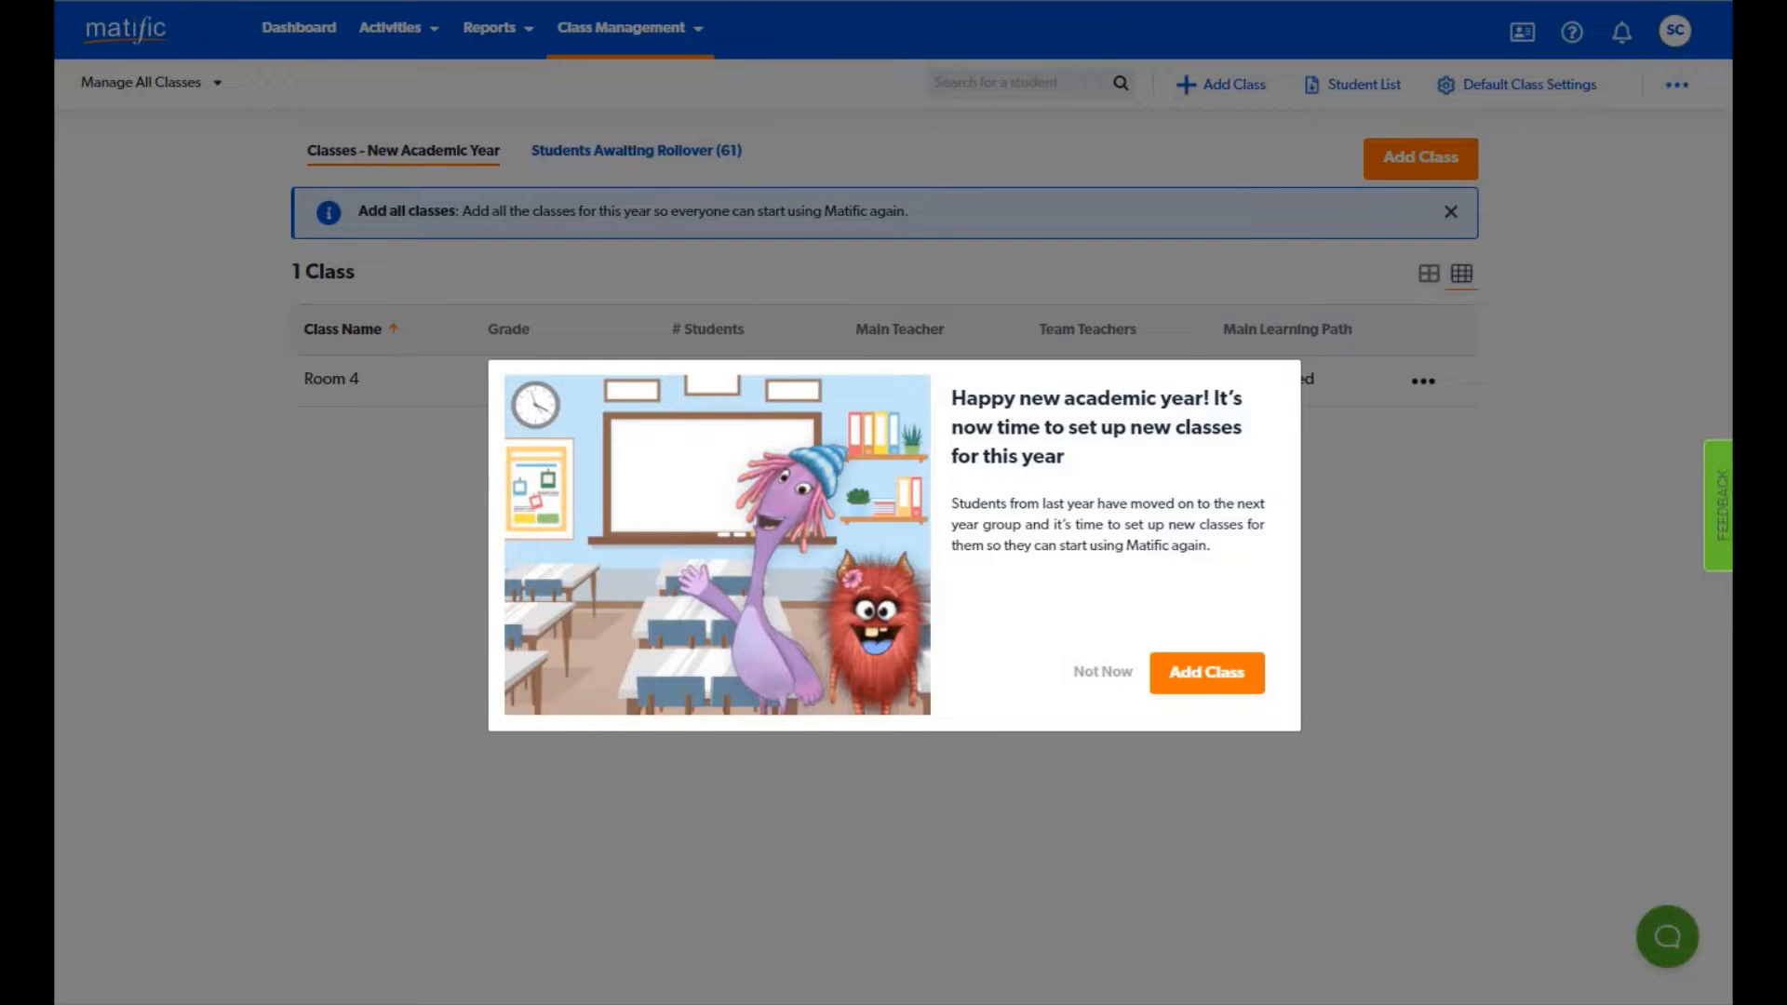
{"action": "mouse_move", "coordinate": [1051, 642]}
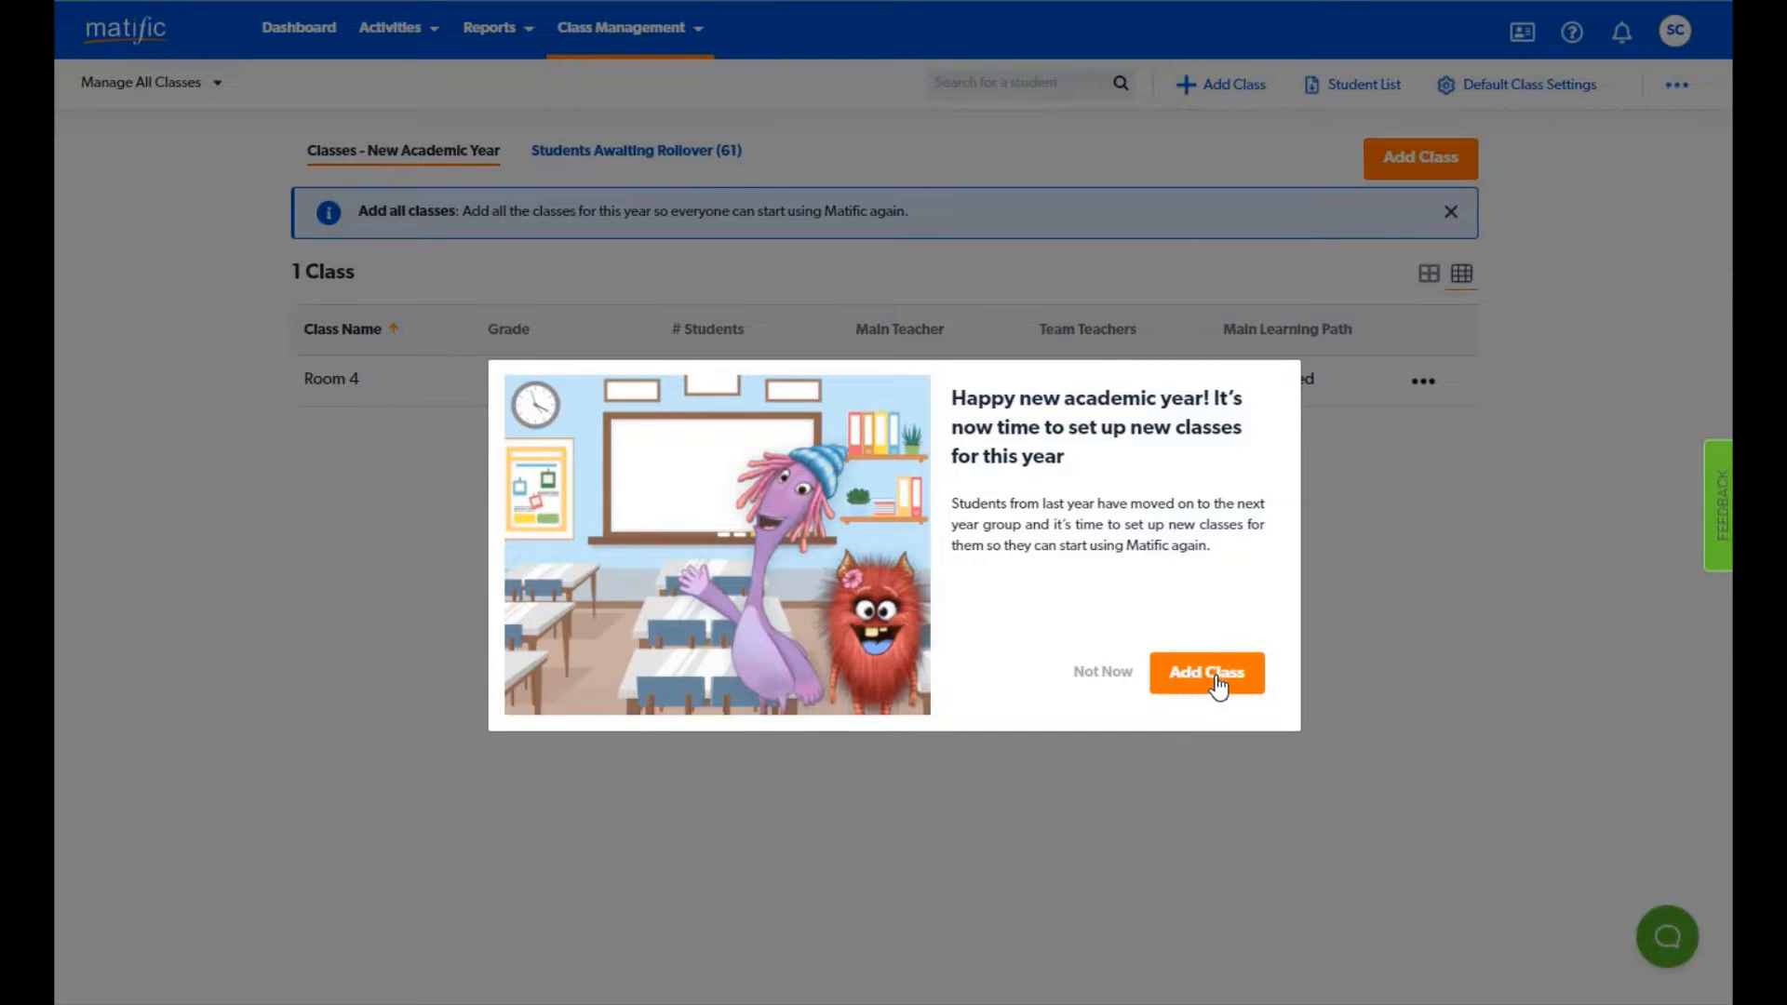
Bring up the Add a New Class options from the Add Class popup.
{"action": "left_click", "coordinate": [1206, 672]}
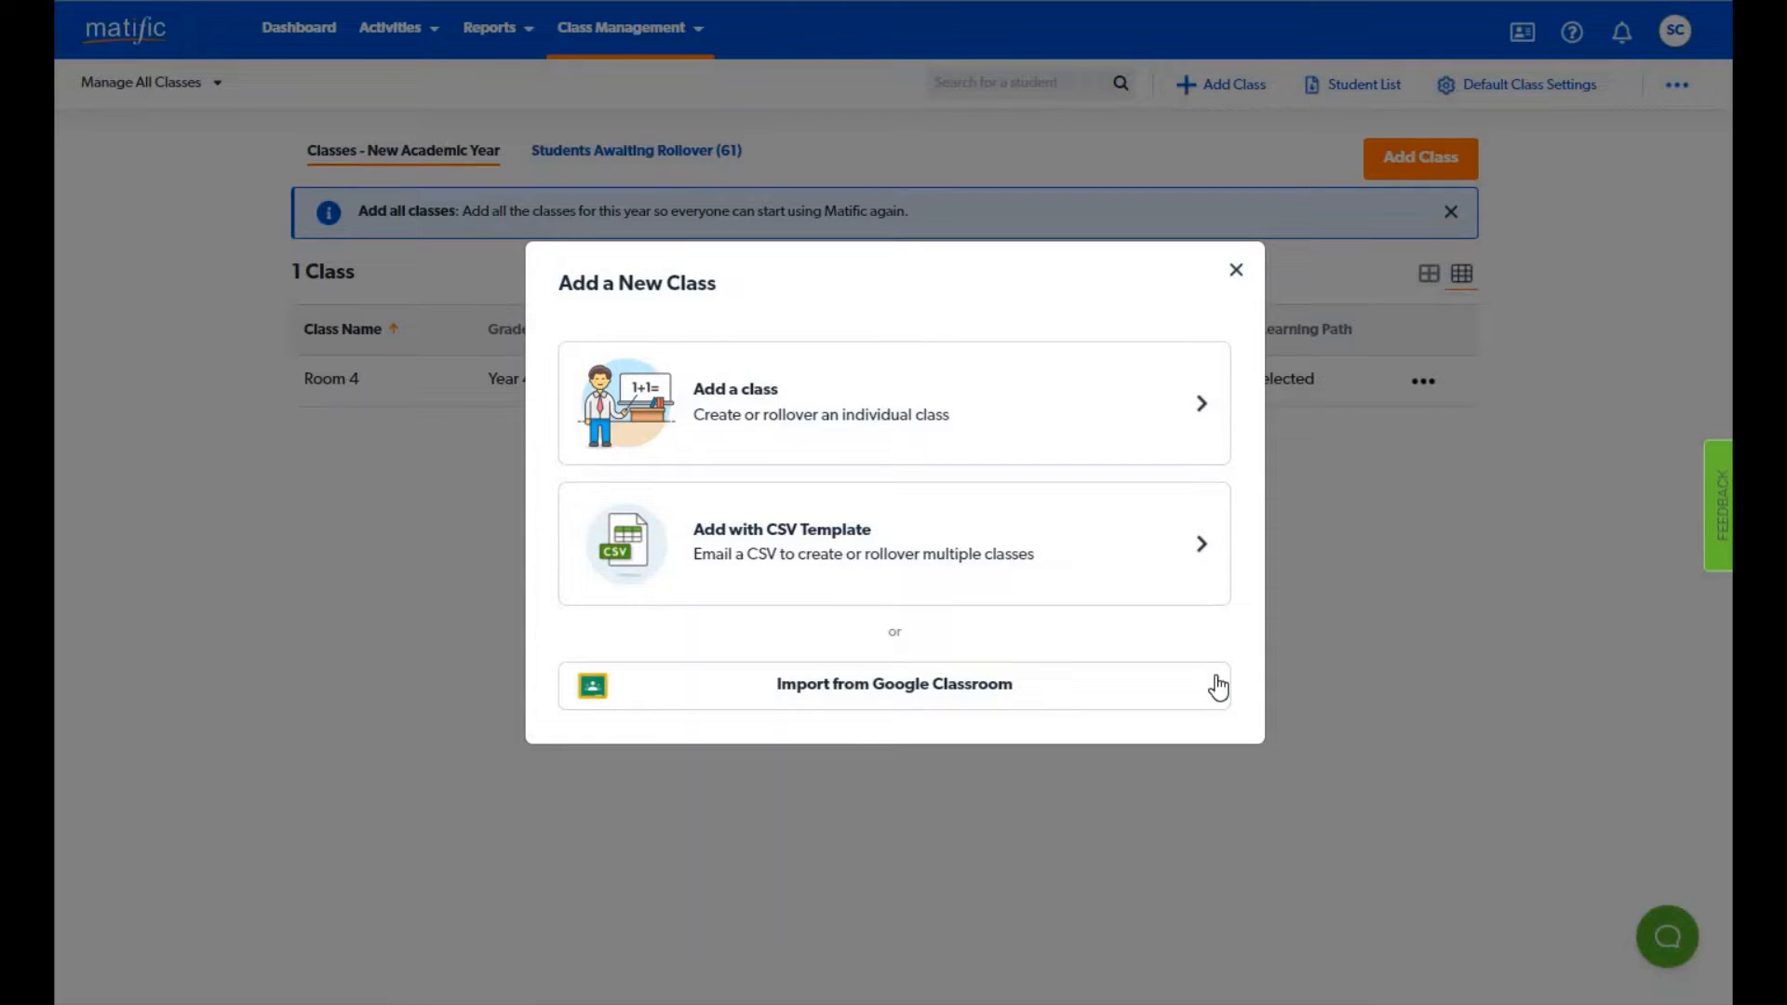
{"action": "mouse_move", "coordinate": [1102, 413]}
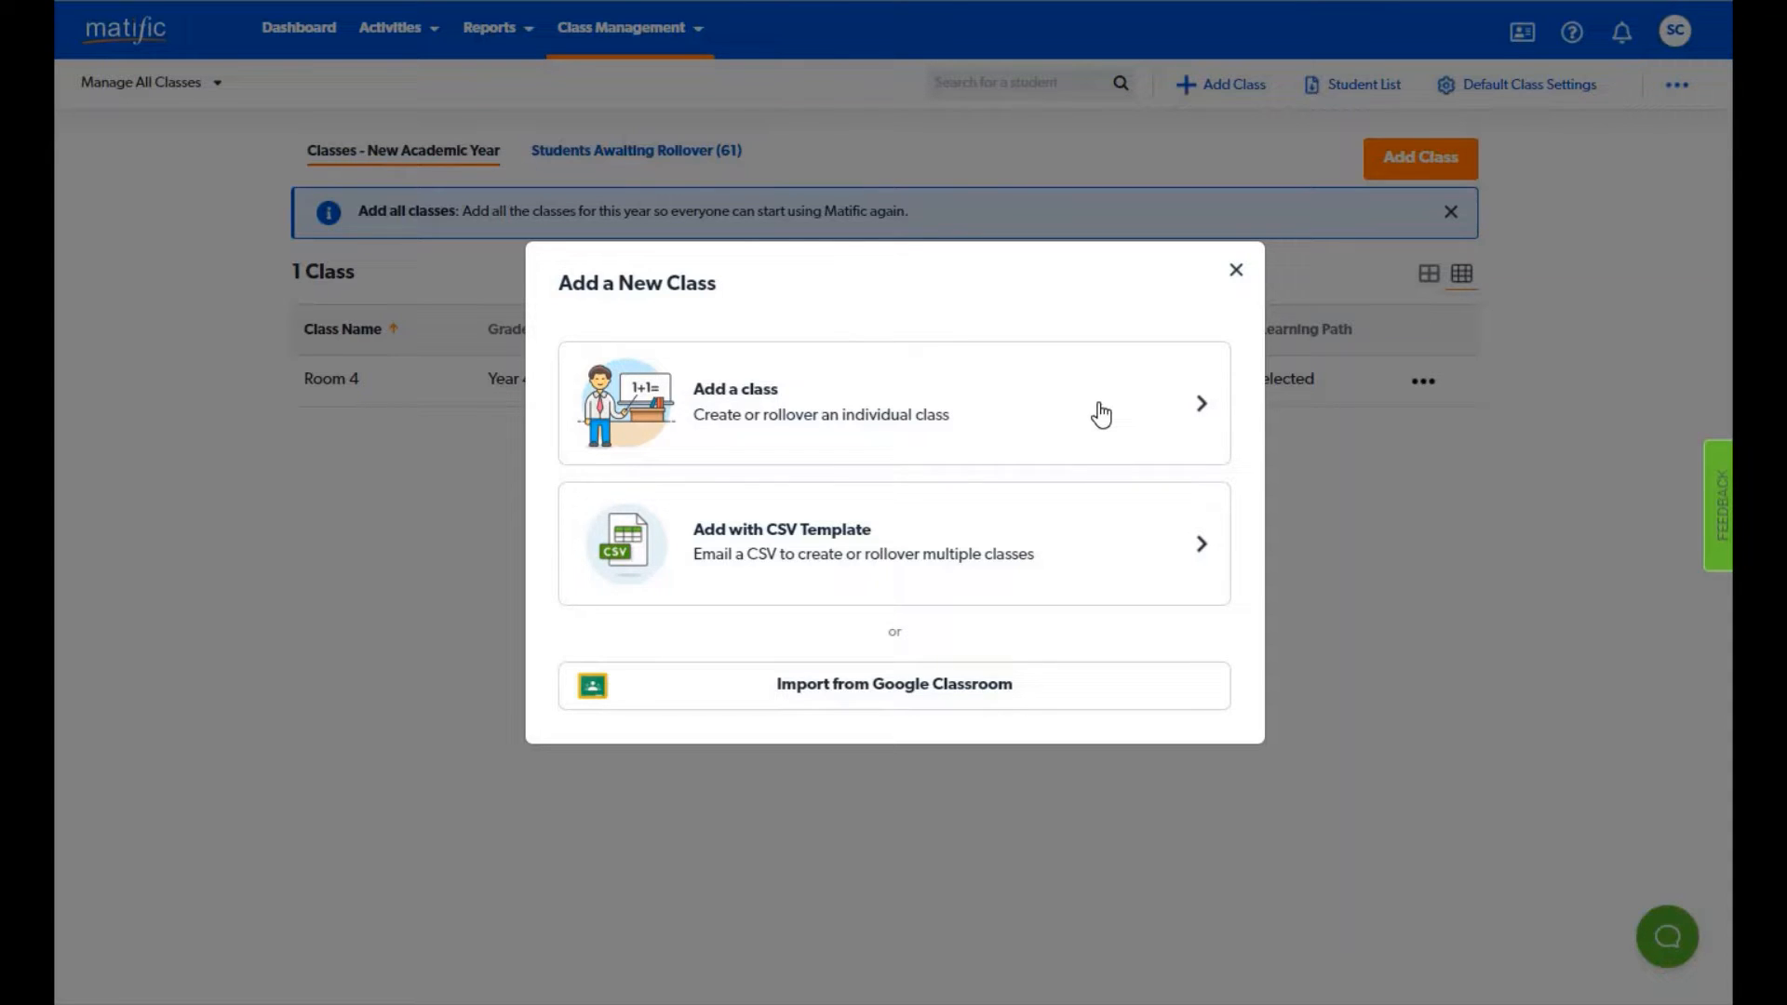
{"action": "mouse_move", "coordinate": [1120, 564]}
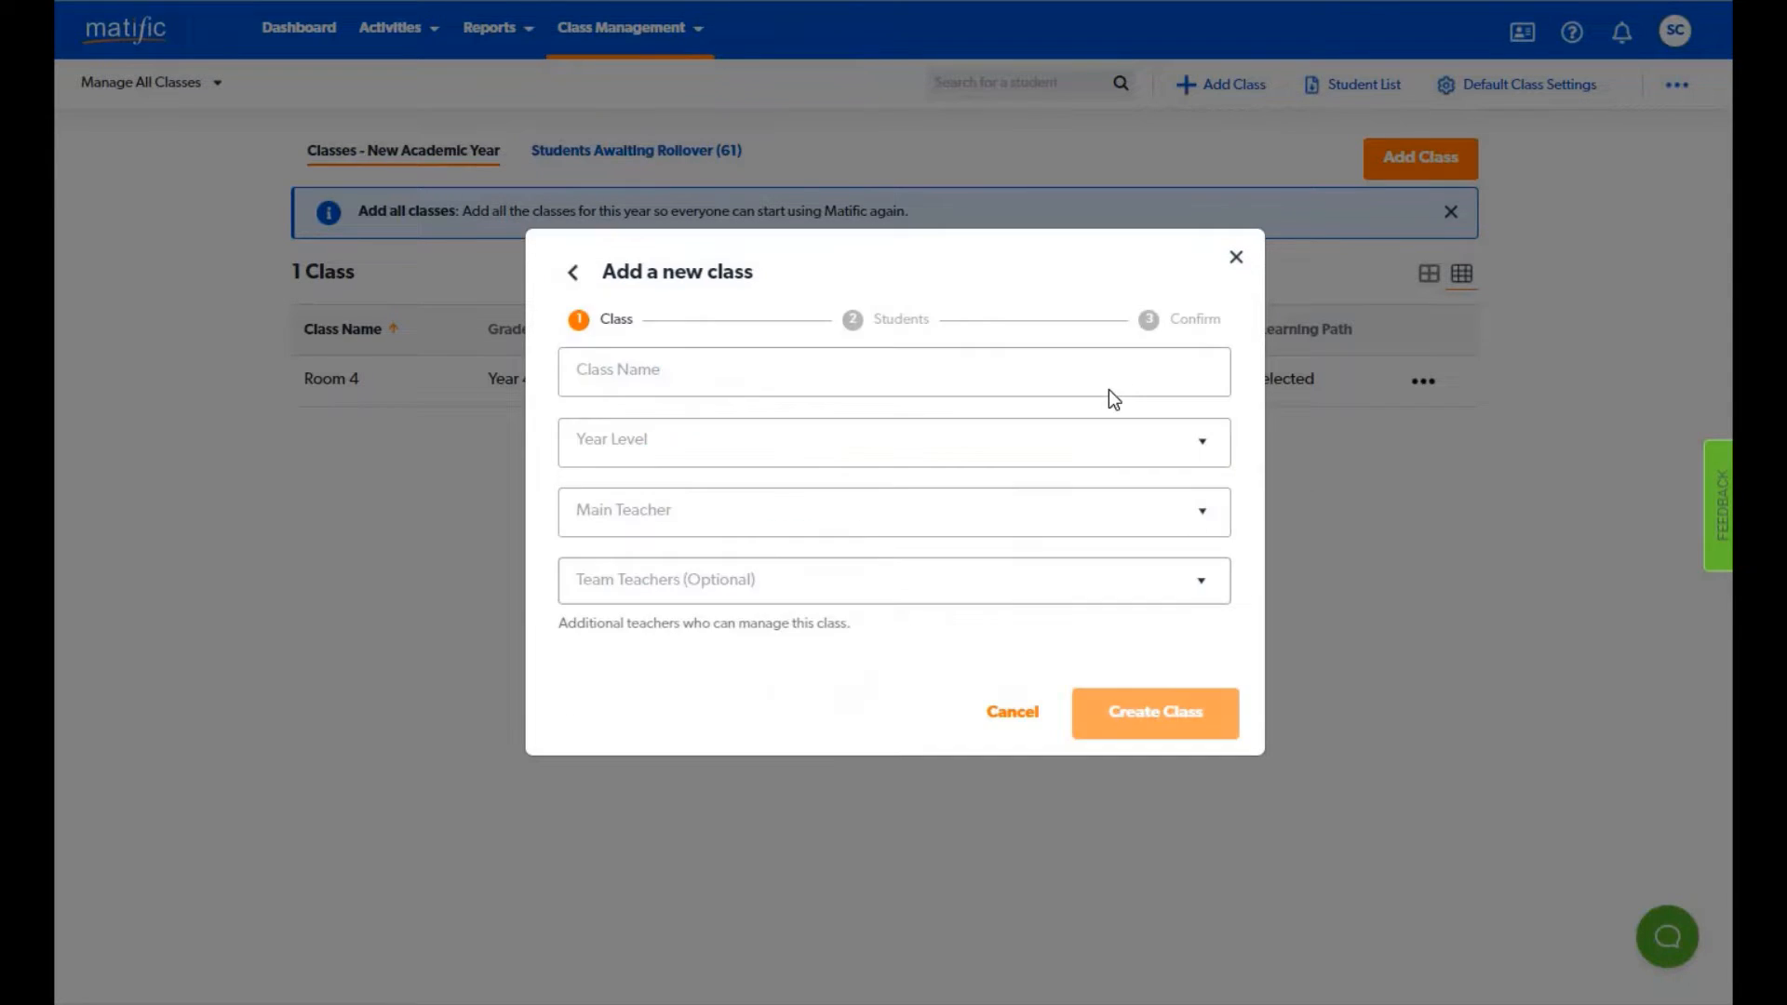
Name the new class Room 7 and set its year level to Year 4.
{"action": "left_click", "coordinate": [899, 371]}
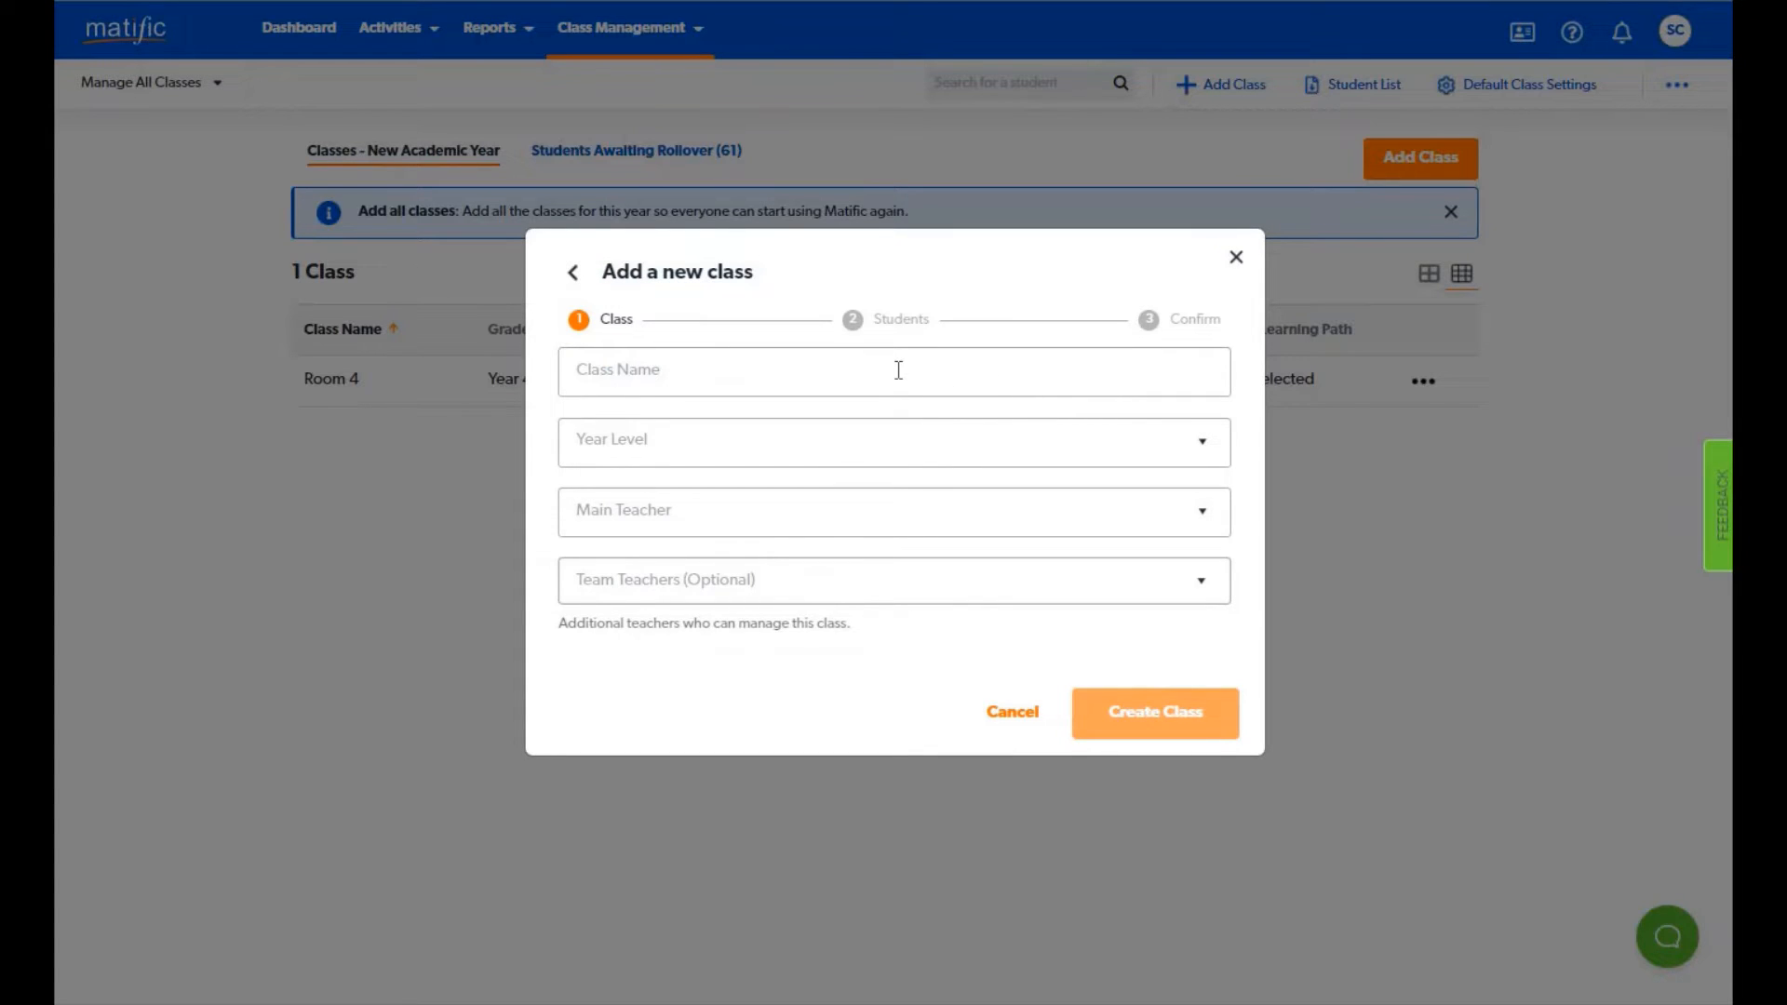
{"action": "left_click", "coordinate": [899, 370]}
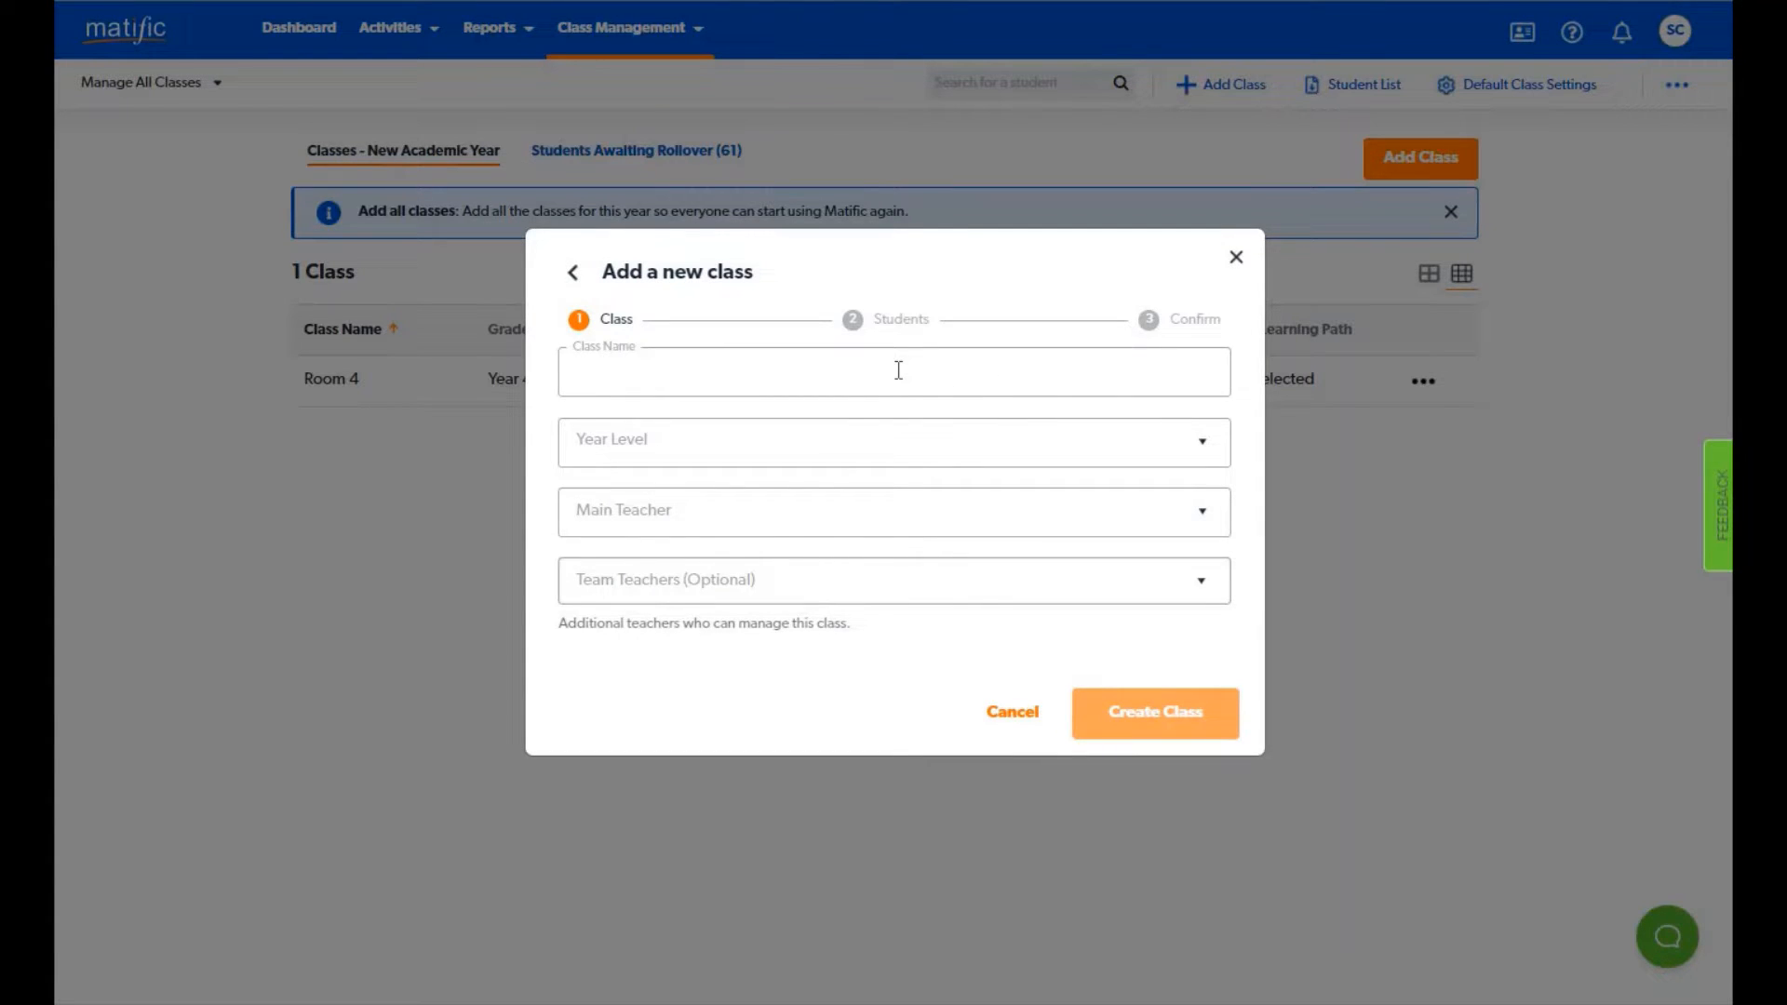
{"action": "type", "text": "Room"}
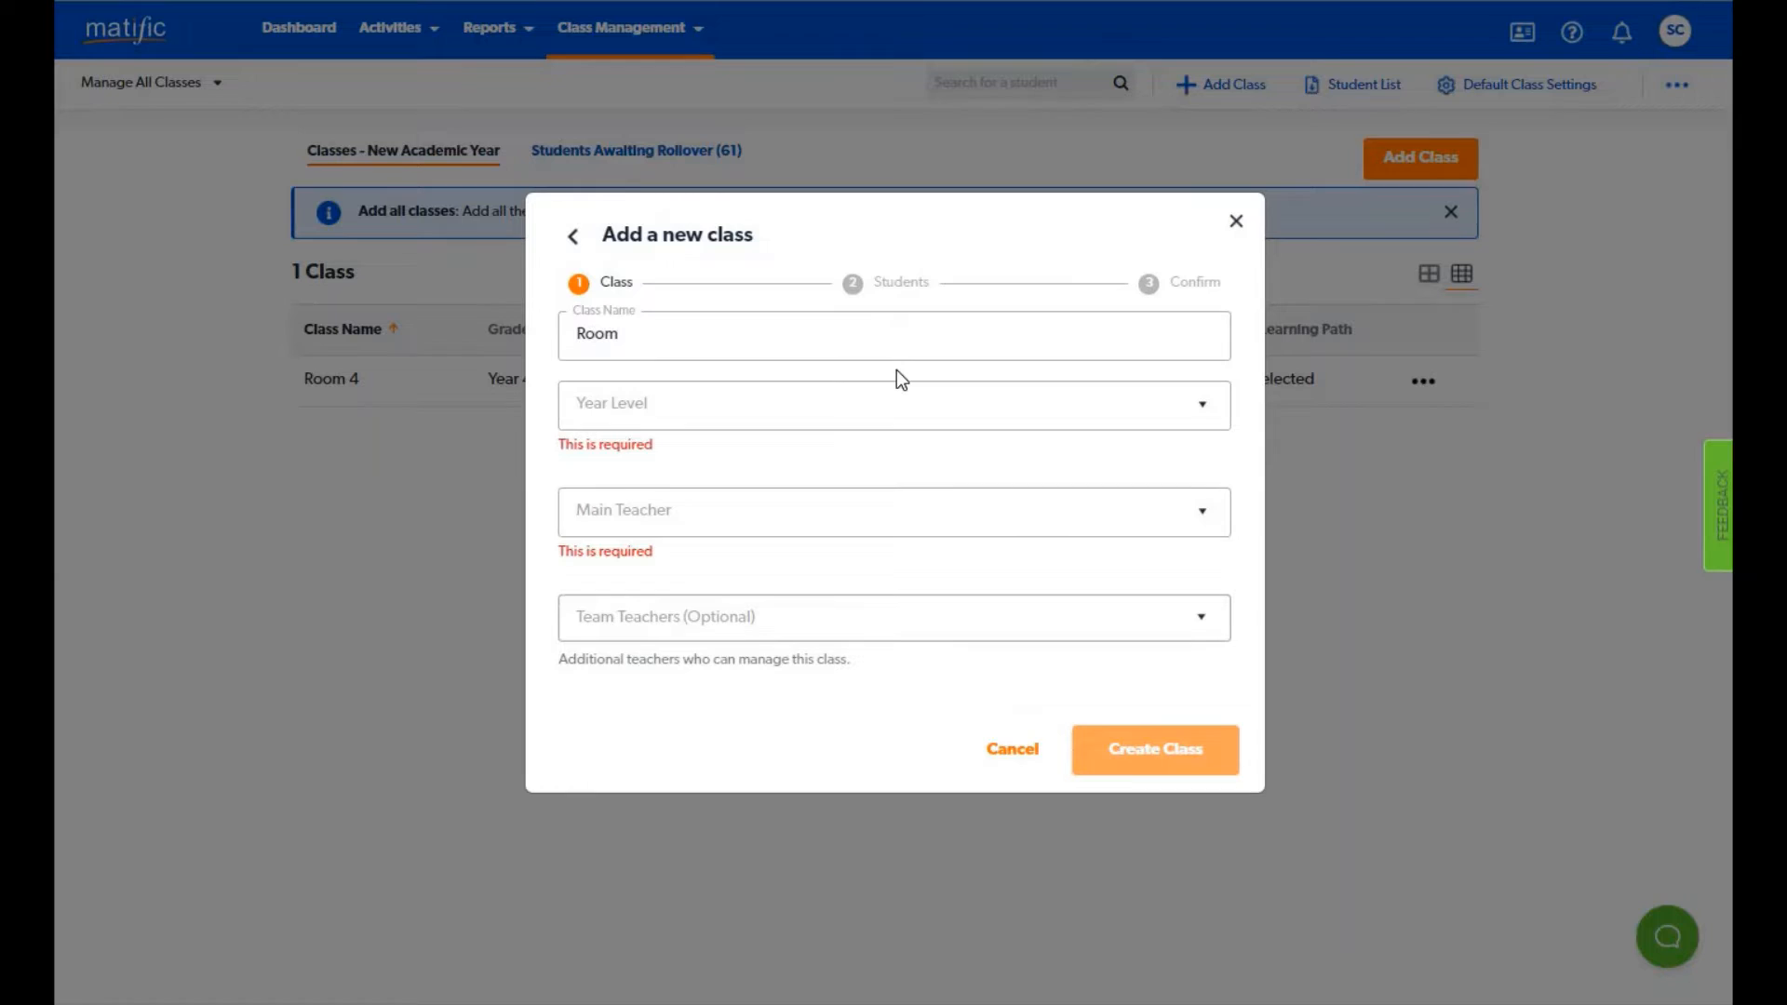
{"action": "left_click", "coordinate": [856, 404]}
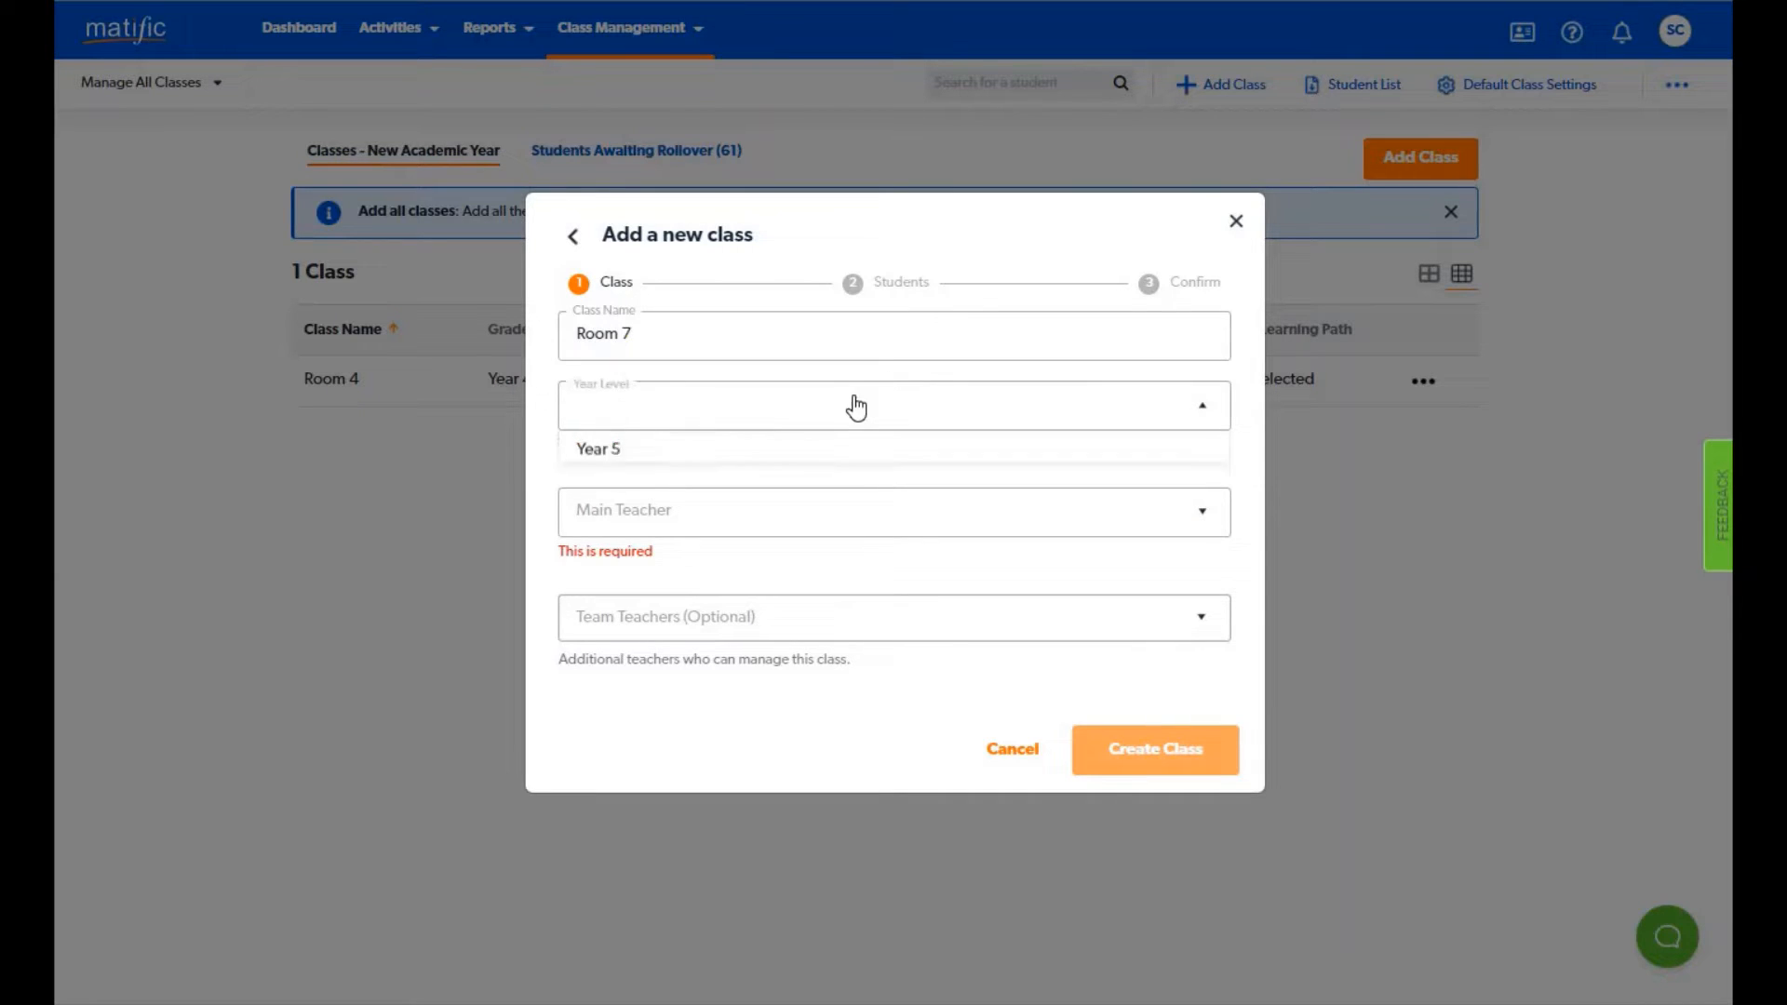
{"action": "left_click", "coordinate": [598, 448]}
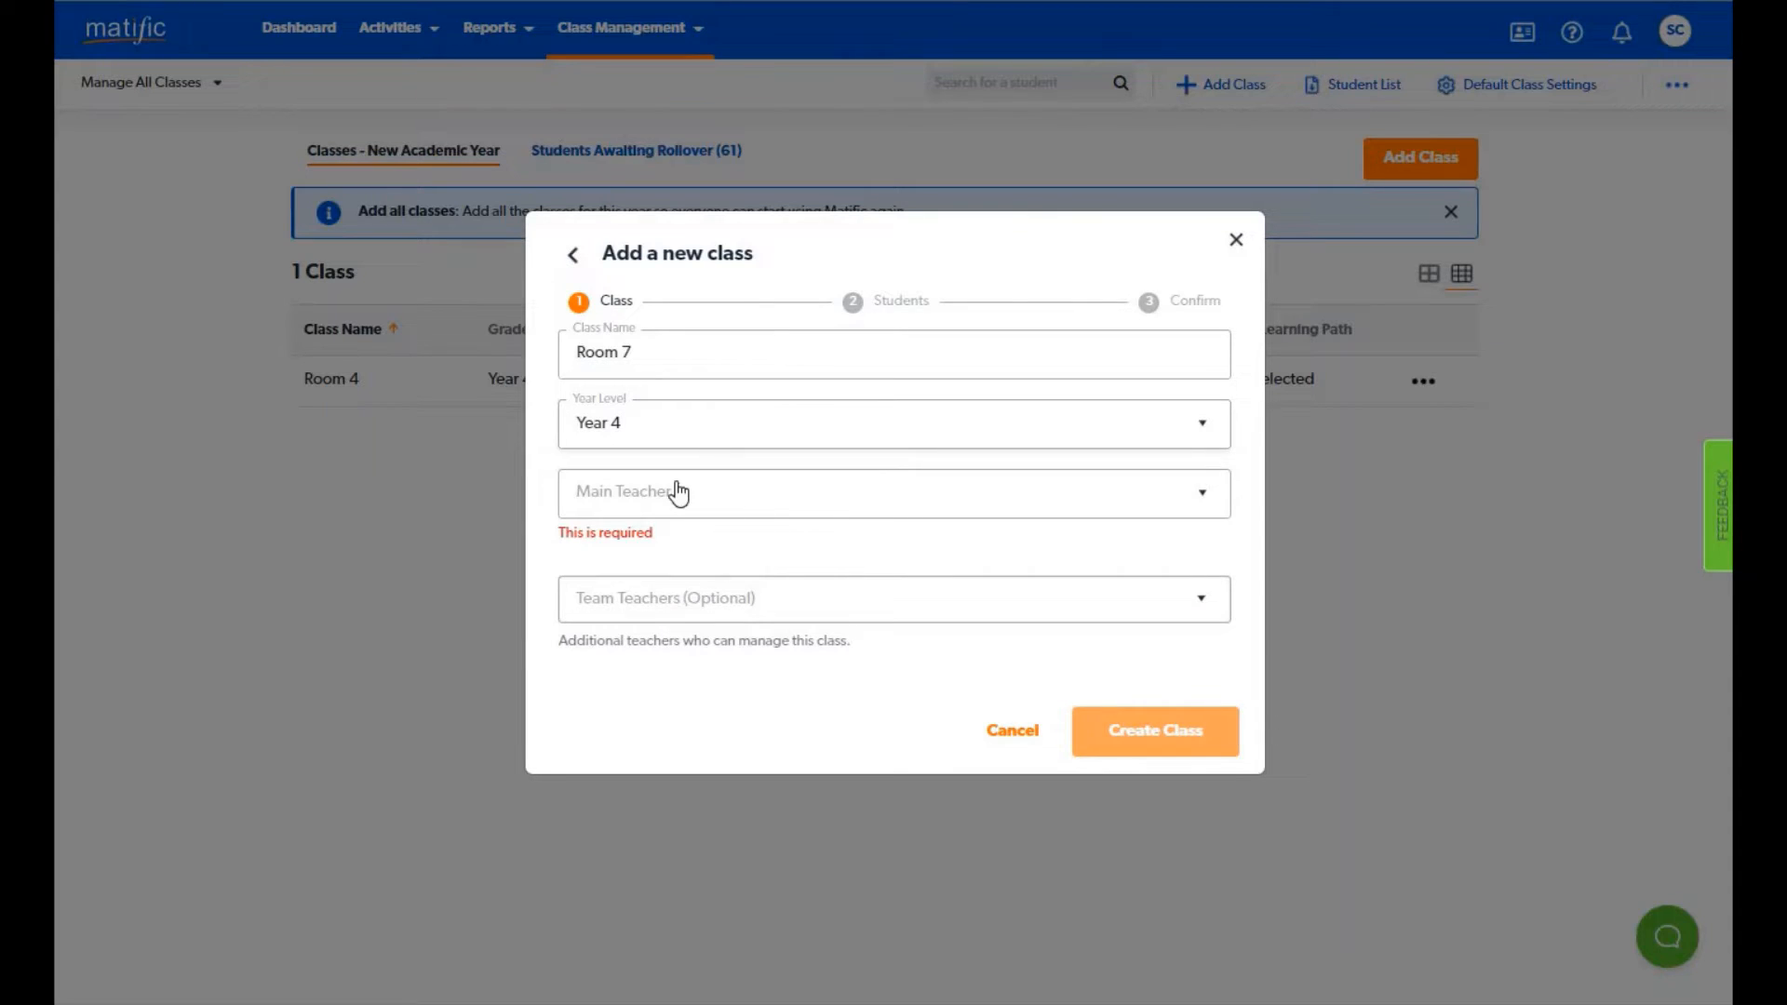
Assign a main teacher and add one team teacher to the class.
{"action": "left_click", "coordinate": [884, 492]}
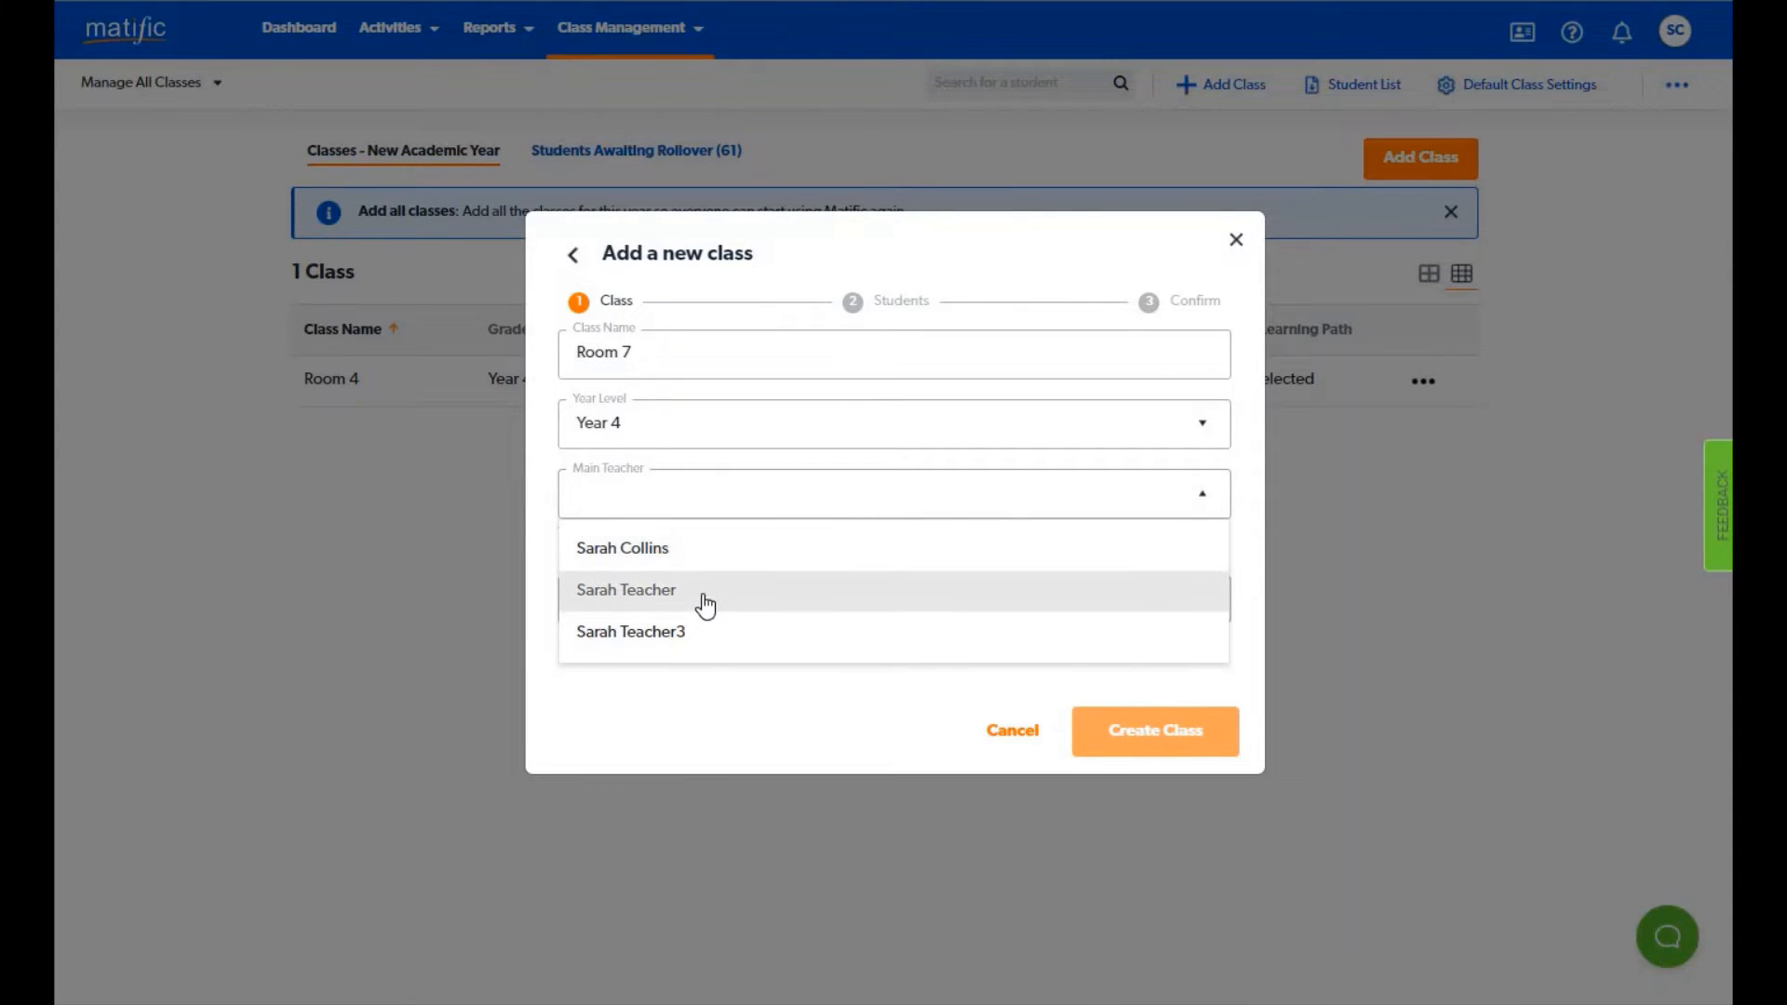
{"action": "left_click", "coordinate": [625, 590]}
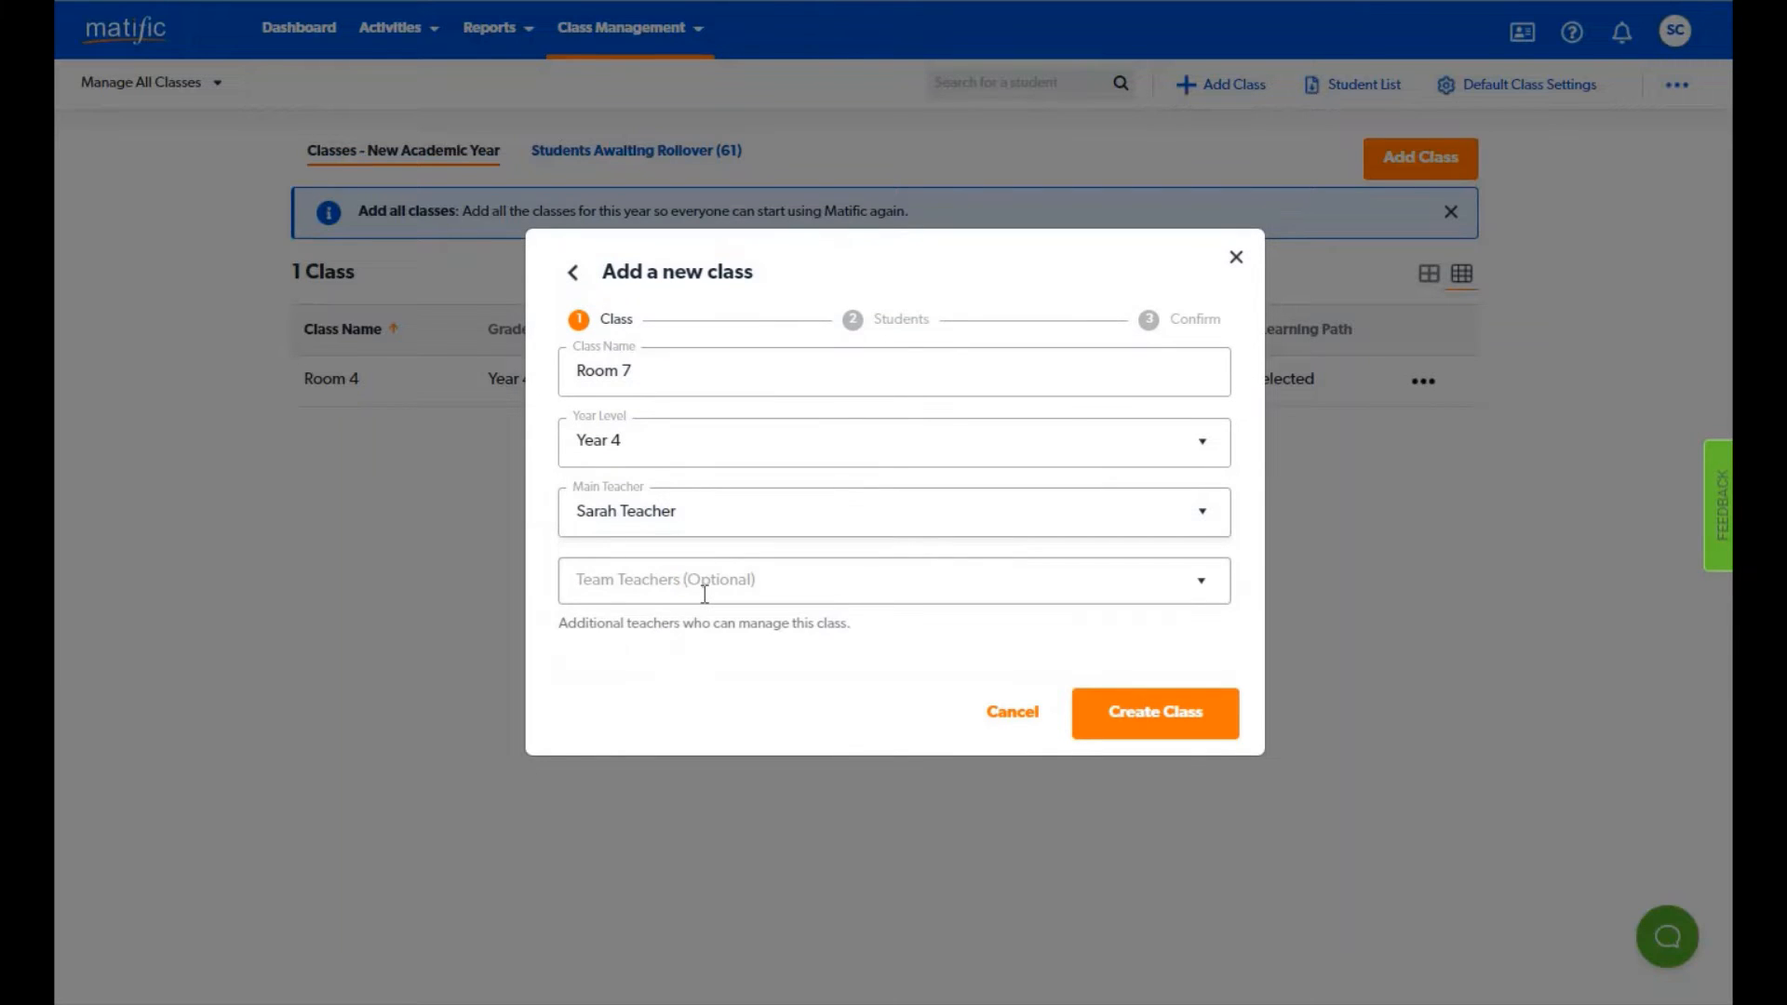
{"action": "left_click", "coordinate": [882, 580]}
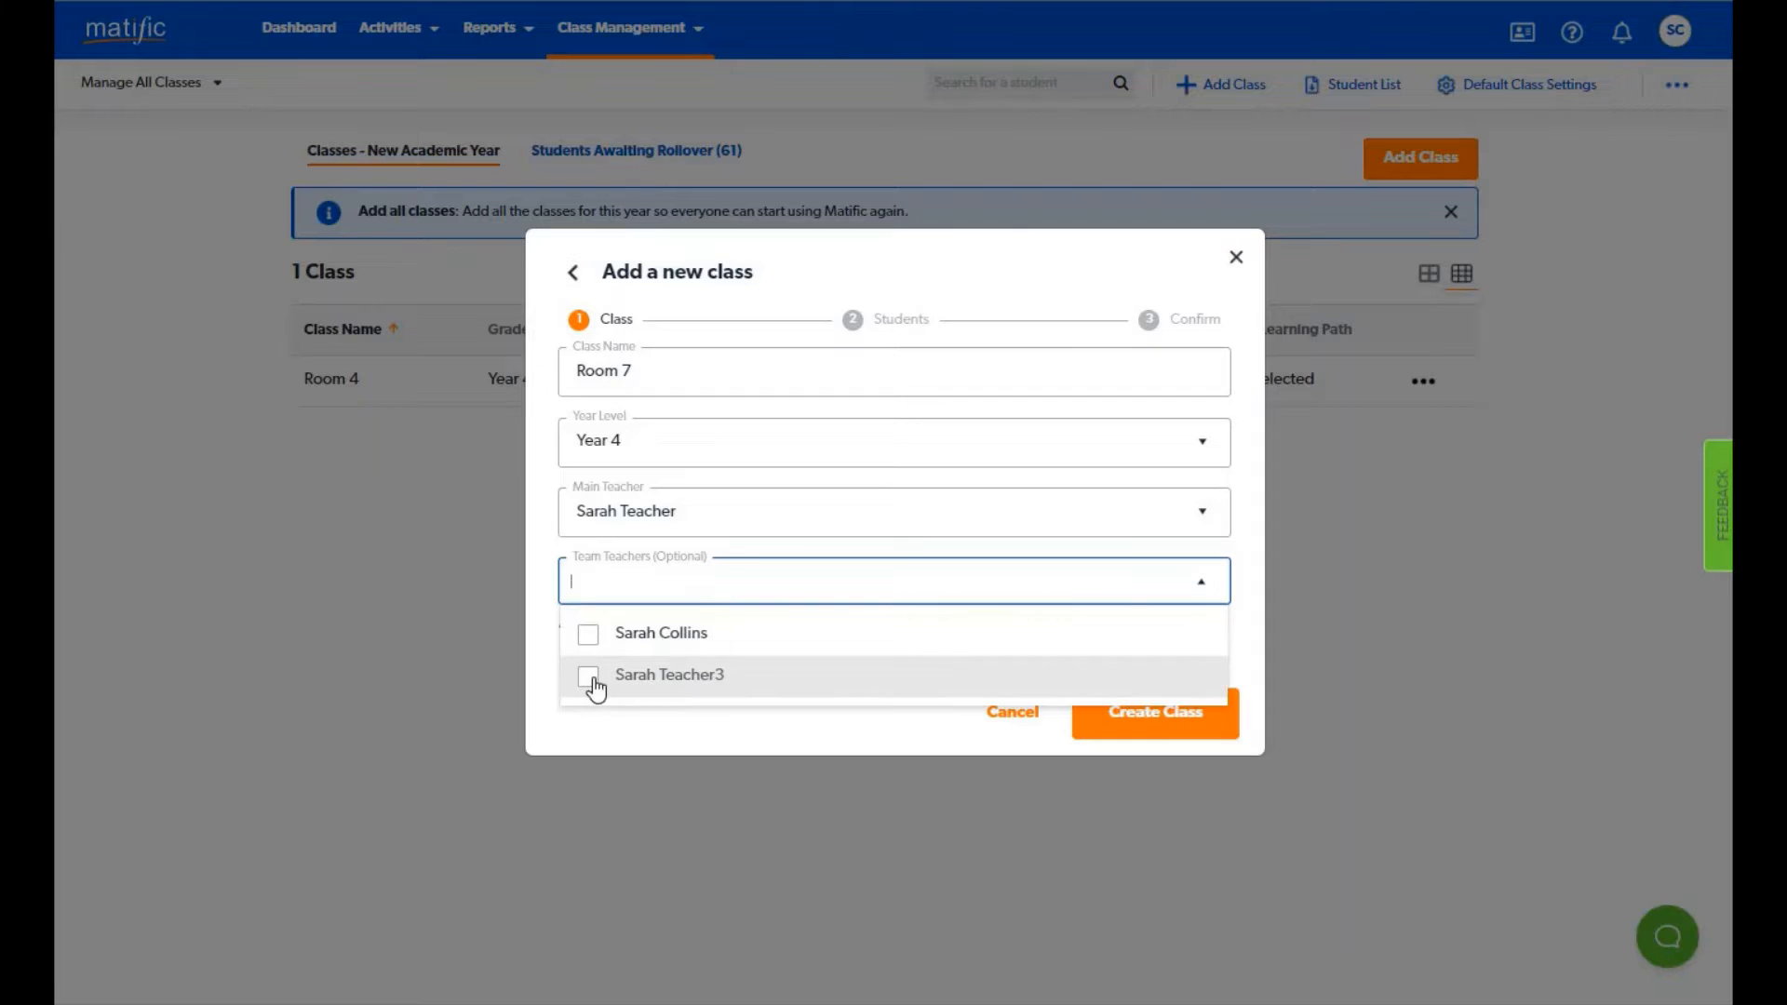
{"action": "left_click", "coordinate": [588, 675]}
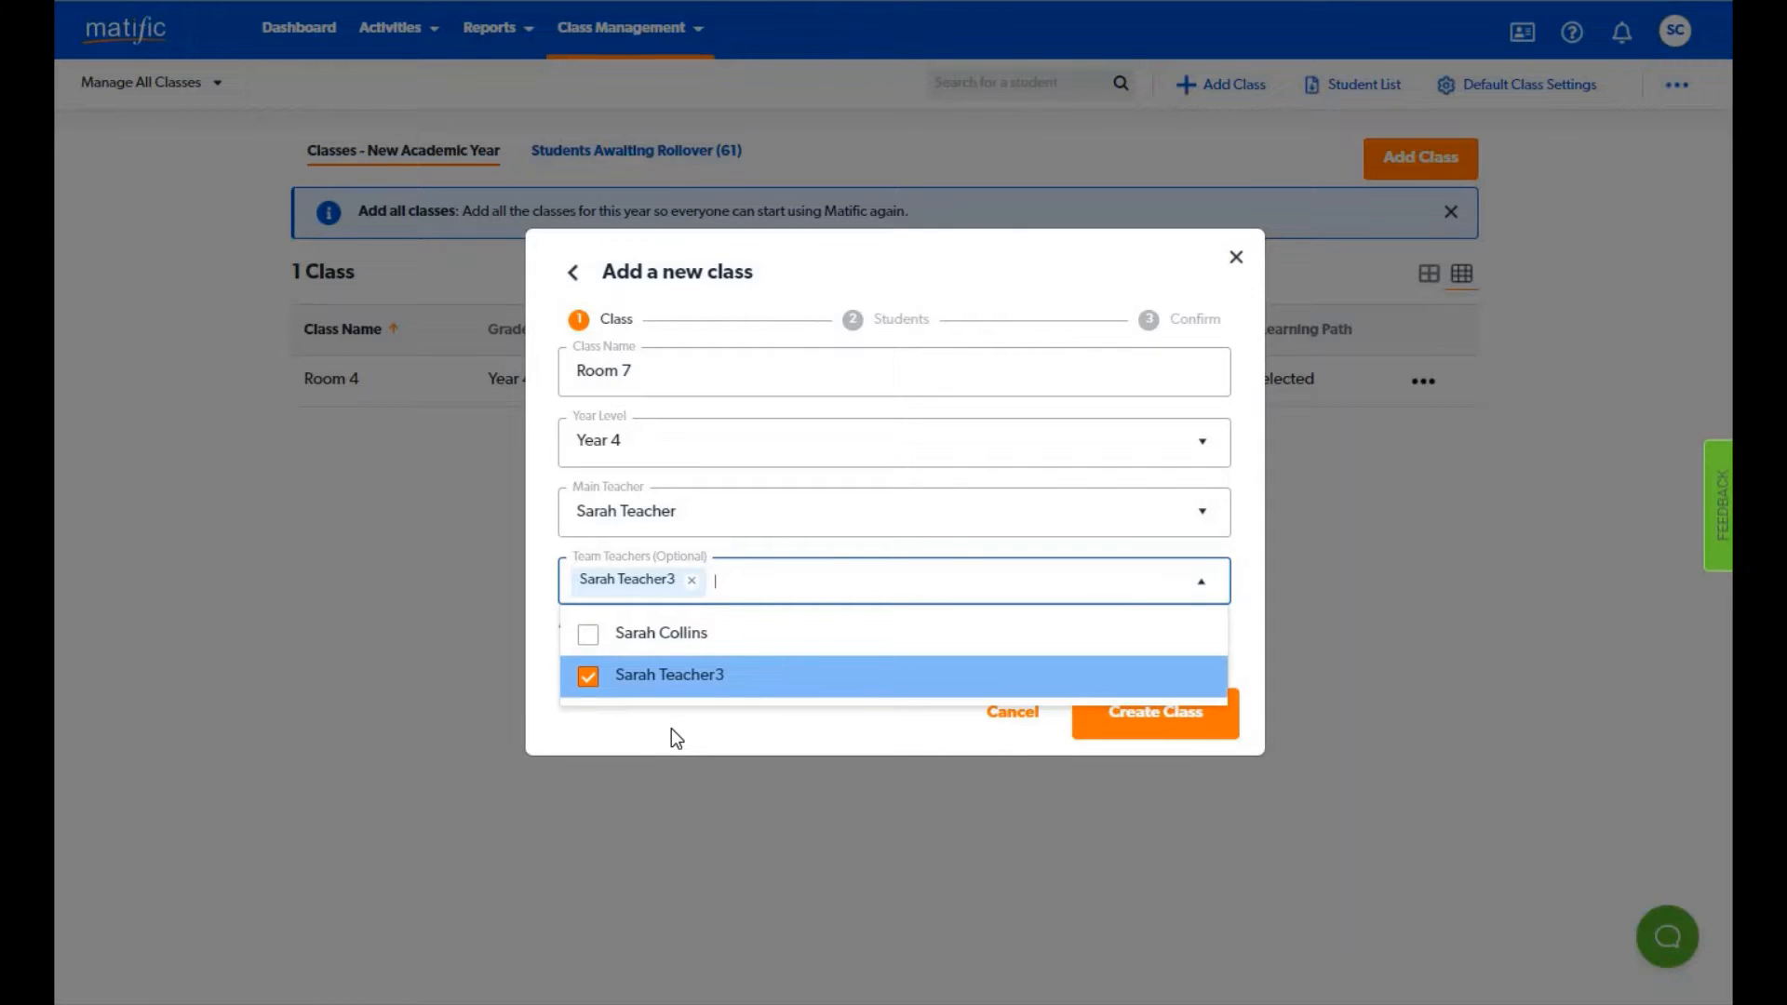
{"action": "left_click", "coordinate": [1154, 711]}
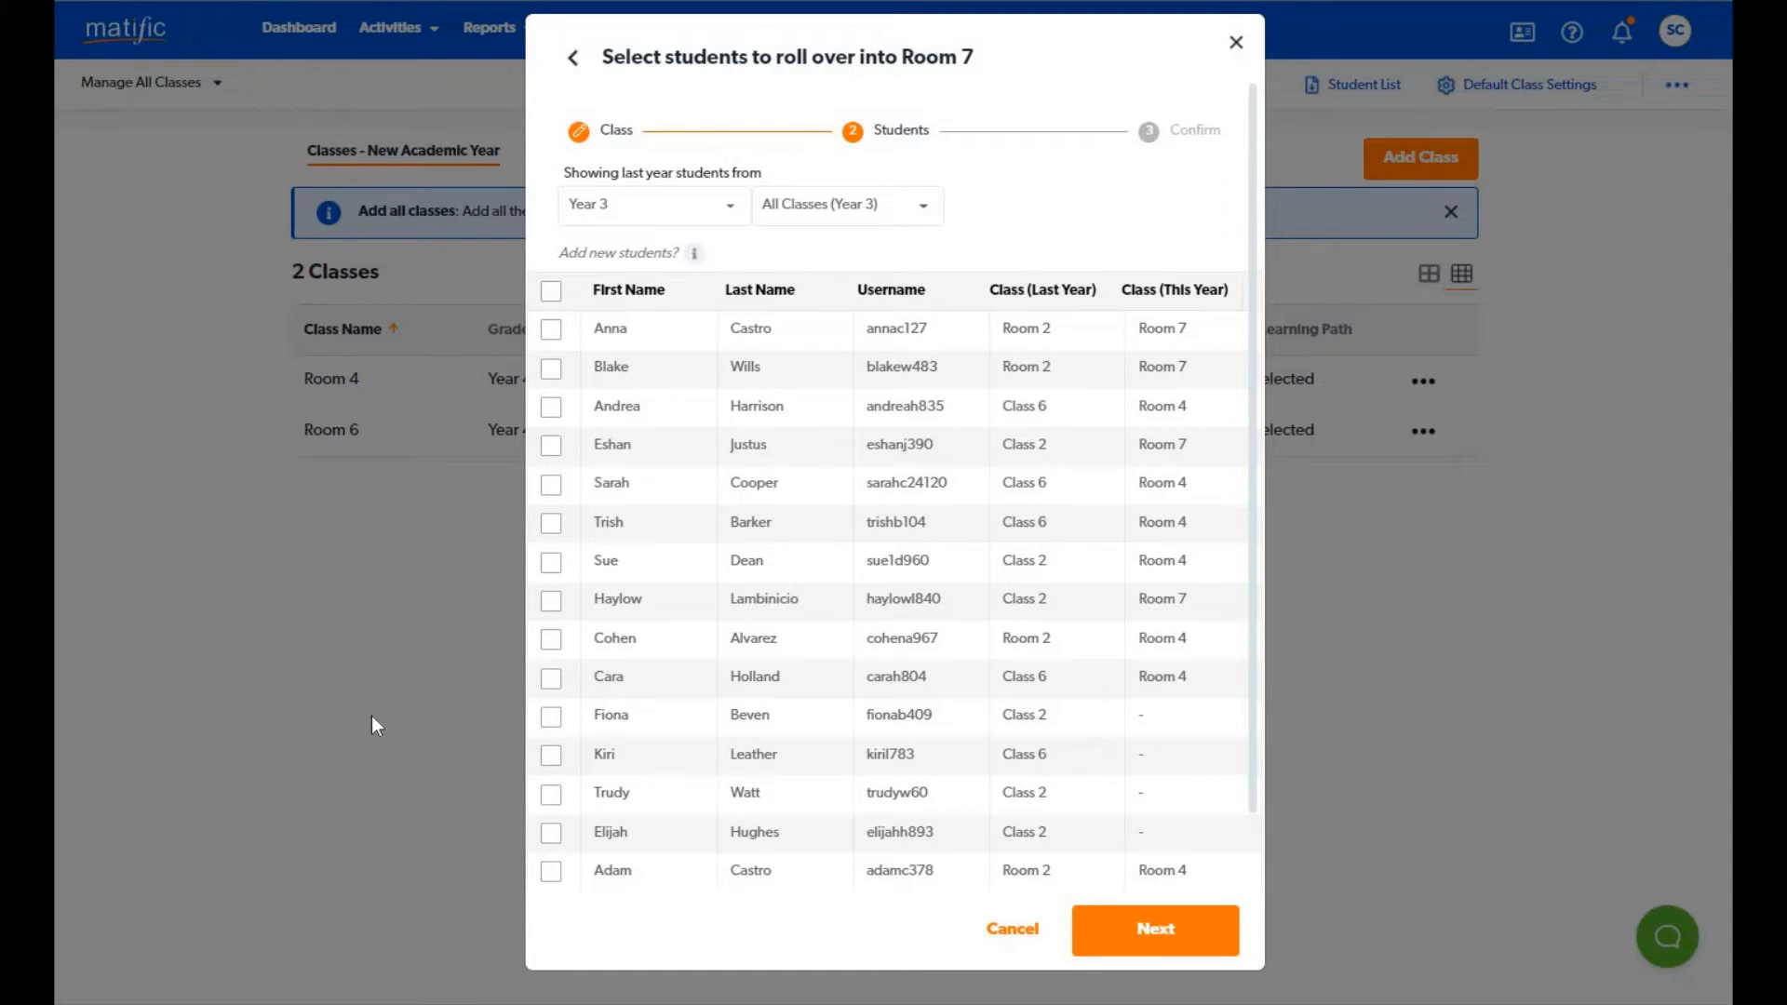
{"action": "mouse_move", "coordinate": [696, 253]}
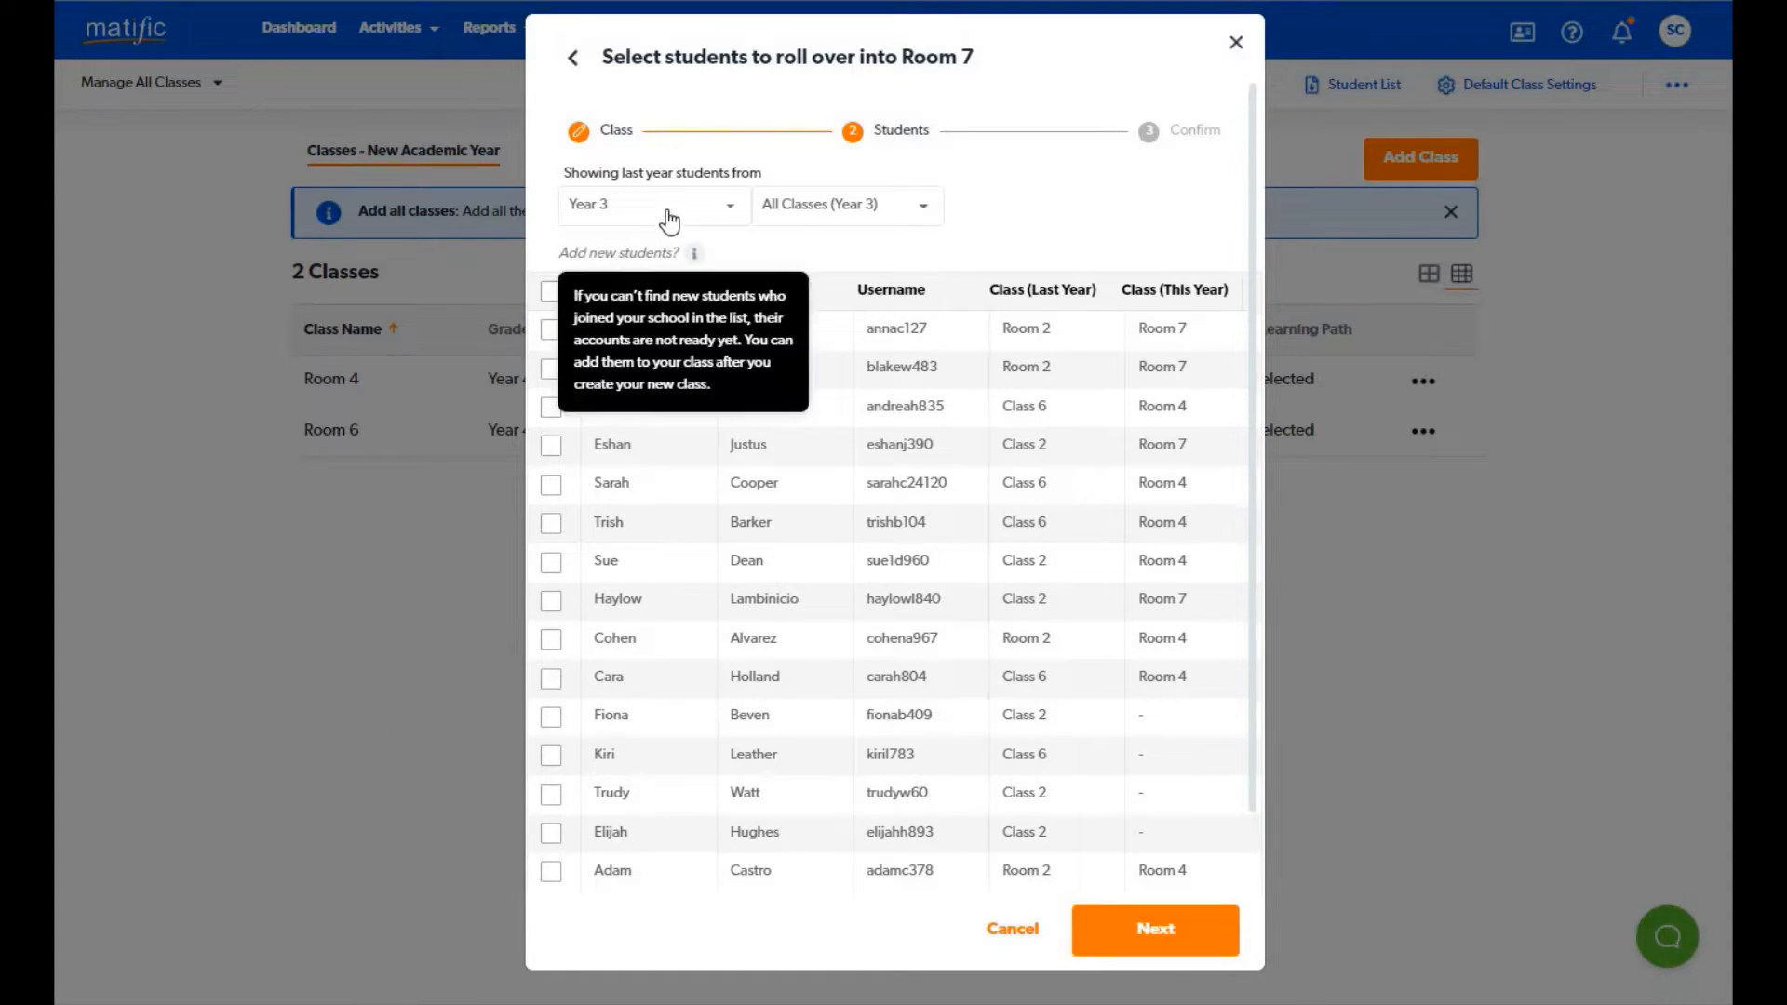
Review the year group and class filters, leaving last year's Year 3 students from all classes shown.
{"action": "left_click", "coordinate": [656, 205]}
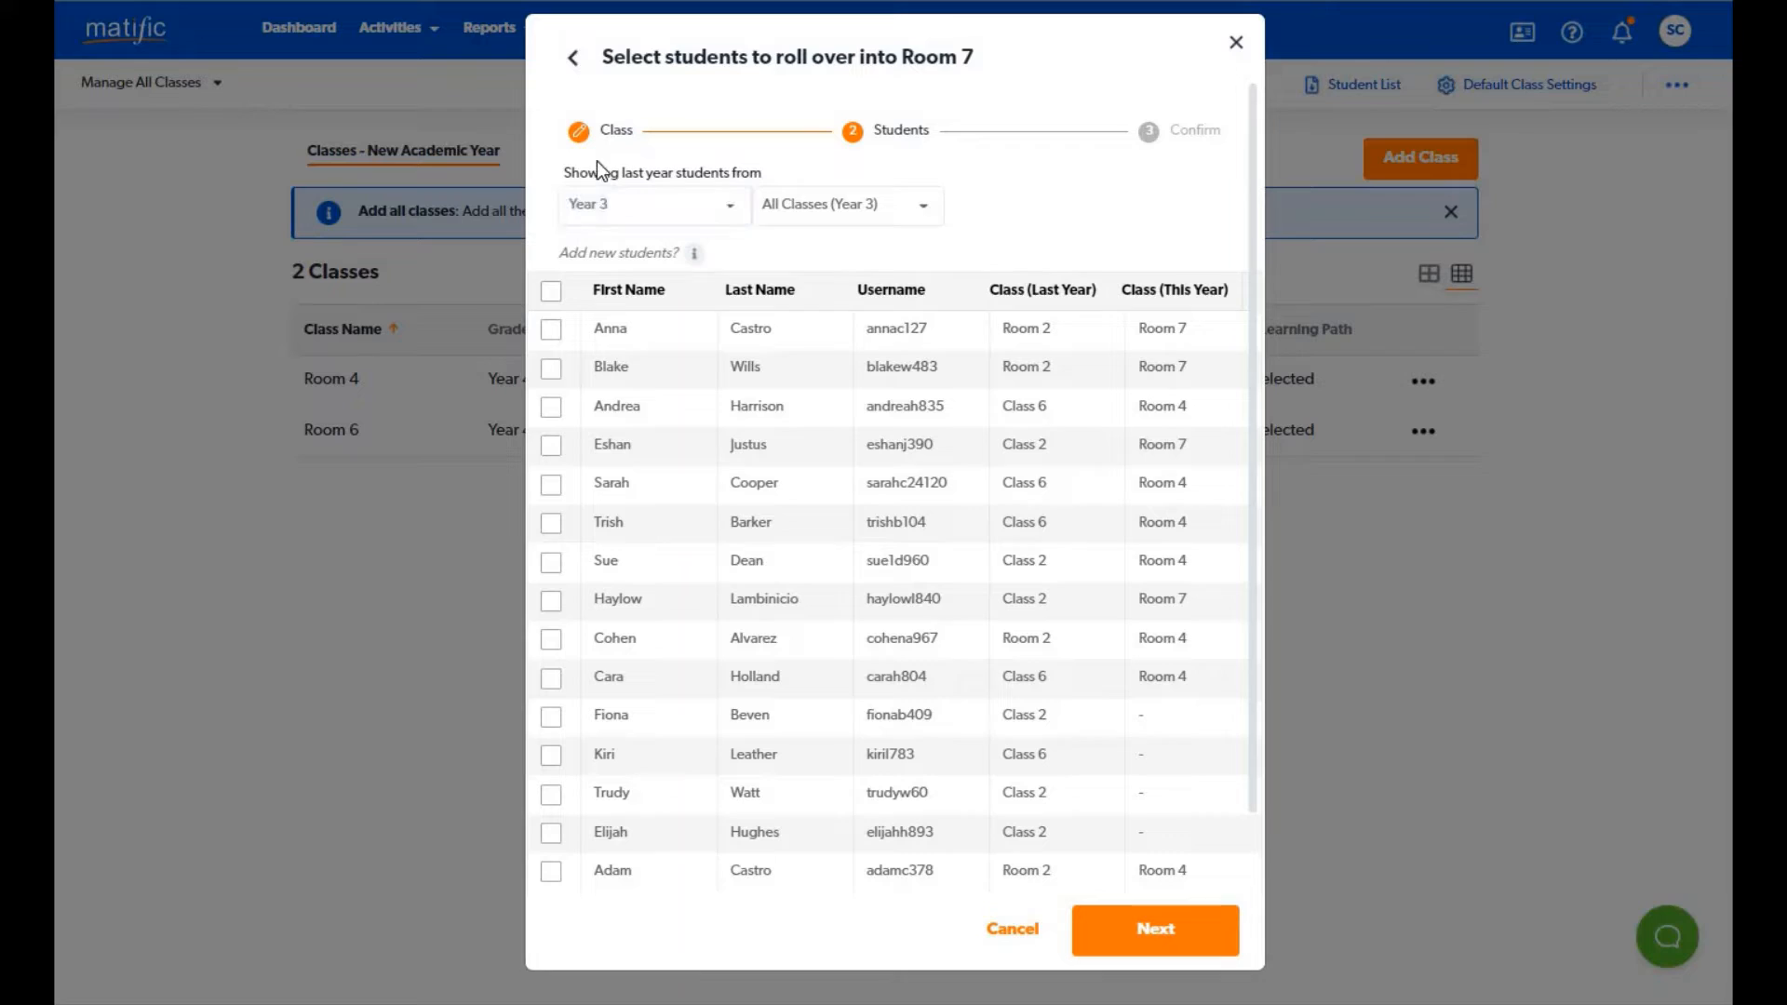
{"action": "left_click", "coordinate": [654, 205]}
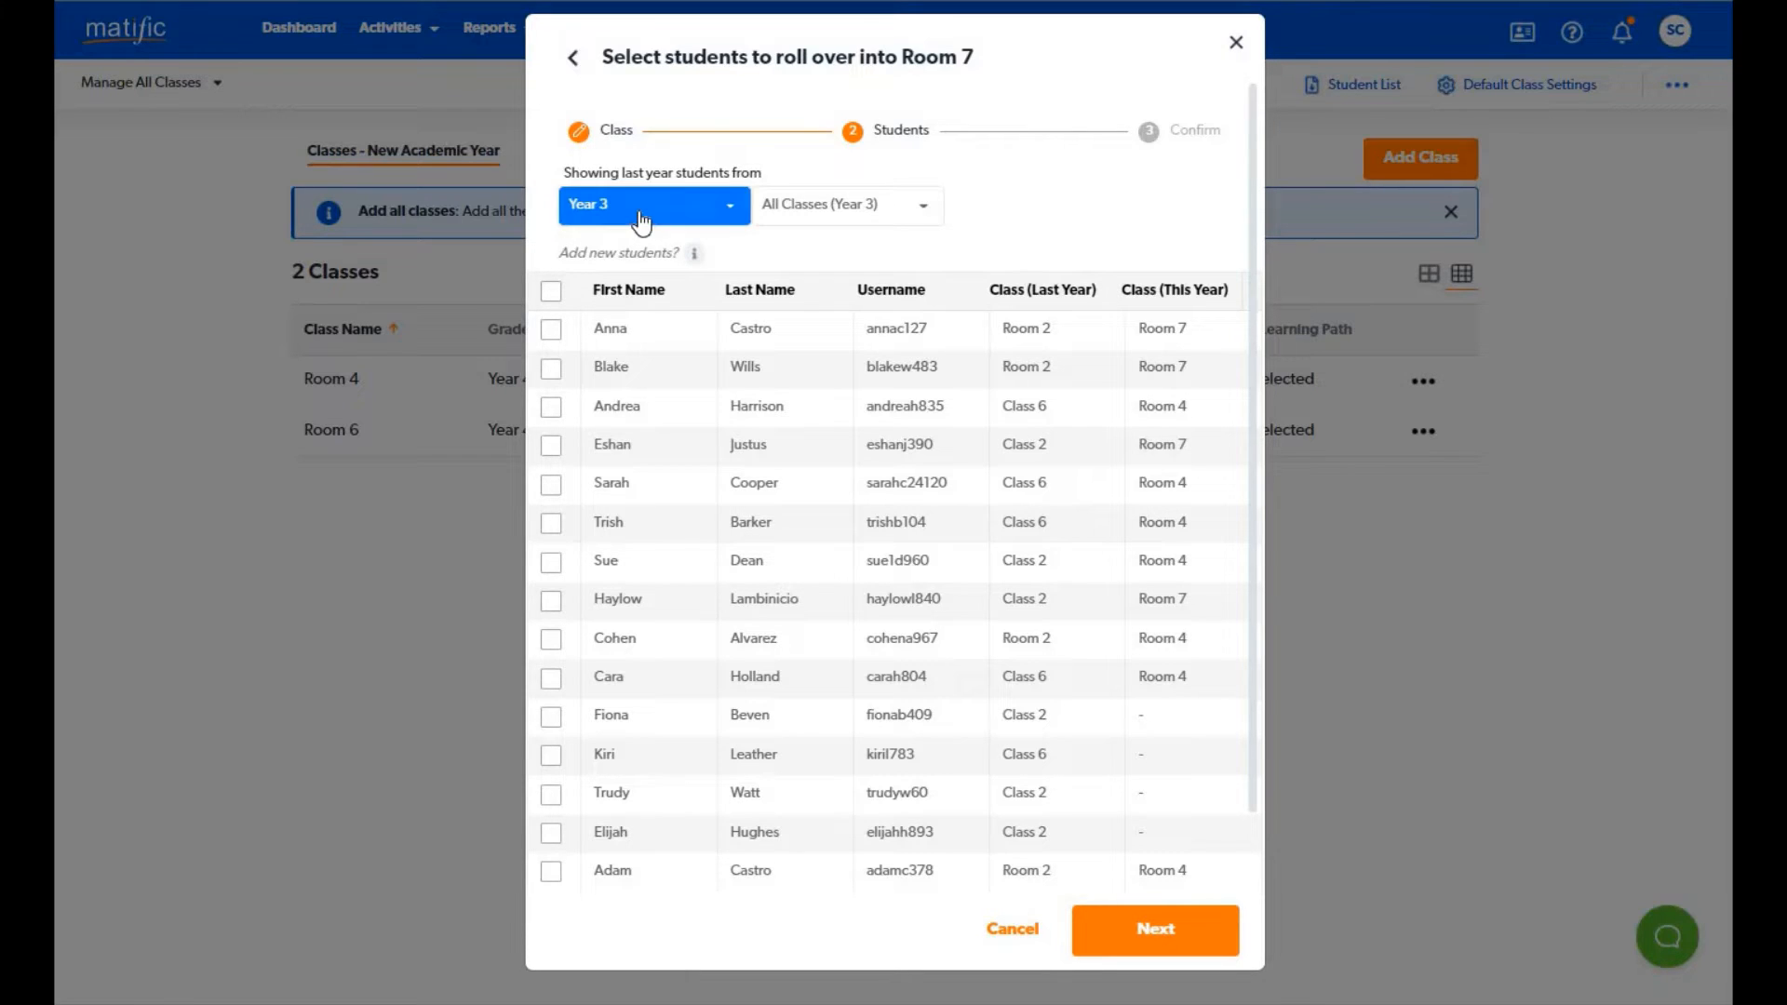
{"action": "left_click", "coordinate": [843, 205]}
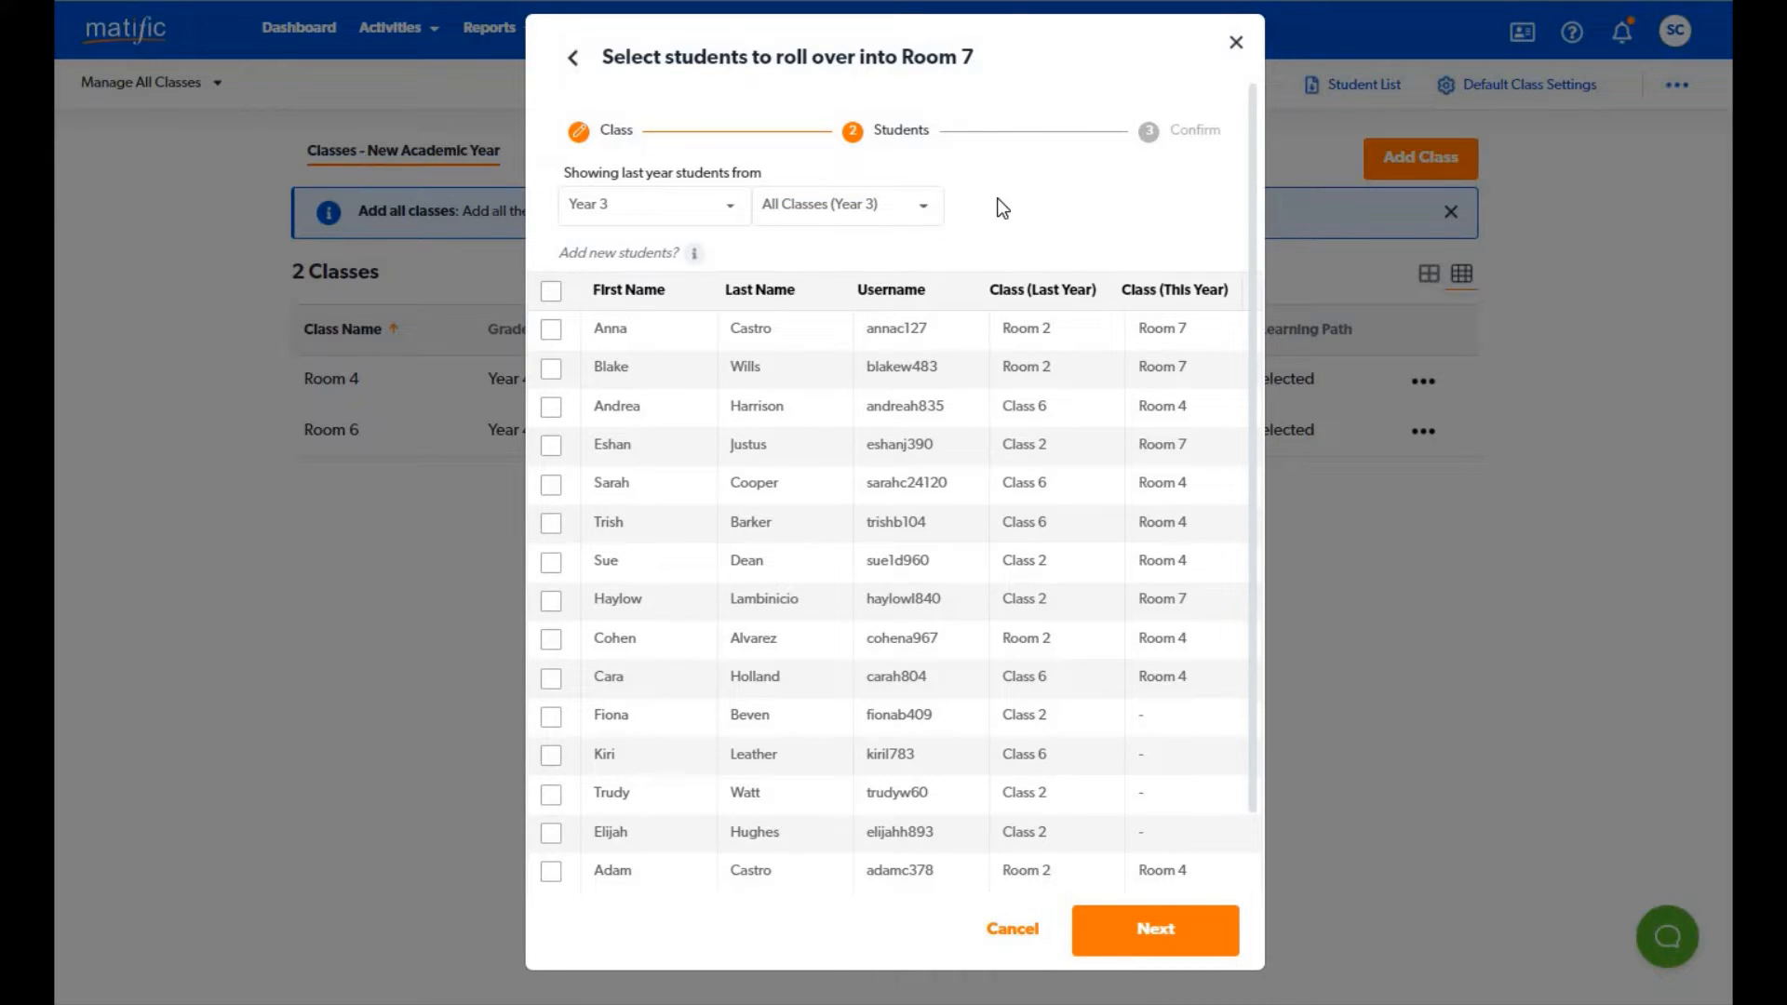
{"action": "left_click", "coordinate": [652, 205]}
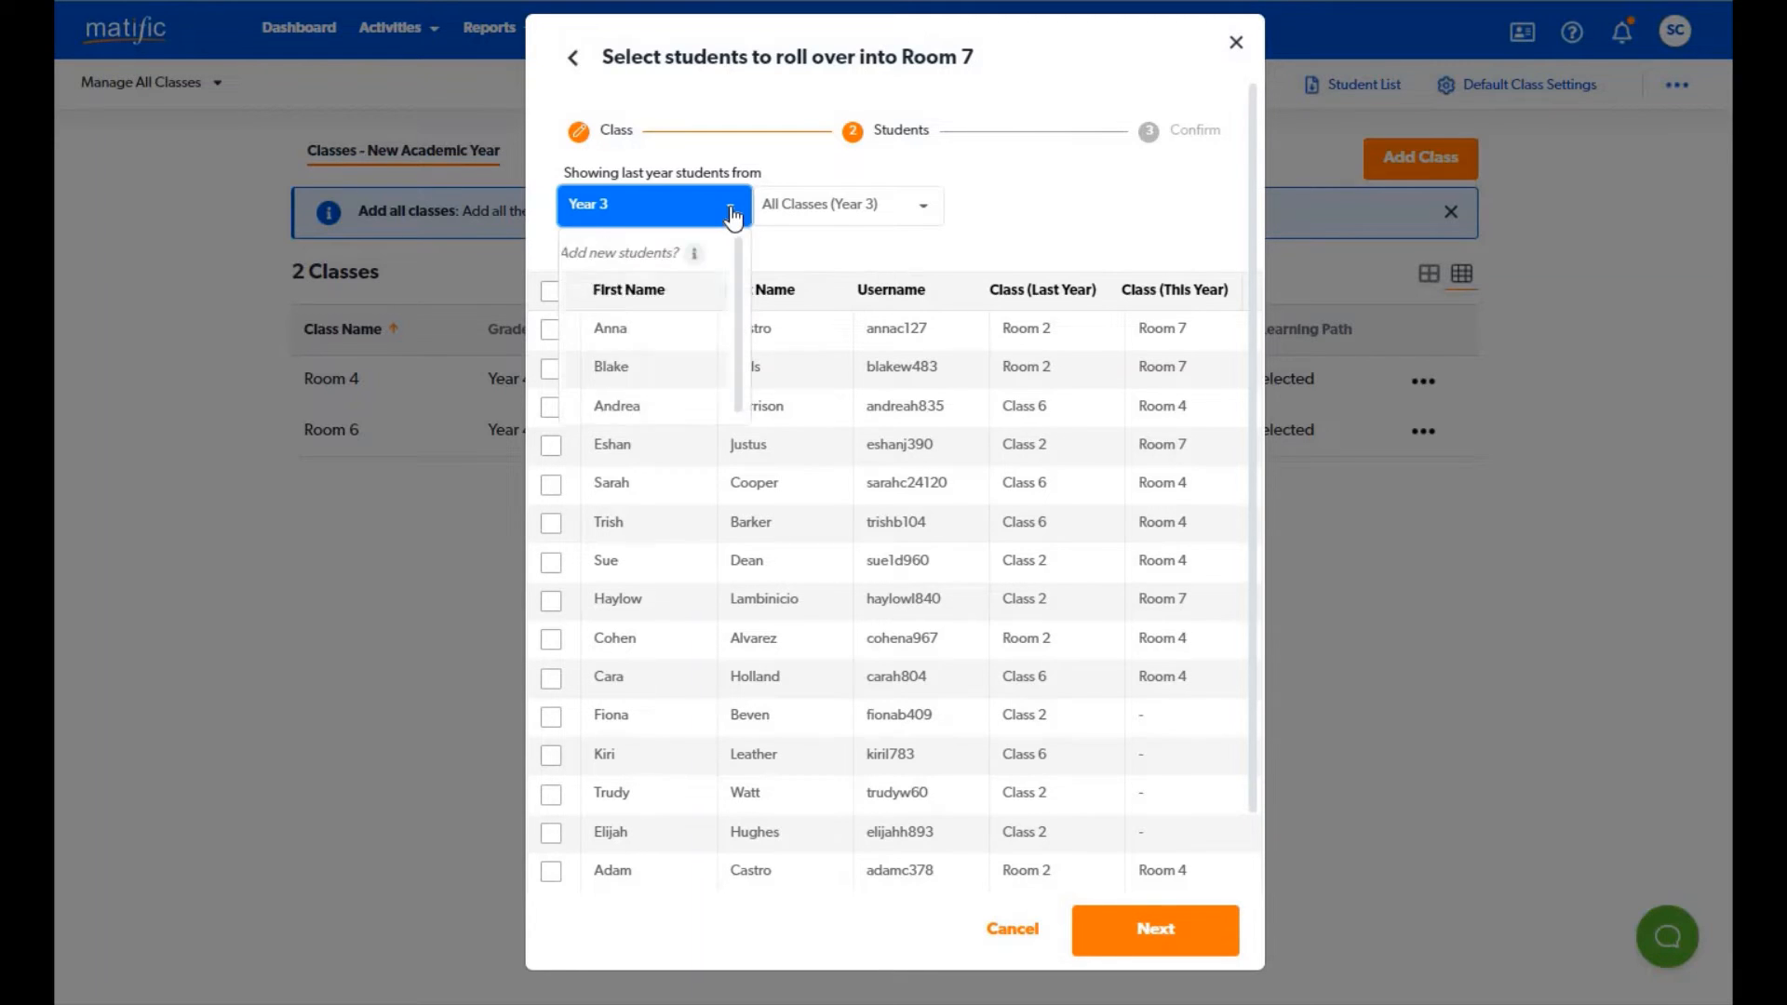
{"action": "left_click", "coordinate": [653, 205]}
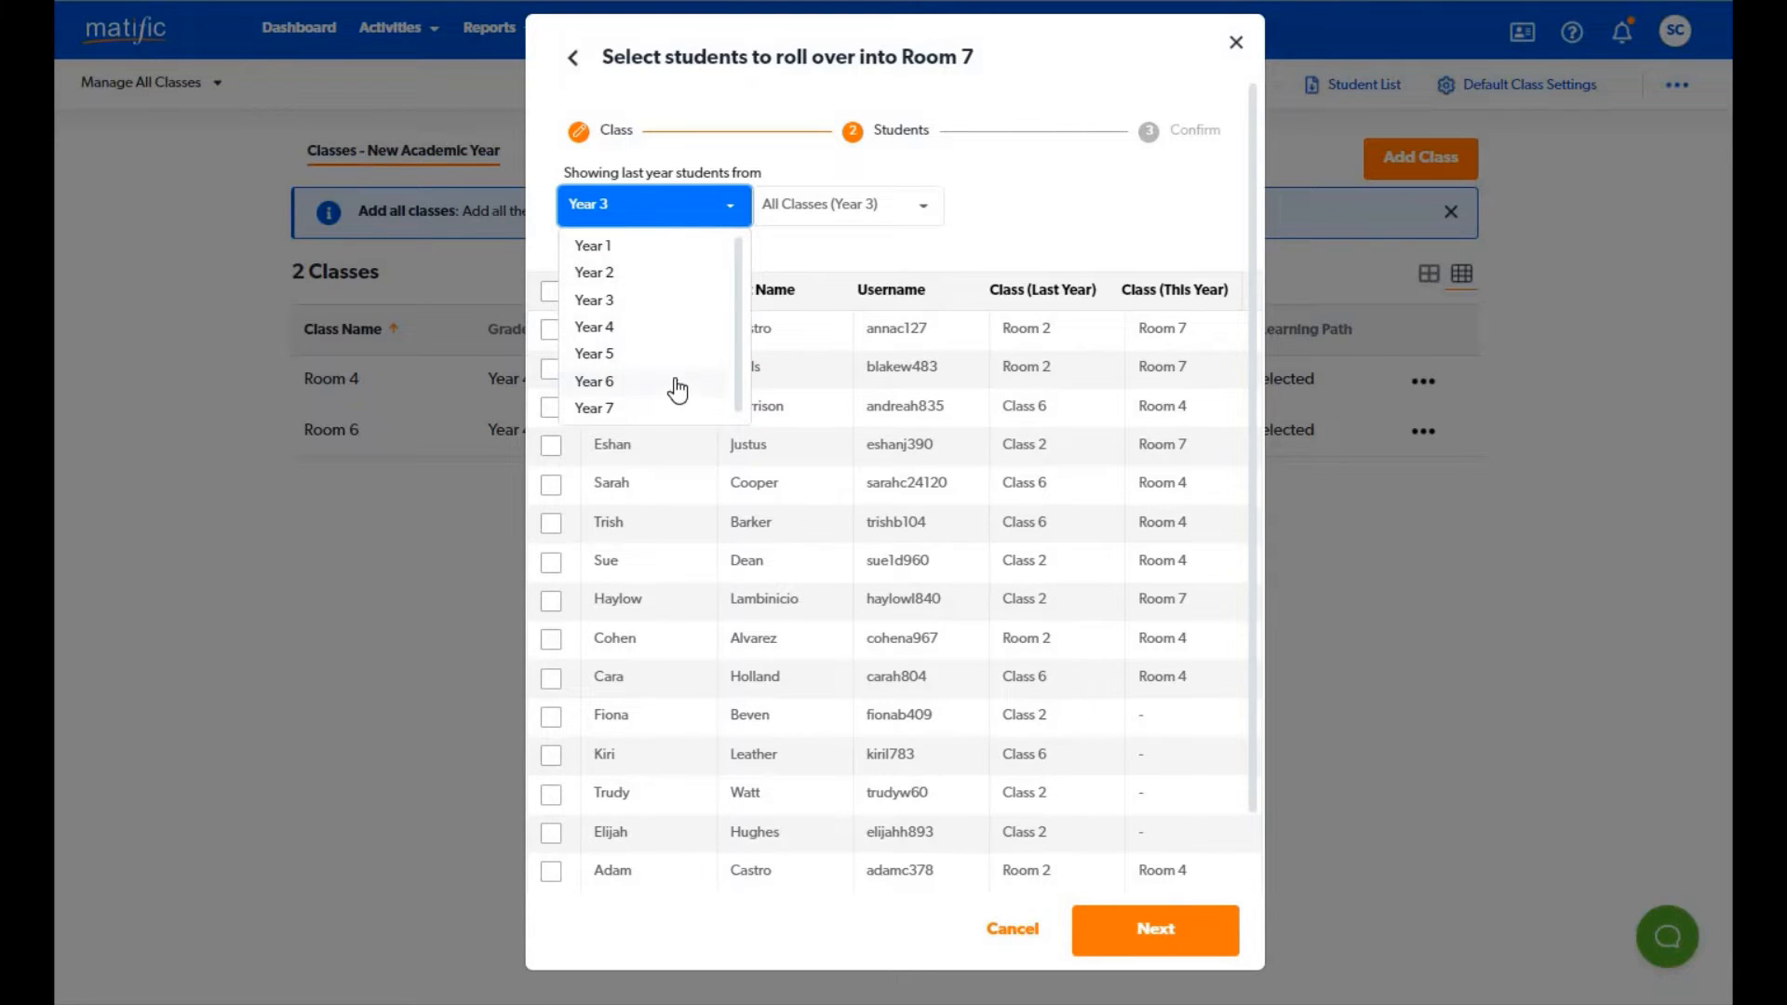
{"action": "left_click", "coordinate": [847, 205]}
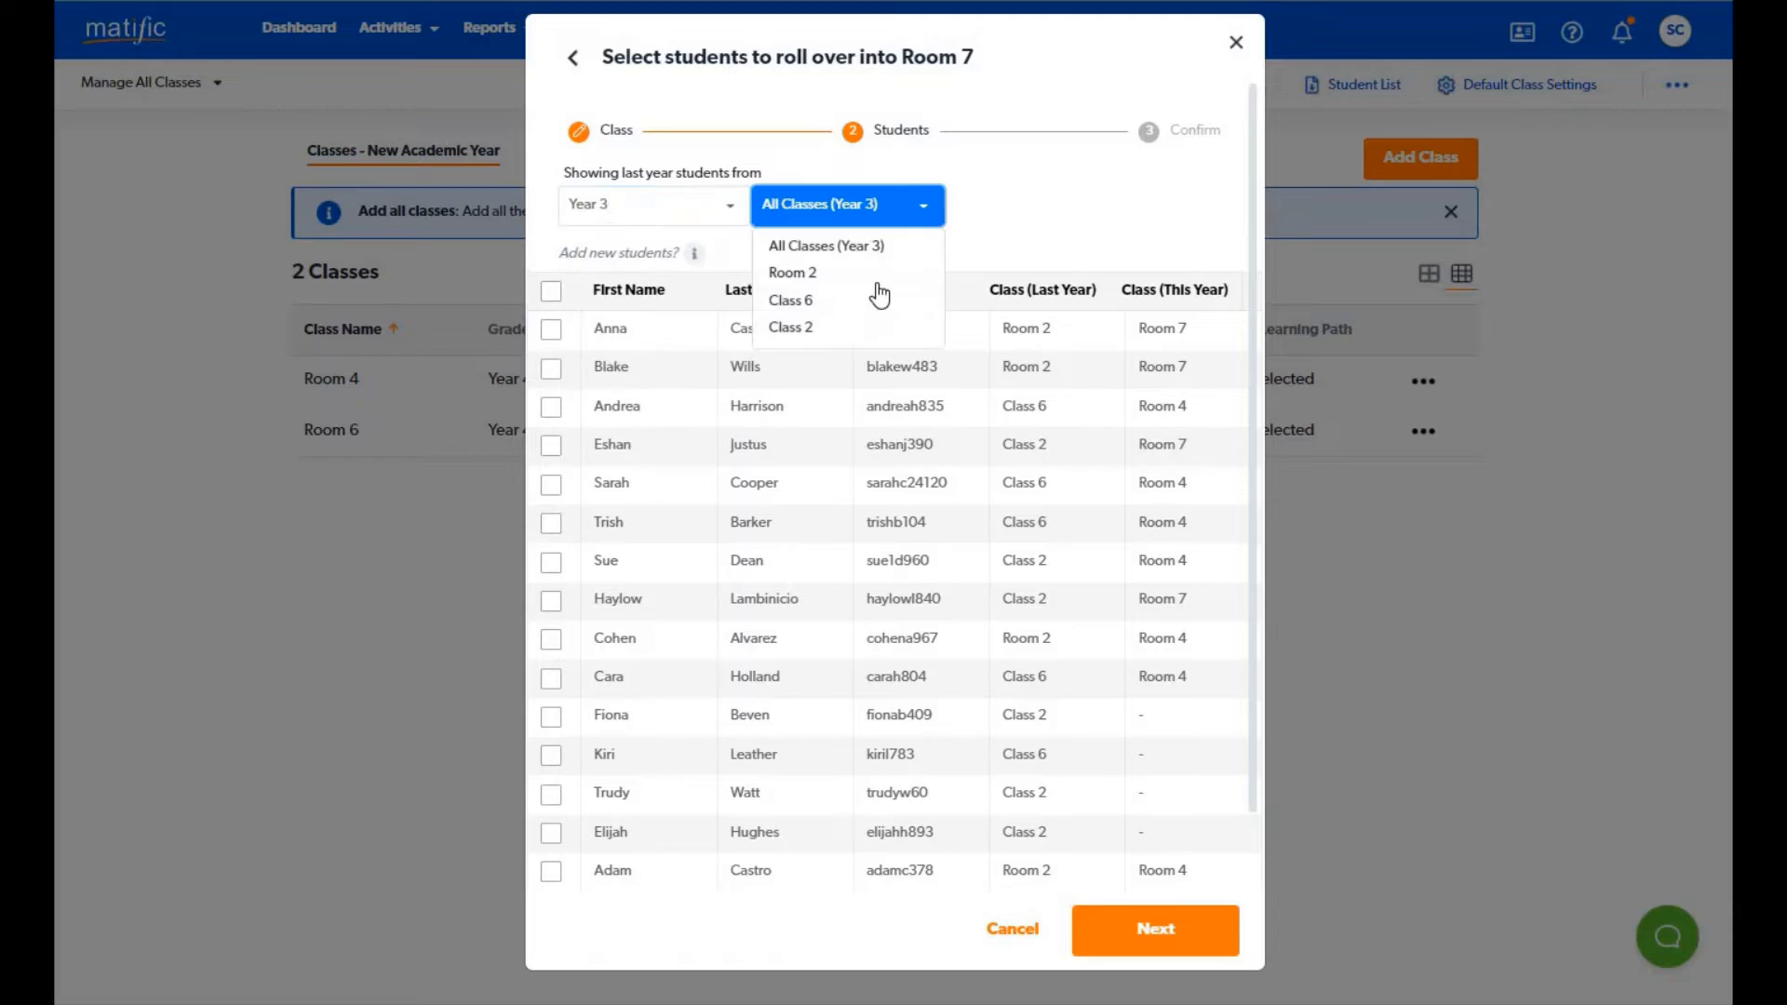
{"action": "left_click", "coordinate": [827, 246]}
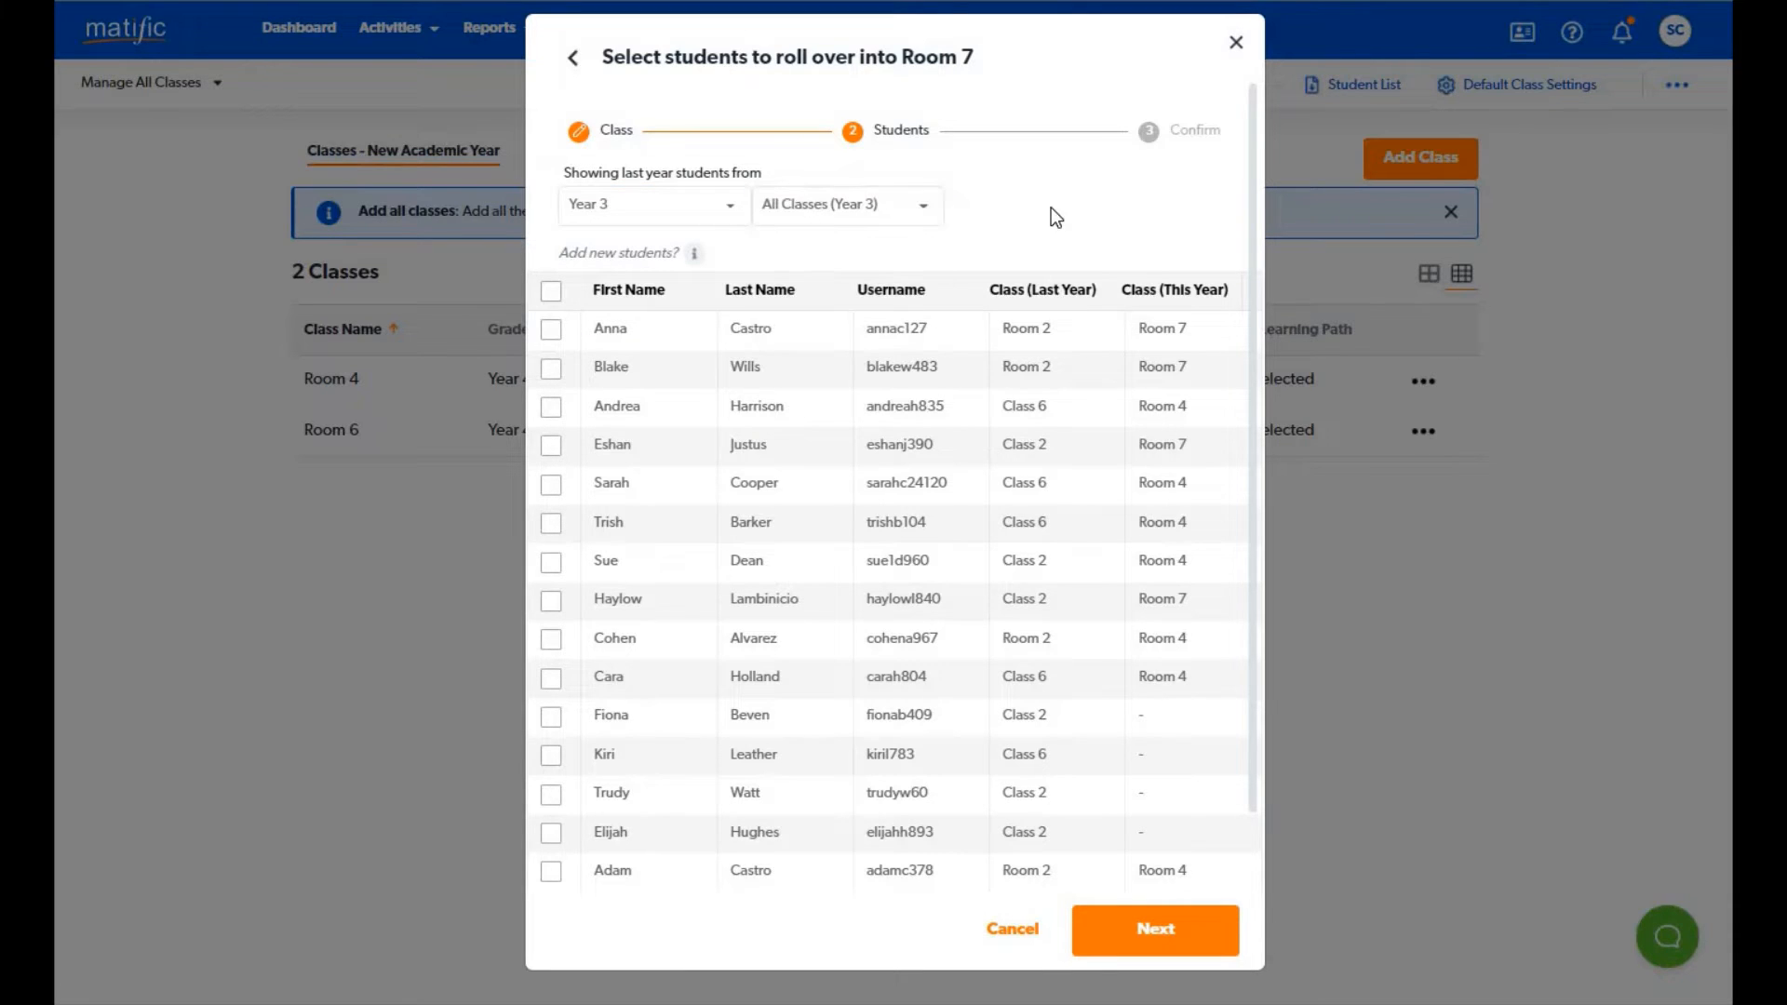
{"action": "mouse_move", "coordinate": [1080, 211]}
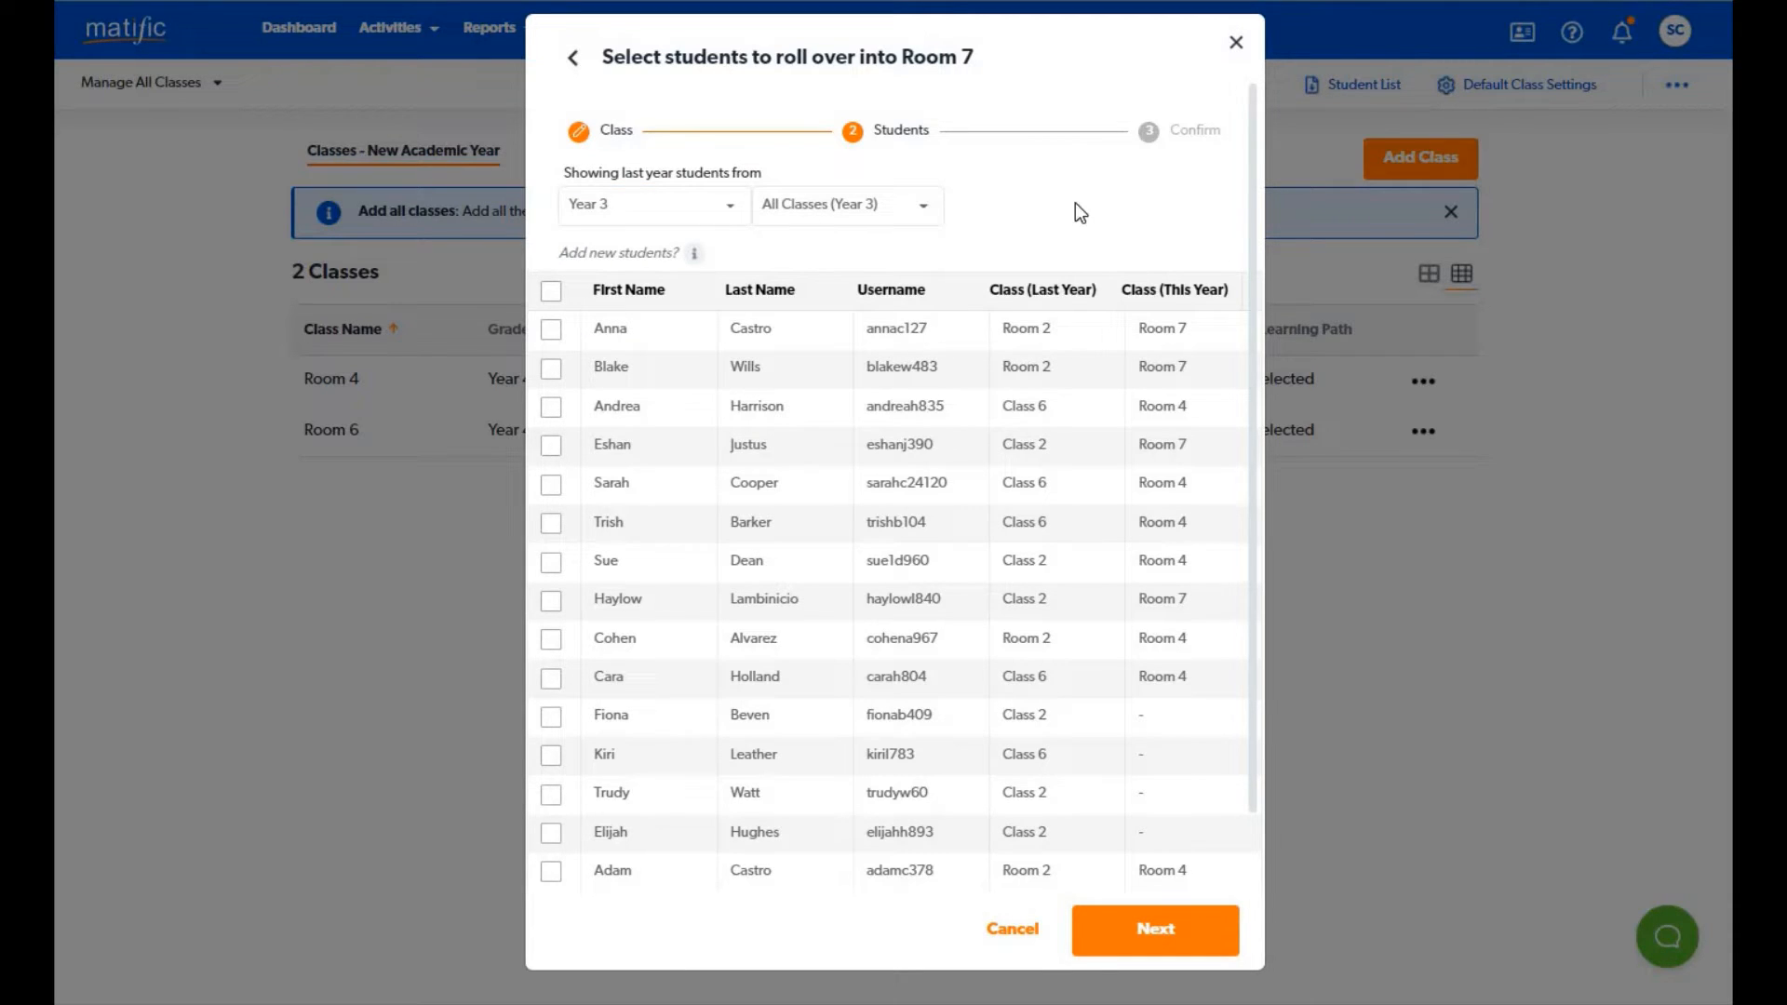
{"action": "mouse_move", "coordinate": [1195, 406]}
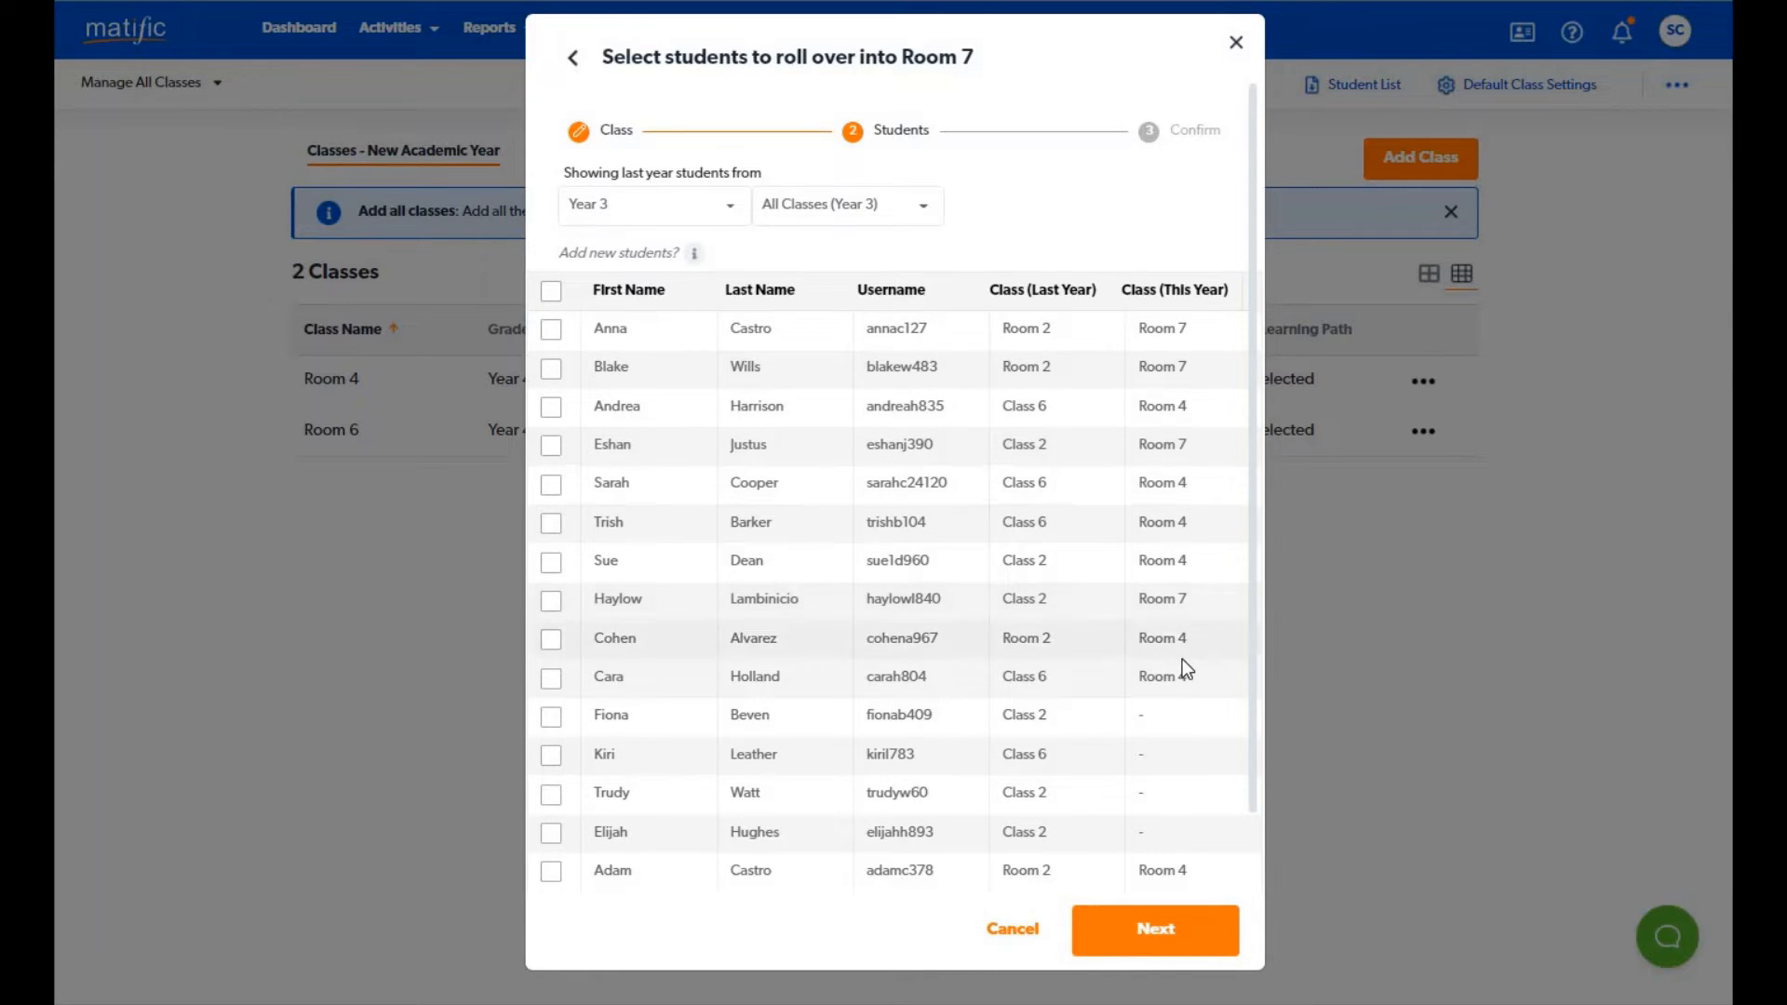
{"action": "mouse_move", "coordinate": [1188, 674]}
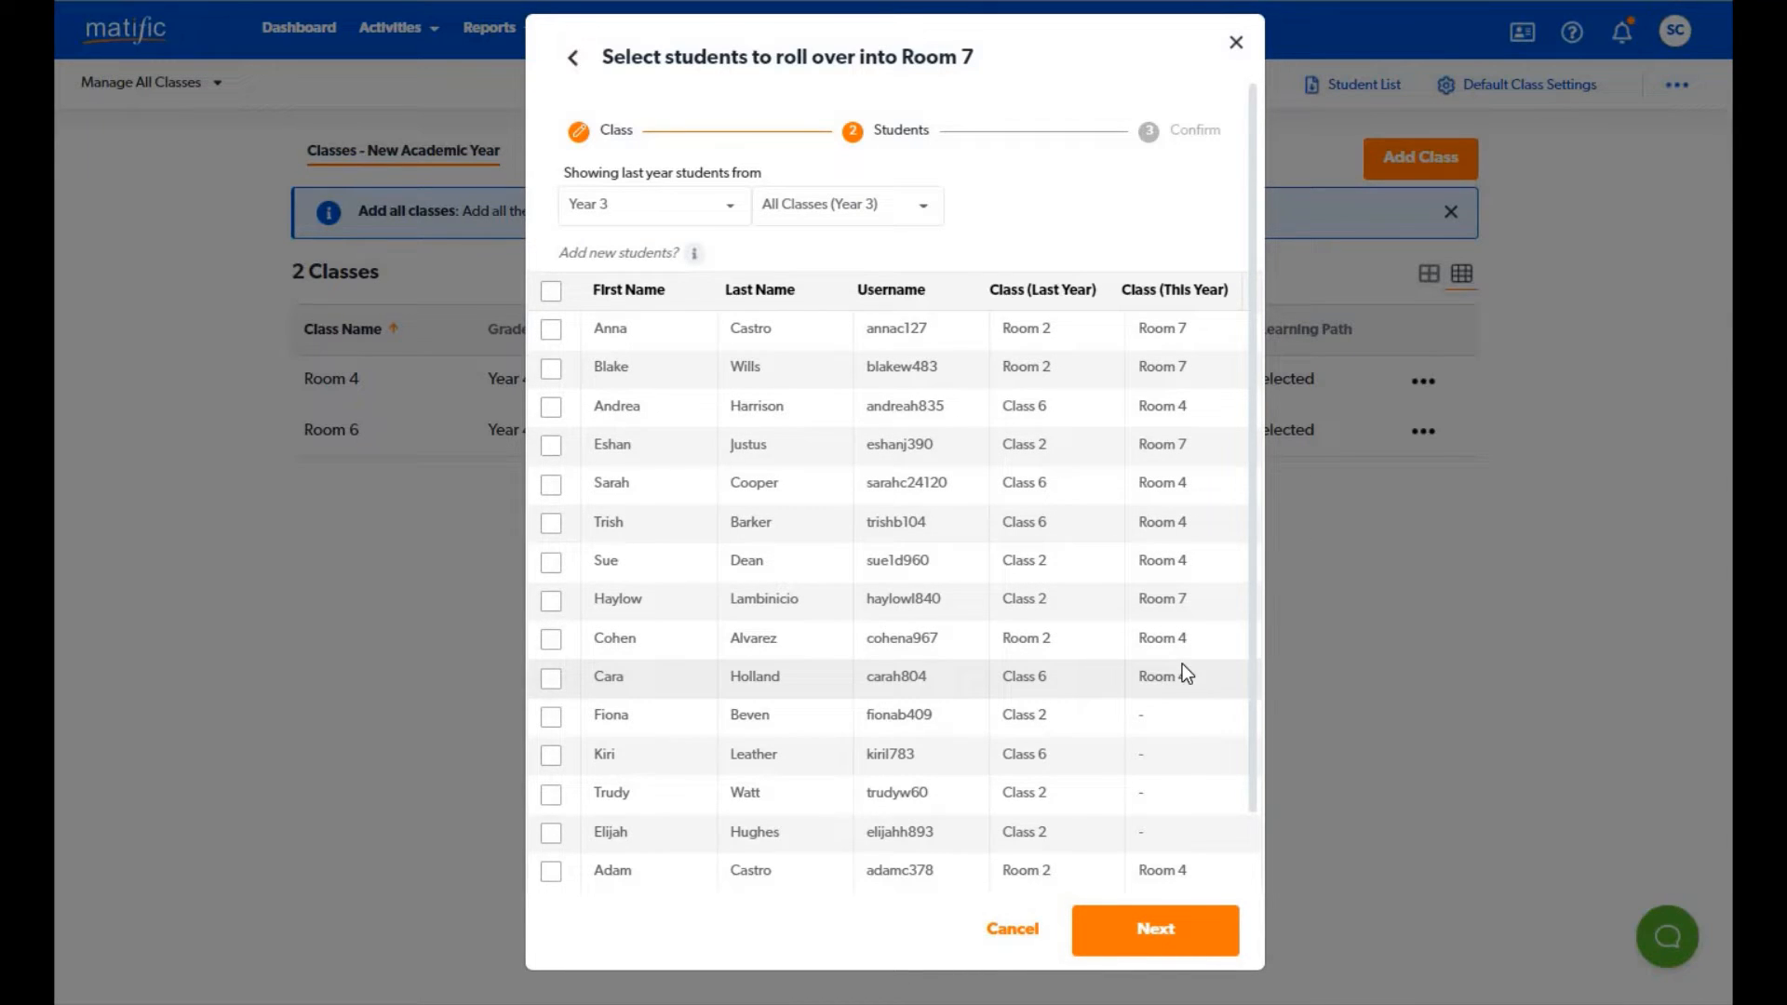
{"action": "mouse_move", "coordinate": [697, 253]}
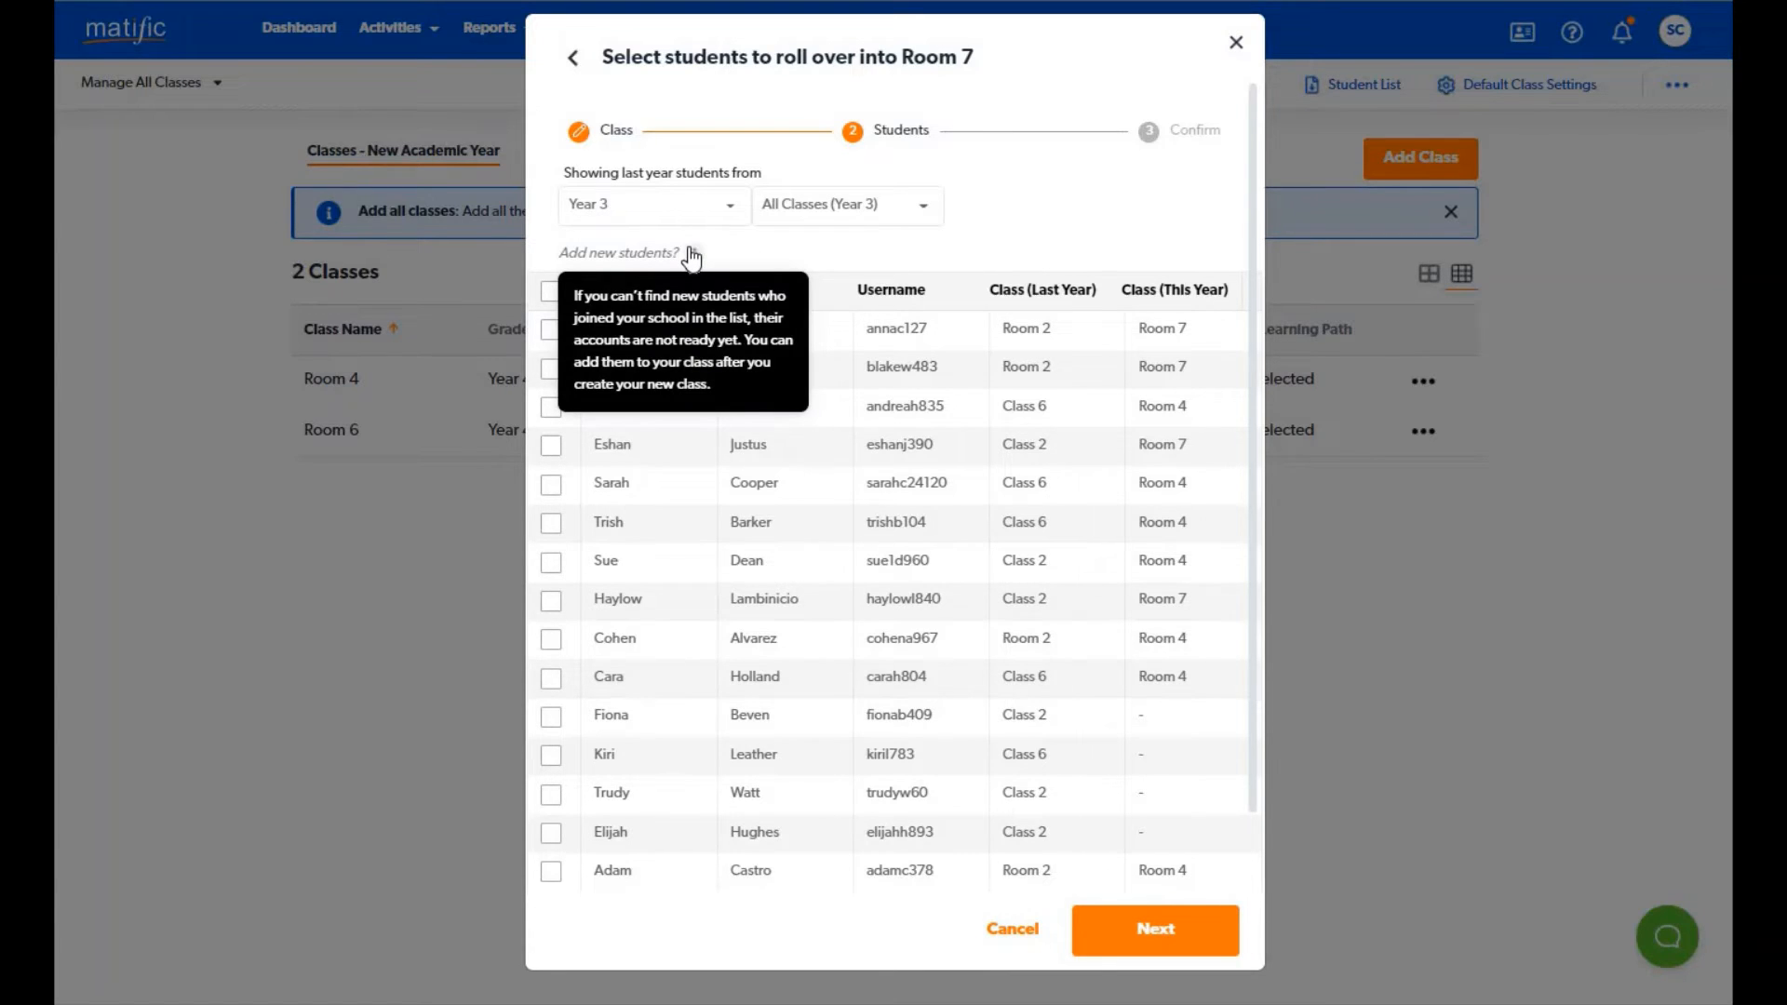
{"action": "mouse_move", "coordinate": [759, 400]}
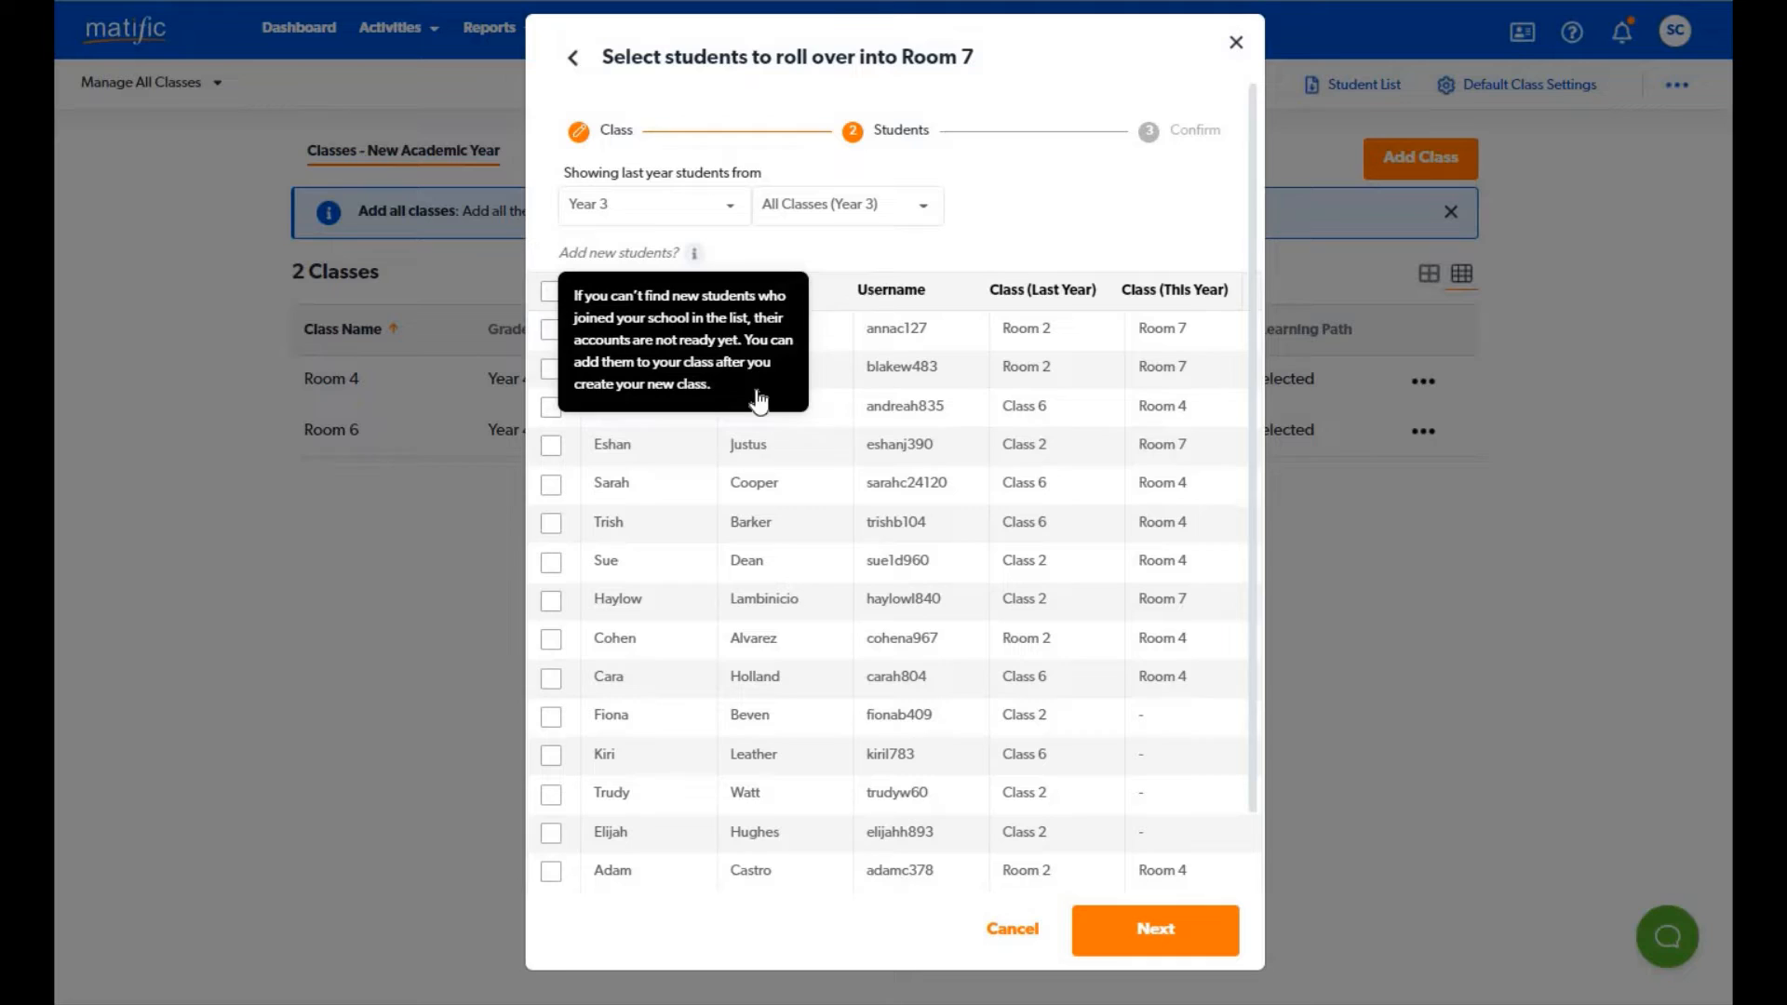
{"action": "mouse_move", "coordinate": [826, 707]}
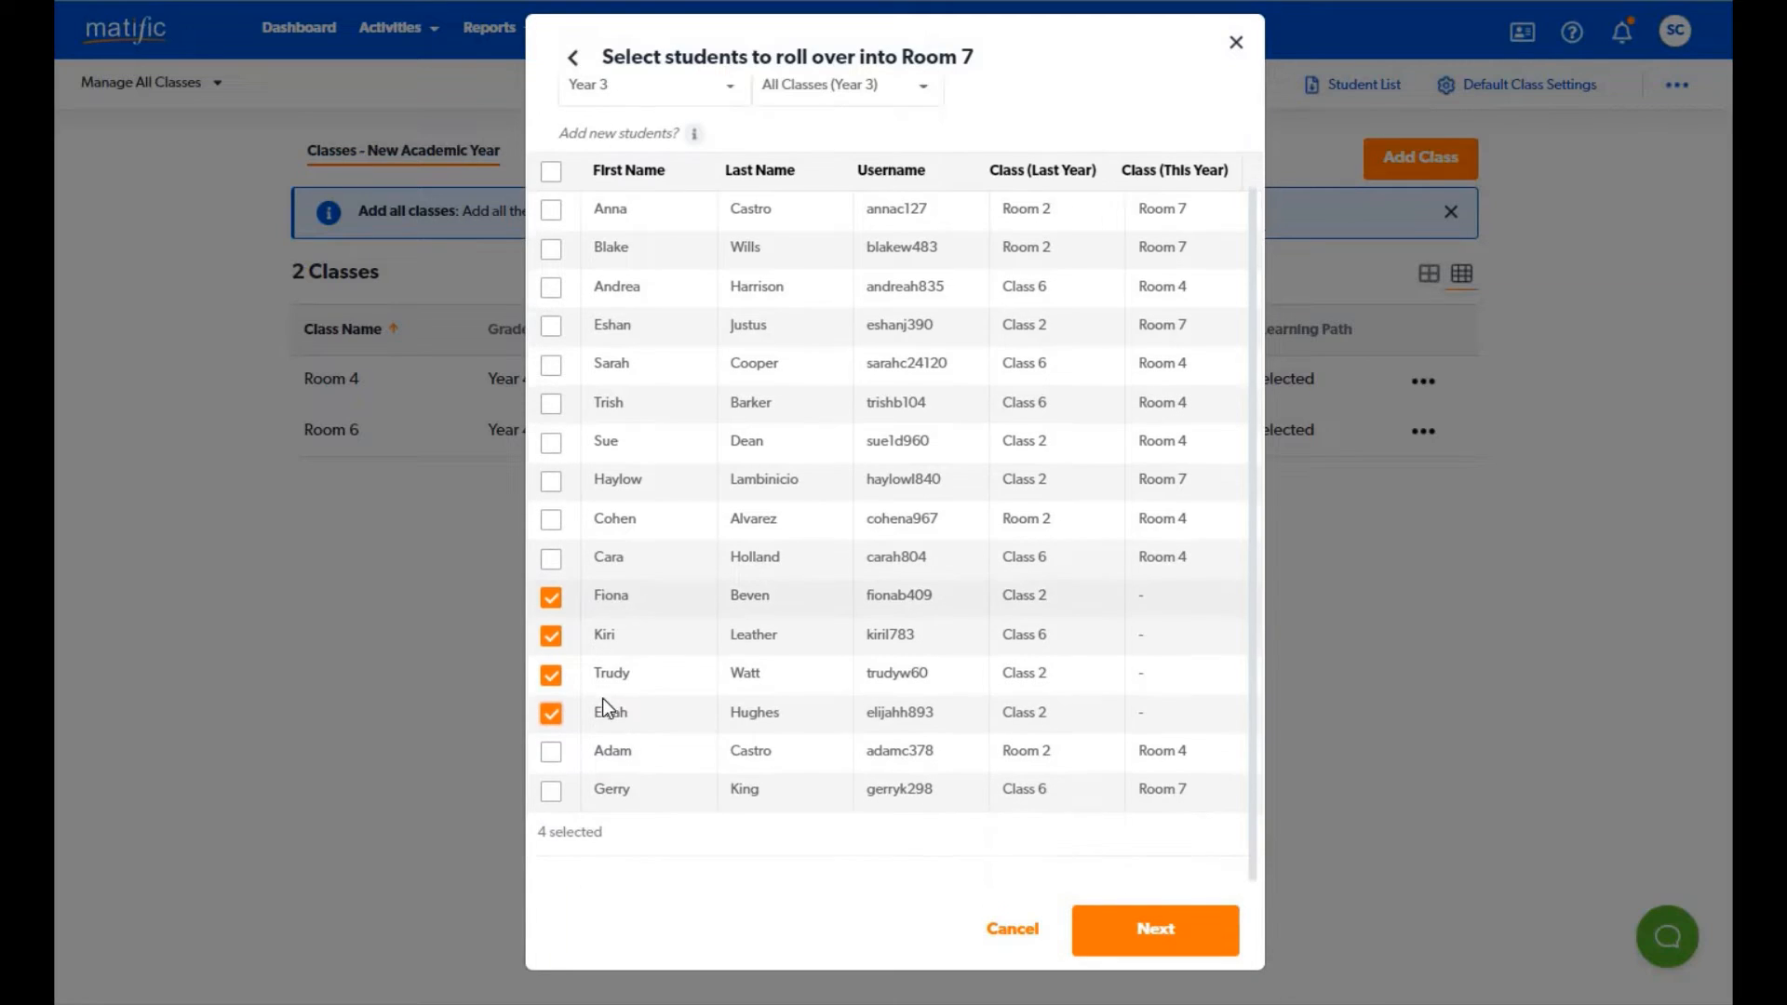
{"action": "mouse_move", "coordinate": [542, 849]}
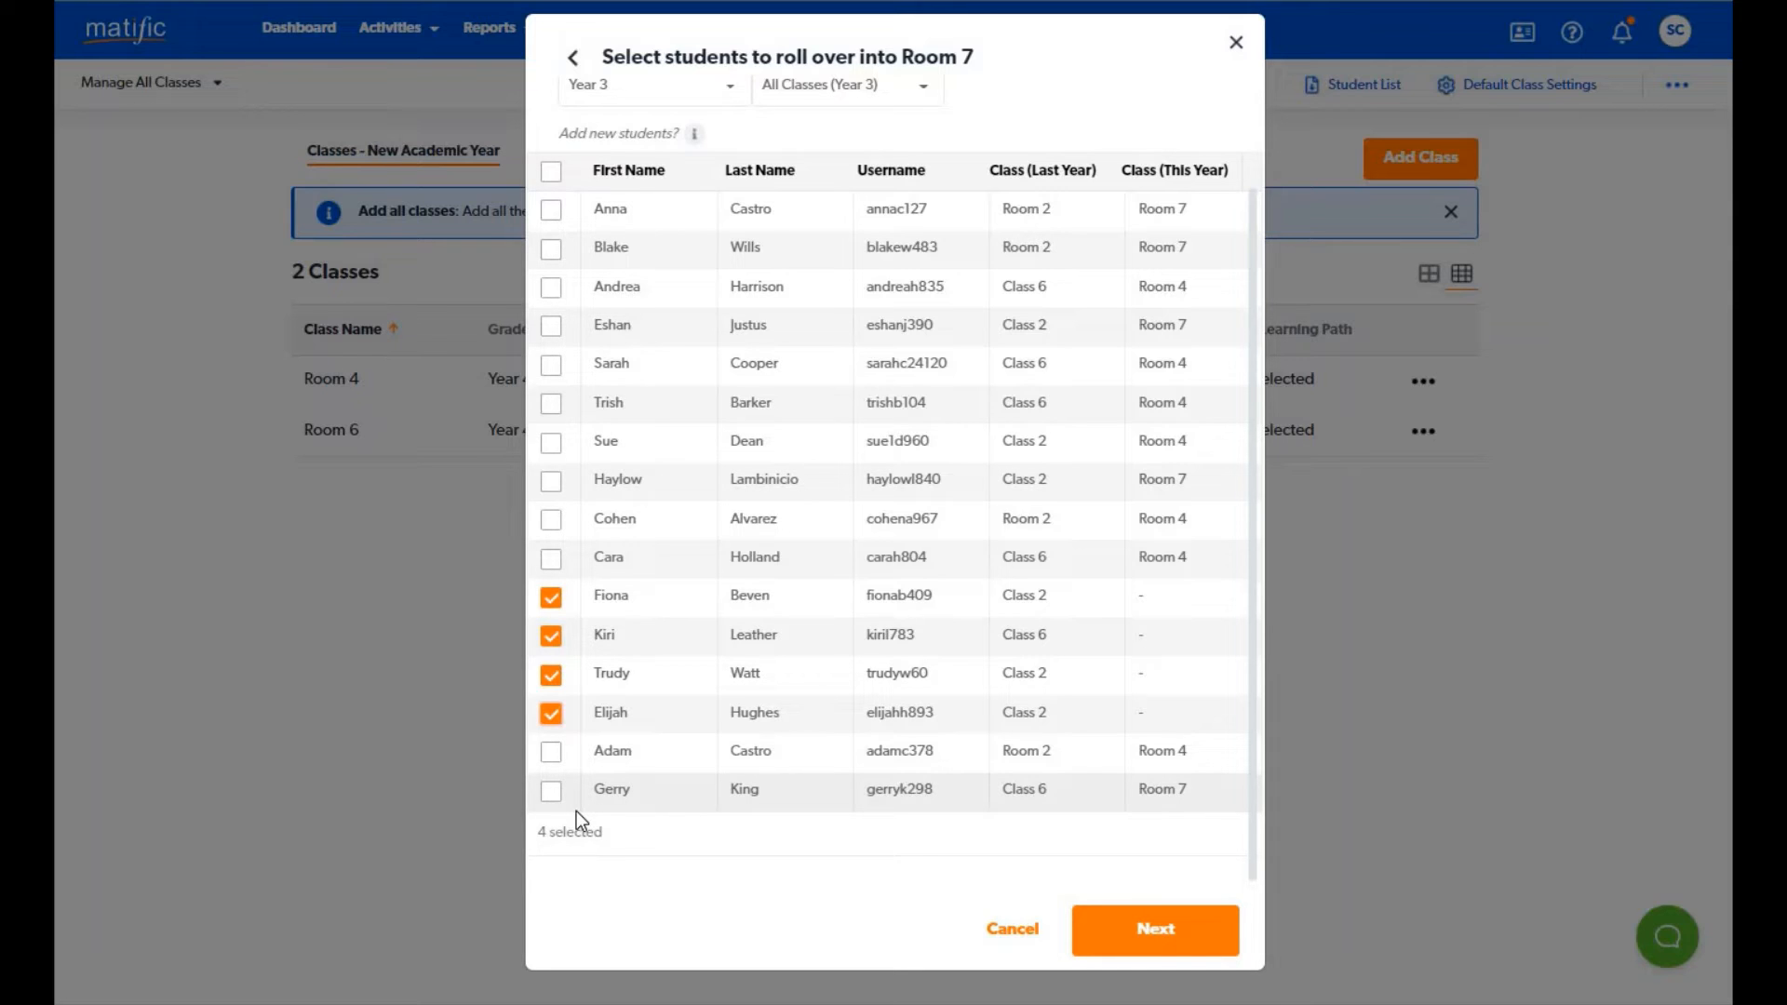
{"action": "mouse_move", "coordinate": [1184, 893]}
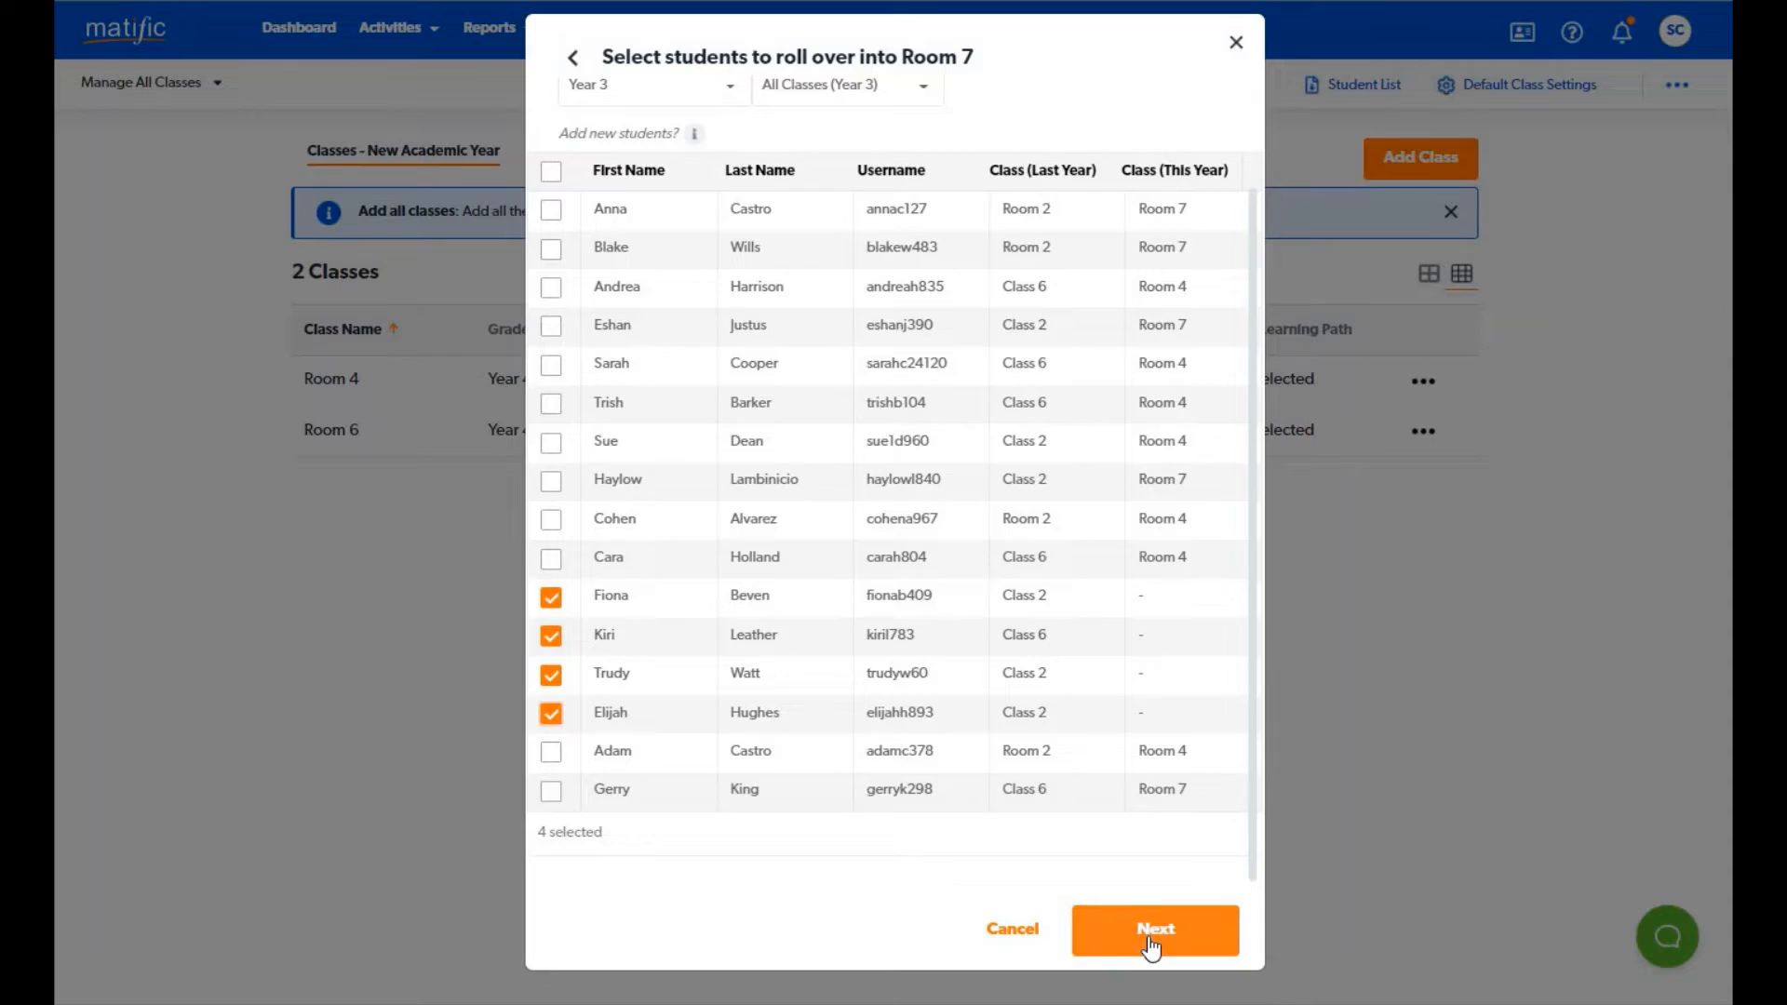
Advance to the confirmation step with Fiona, Kiri, Trudy and Elijah chosen for Room 7.
{"action": "left_click", "coordinate": [1154, 931]}
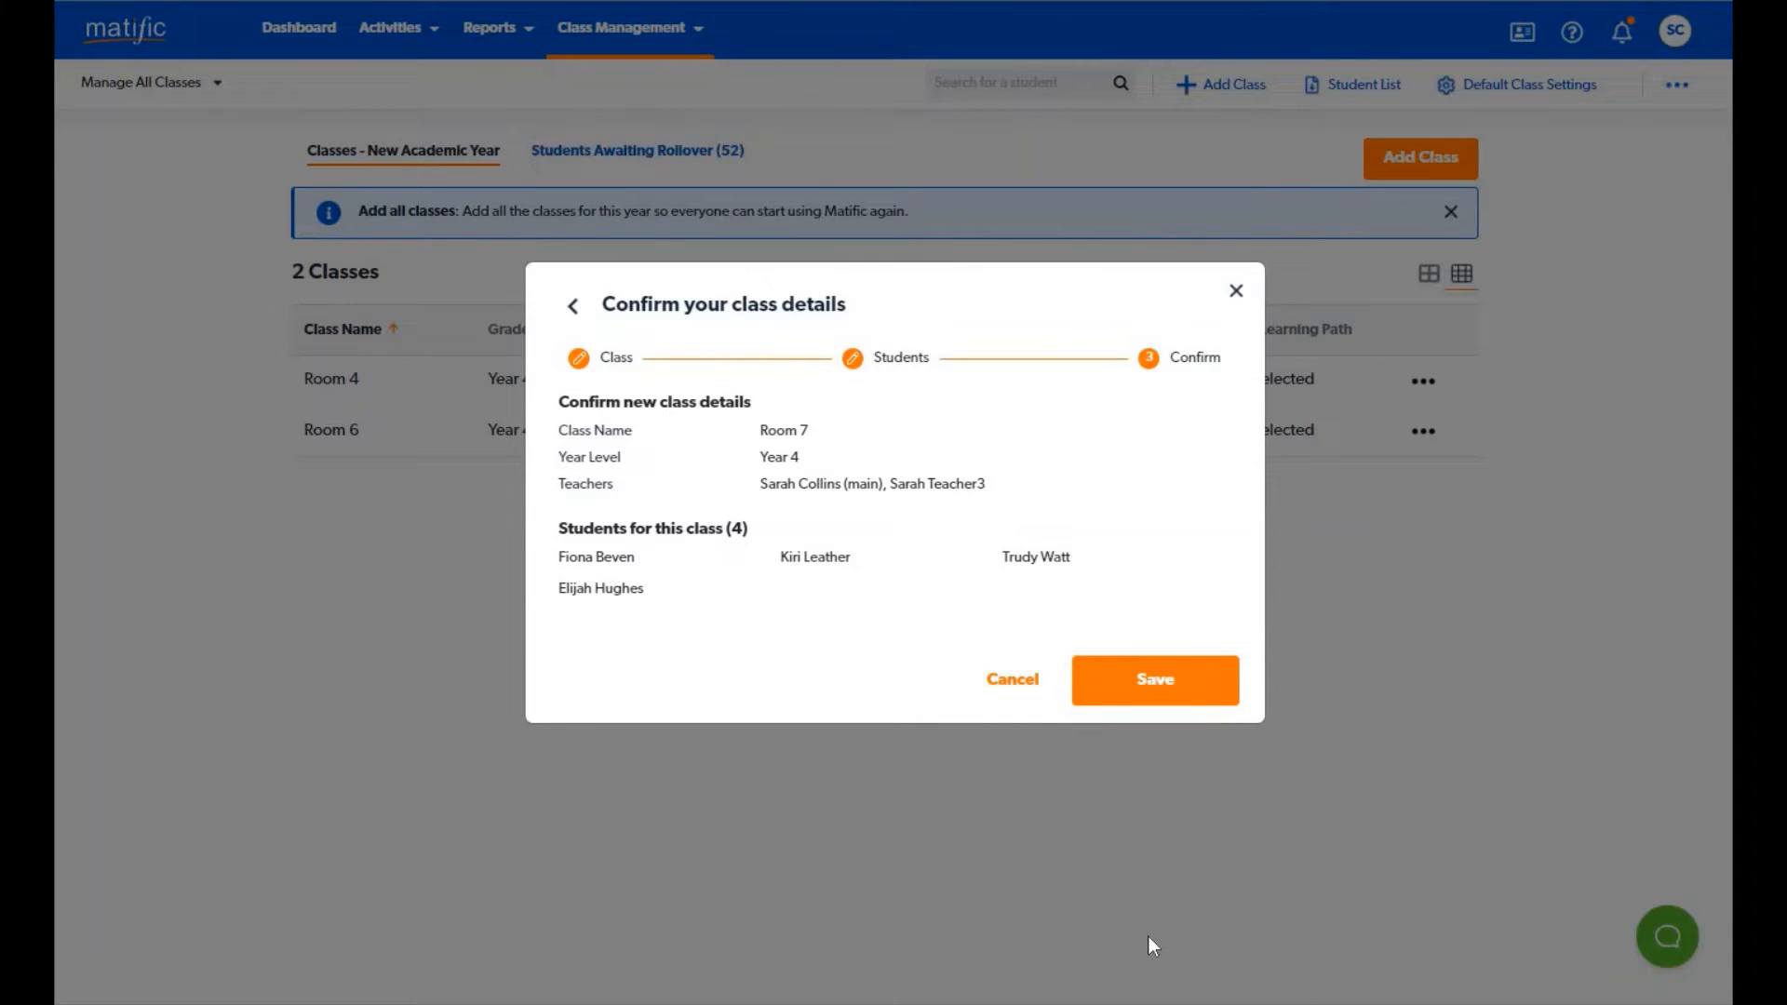
{"action": "mouse_move", "coordinate": [1073, 426]}
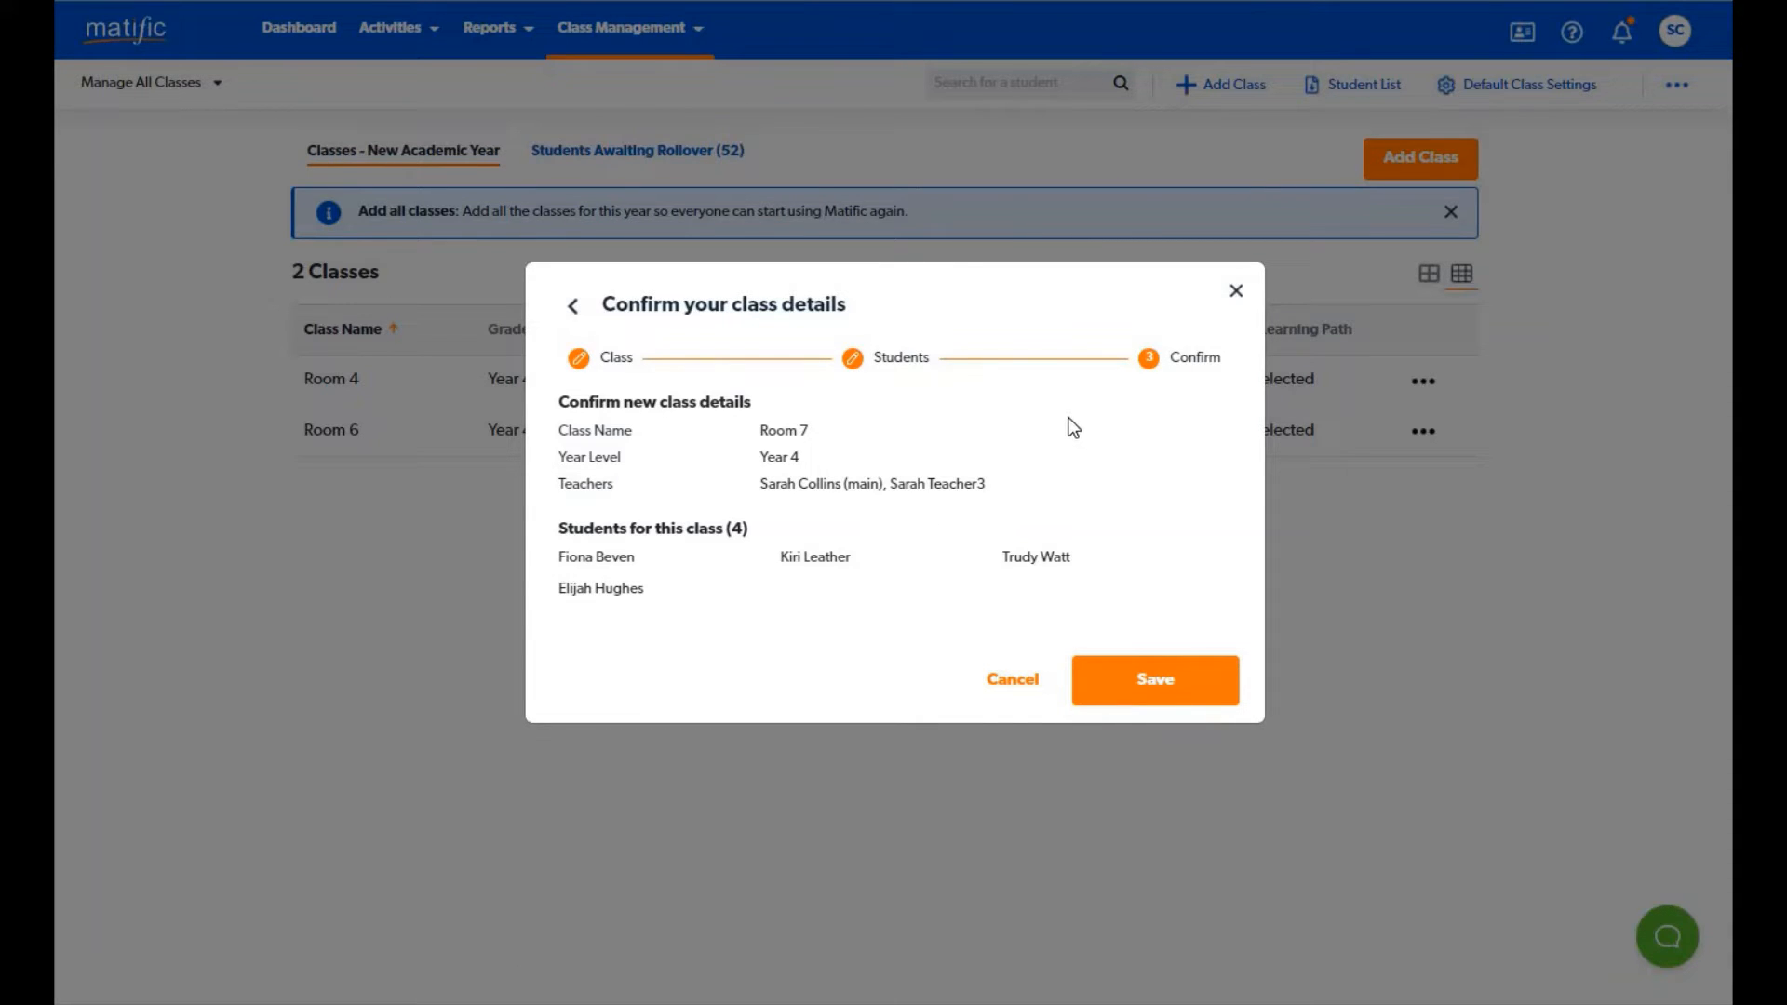
{"action": "mouse_move", "coordinate": [573, 514]}
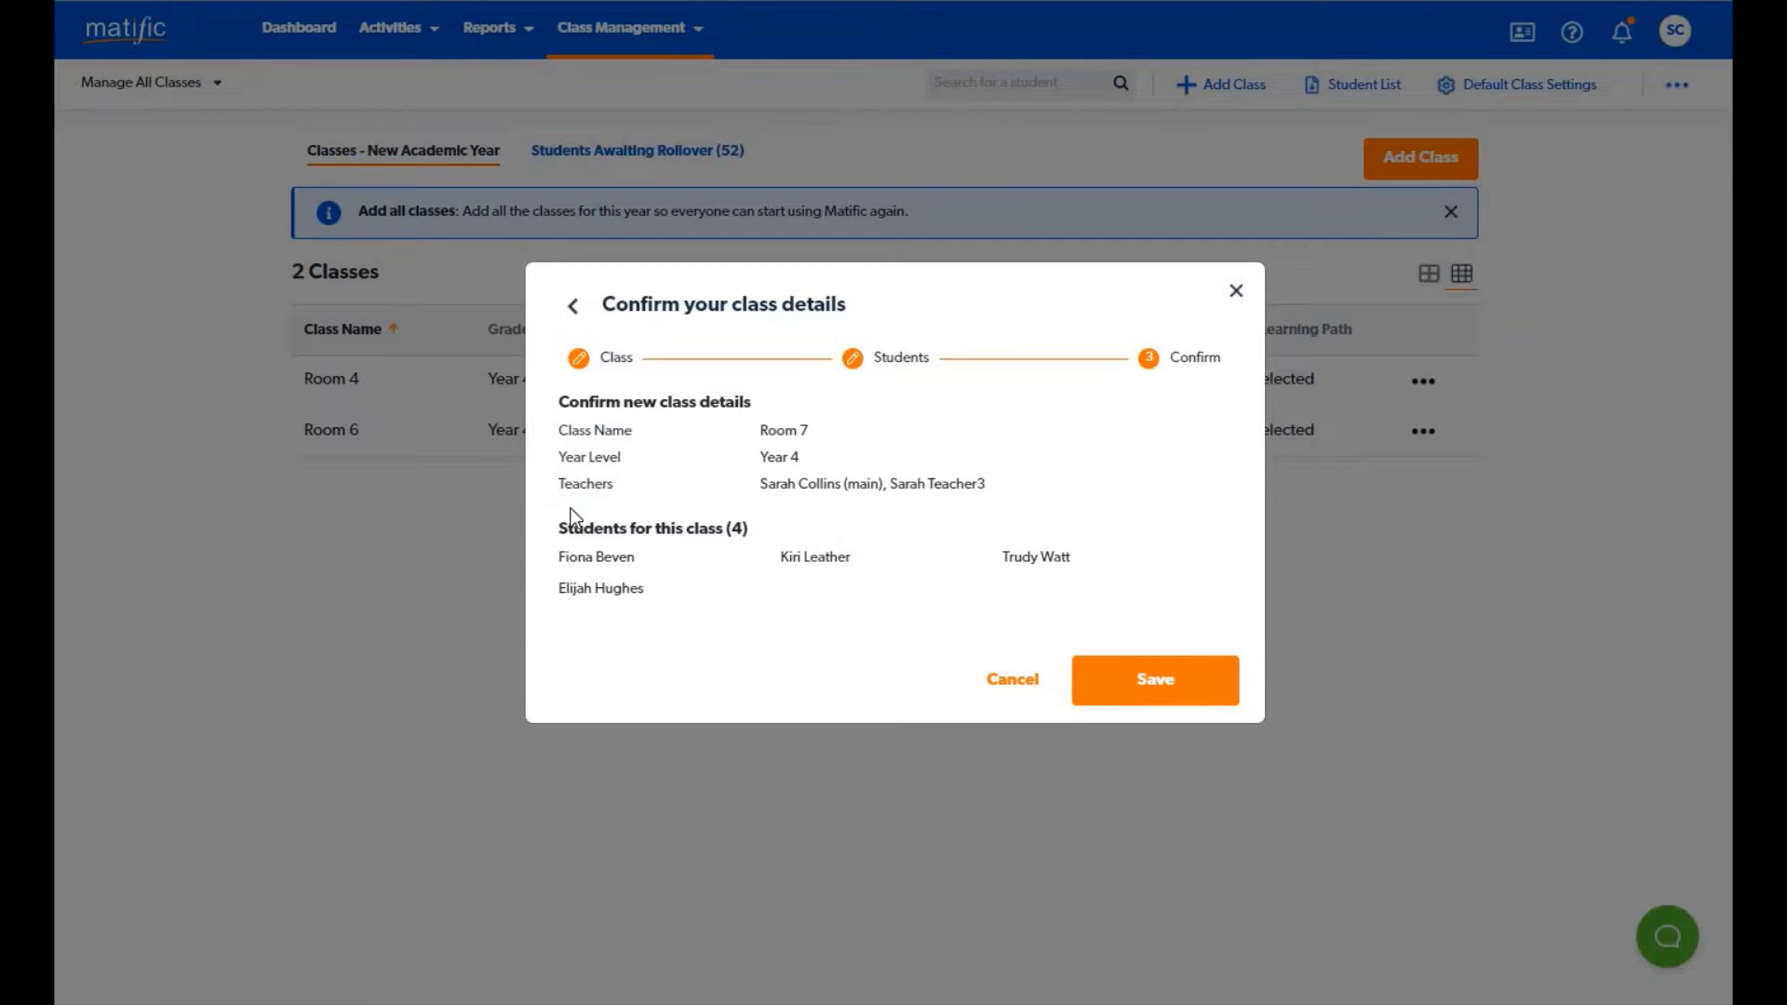
{"action": "mouse_move", "coordinate": [538, 521]}
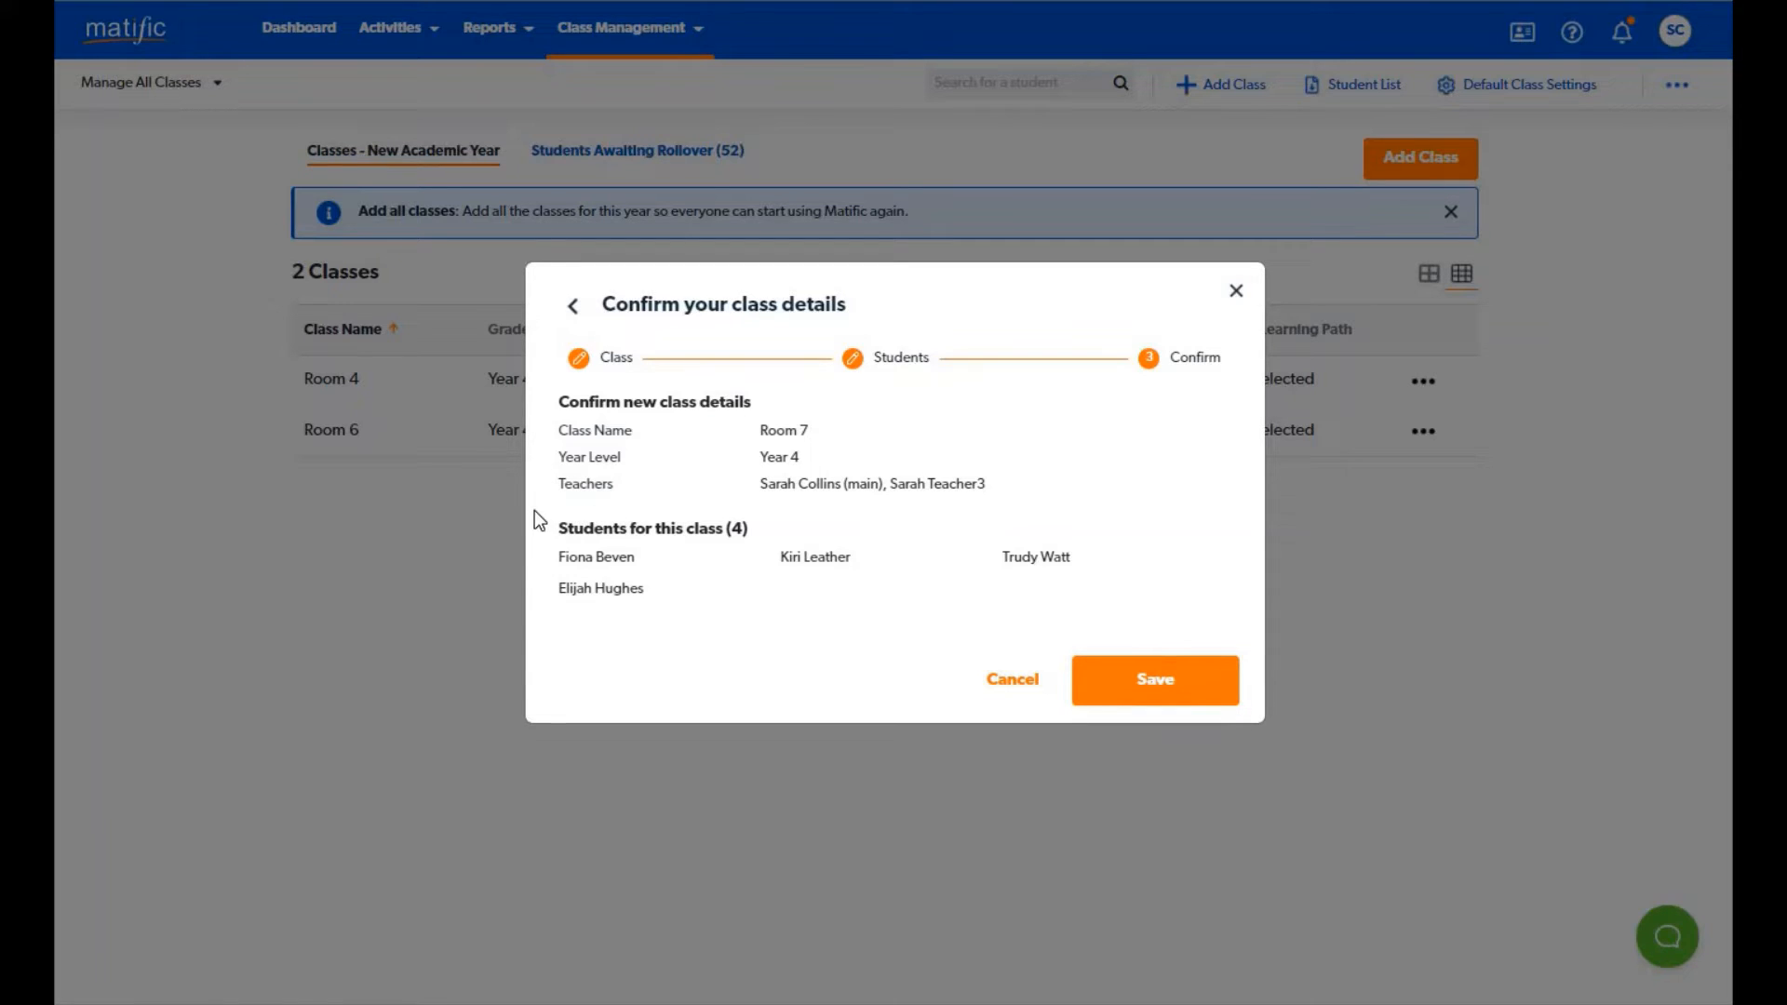
{"action": "mouse_move", "coordinate": [845, 628]}
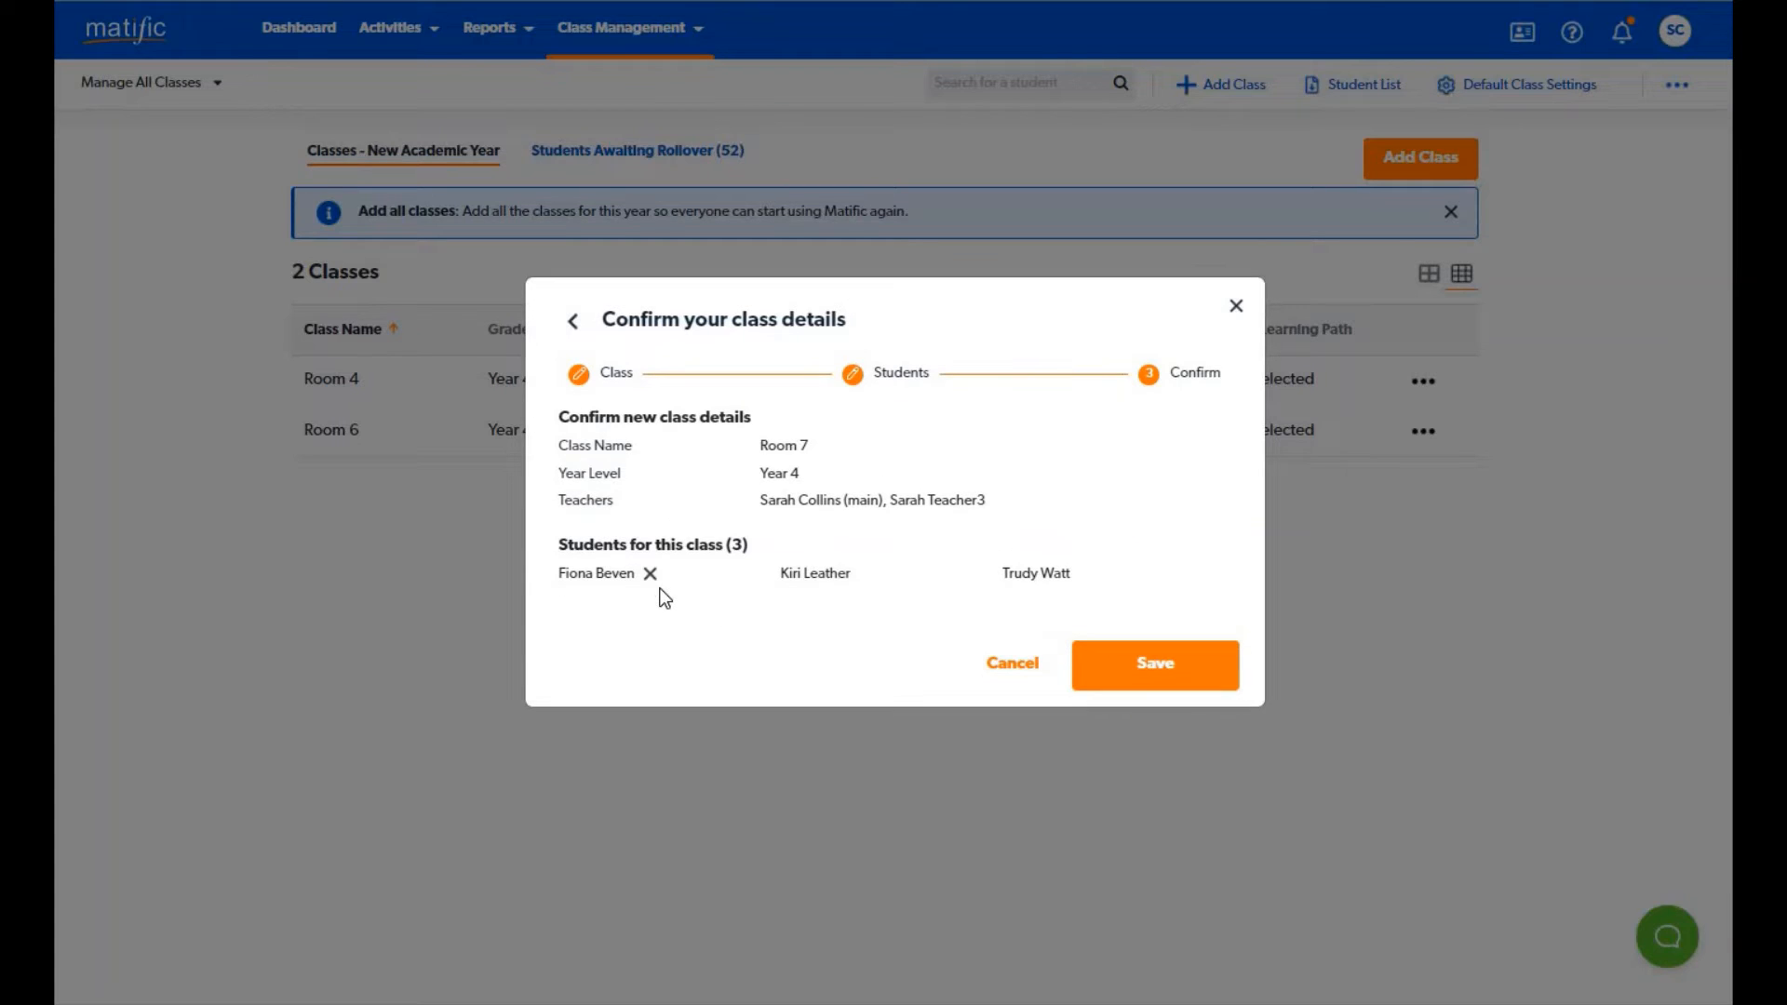
{"action": "left_click", "coordinate": [573, 320]}
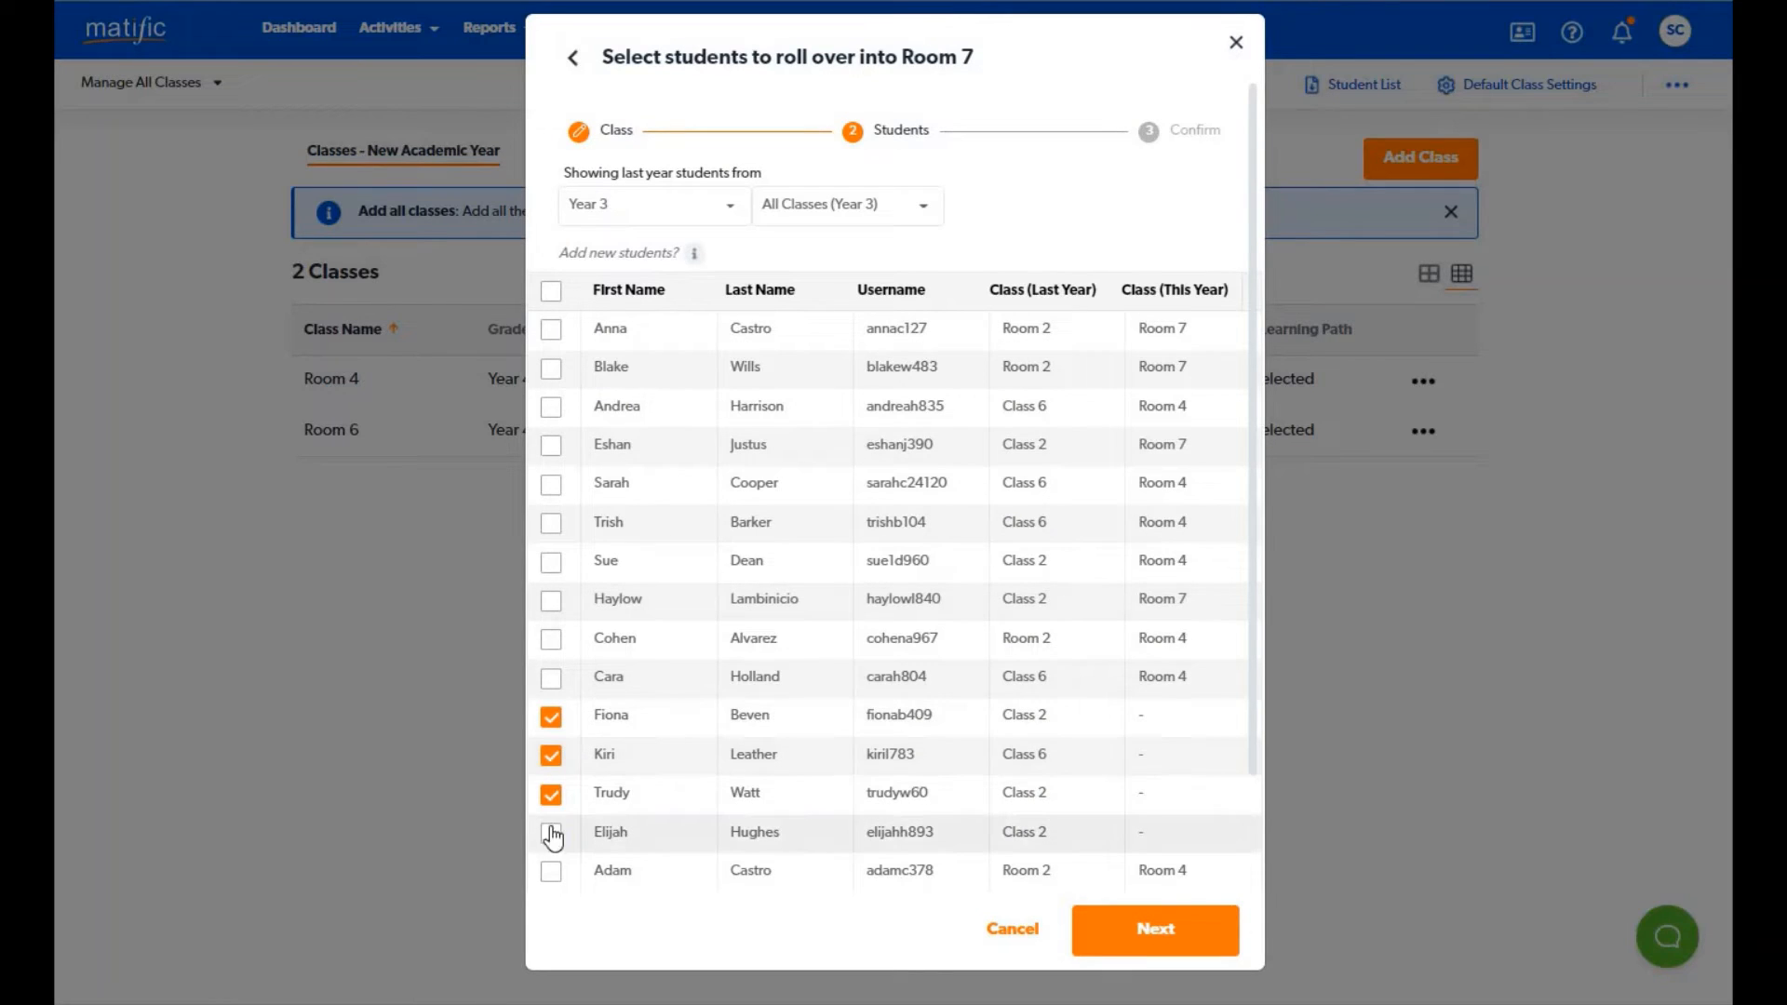
{"action": "left_click", "coordinate": [1154, 931]}
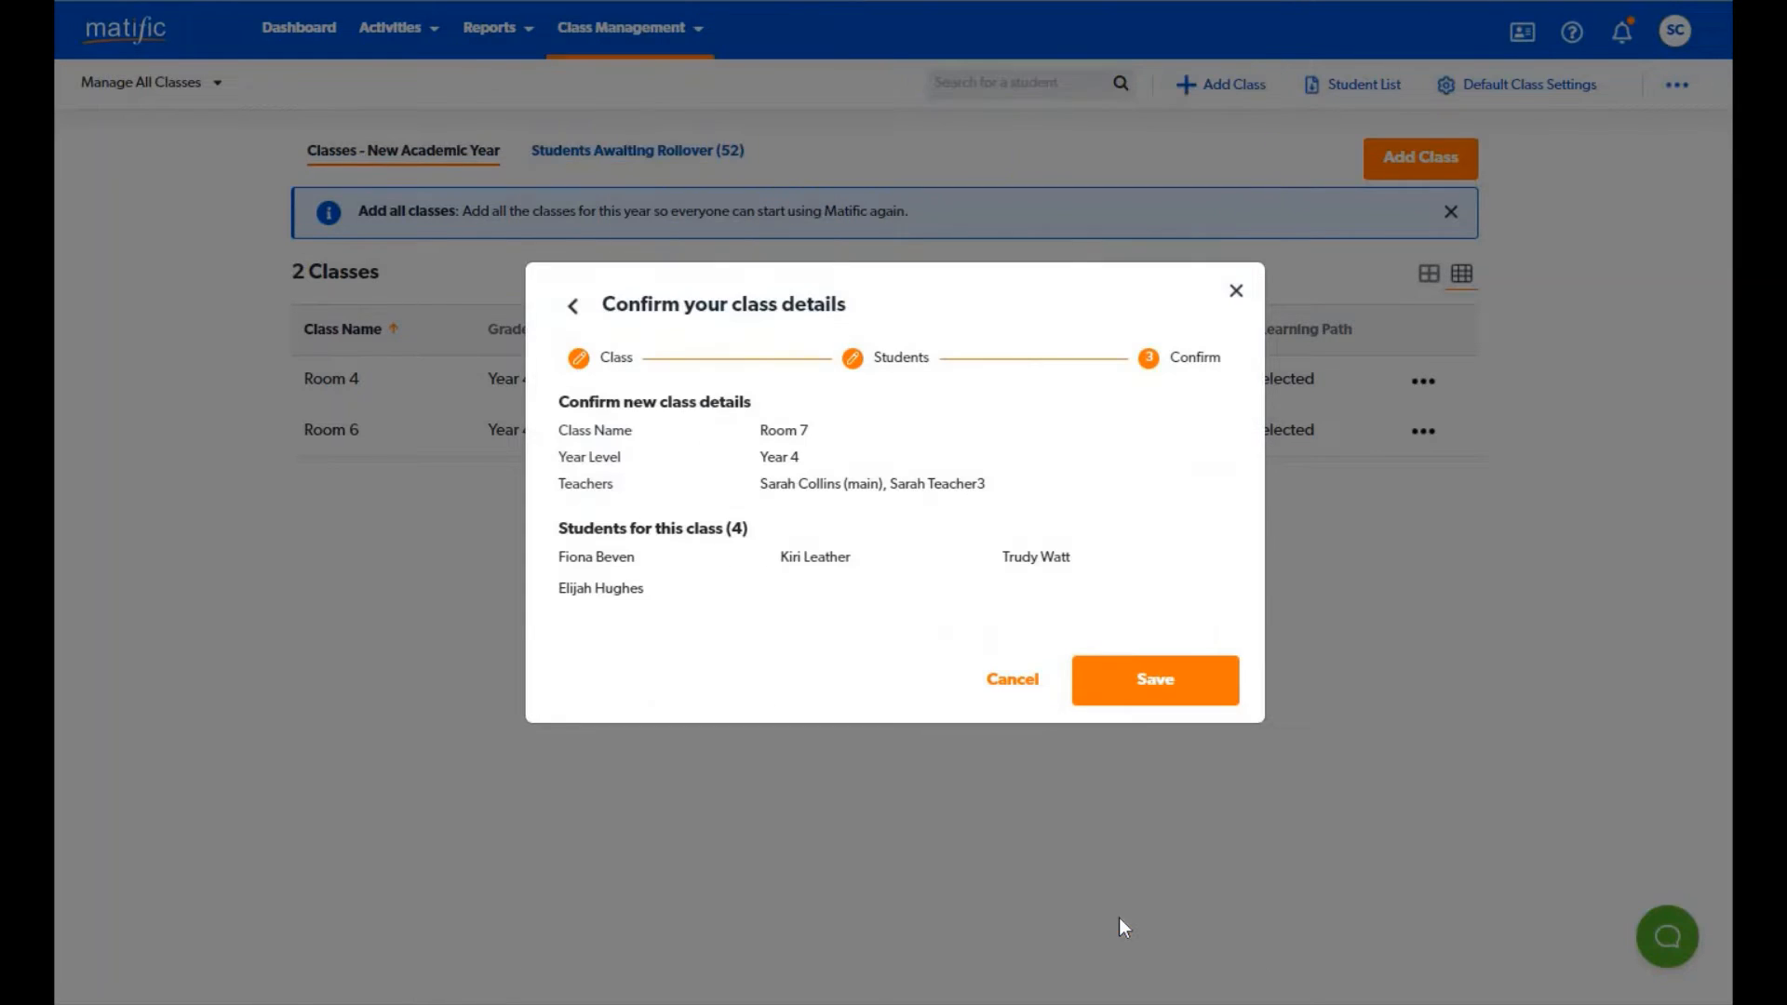
{"action": "mouse_move", "coordinate": [1195, 681]}
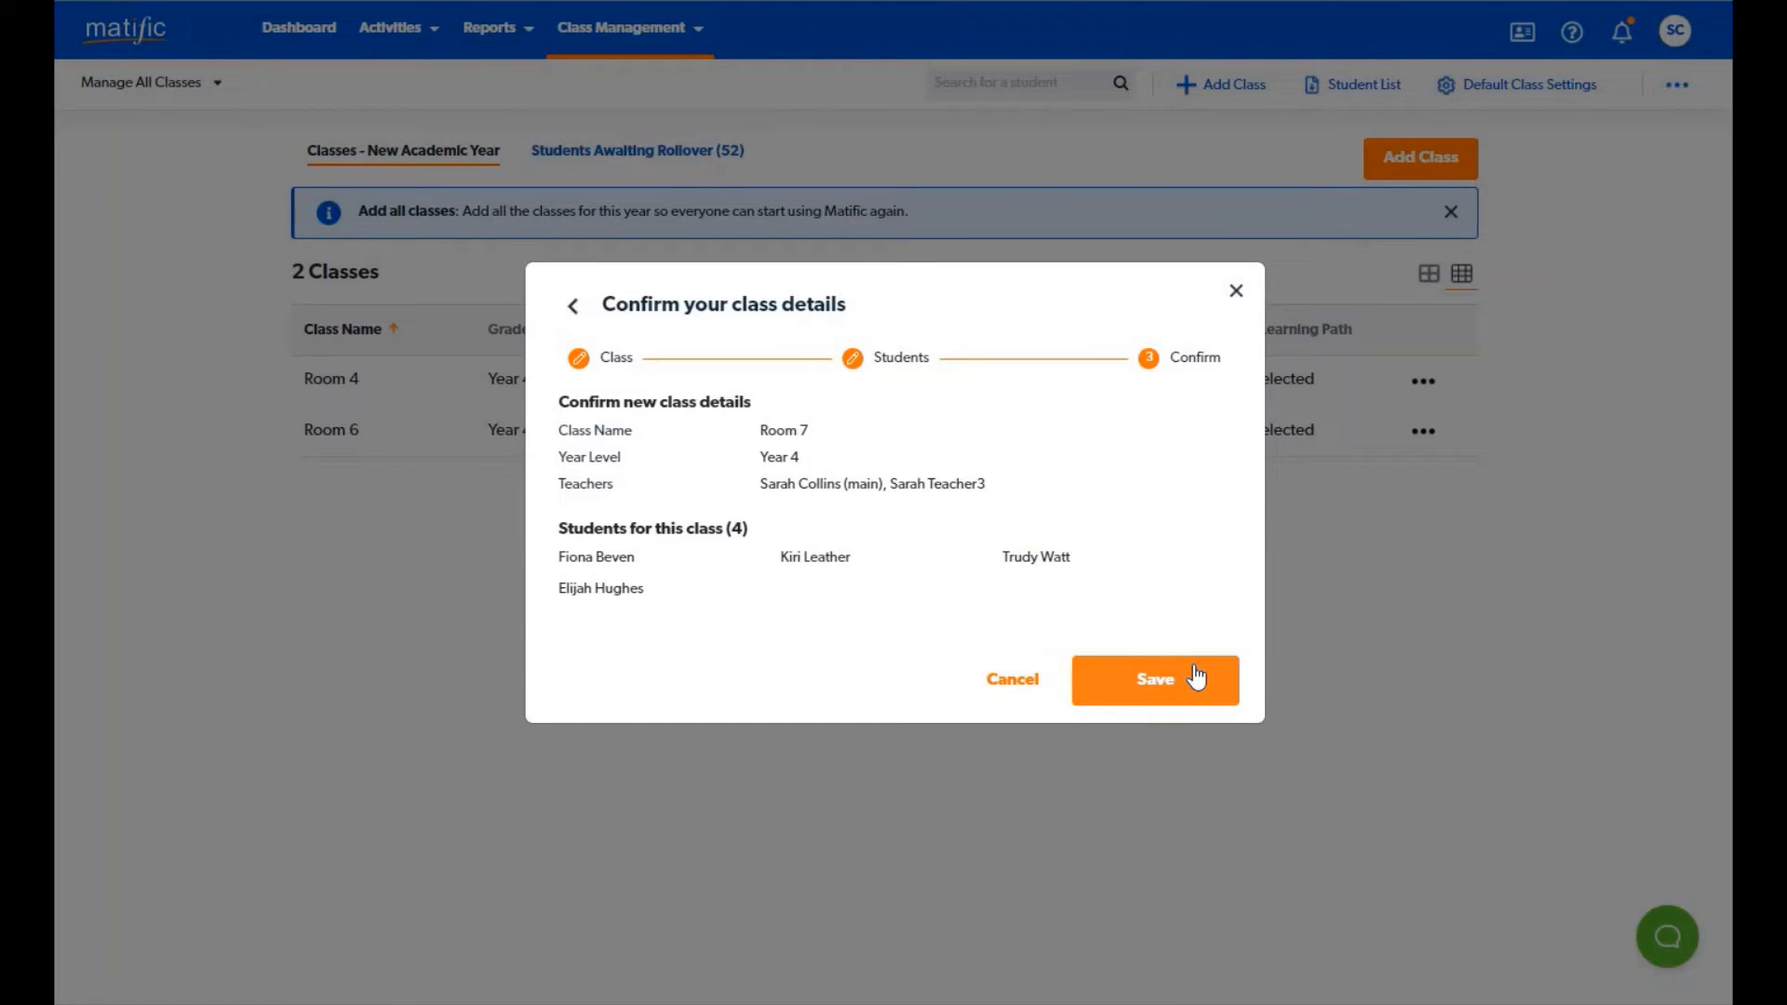
{"action": "left_click", "coordinate": [1156, 682]}
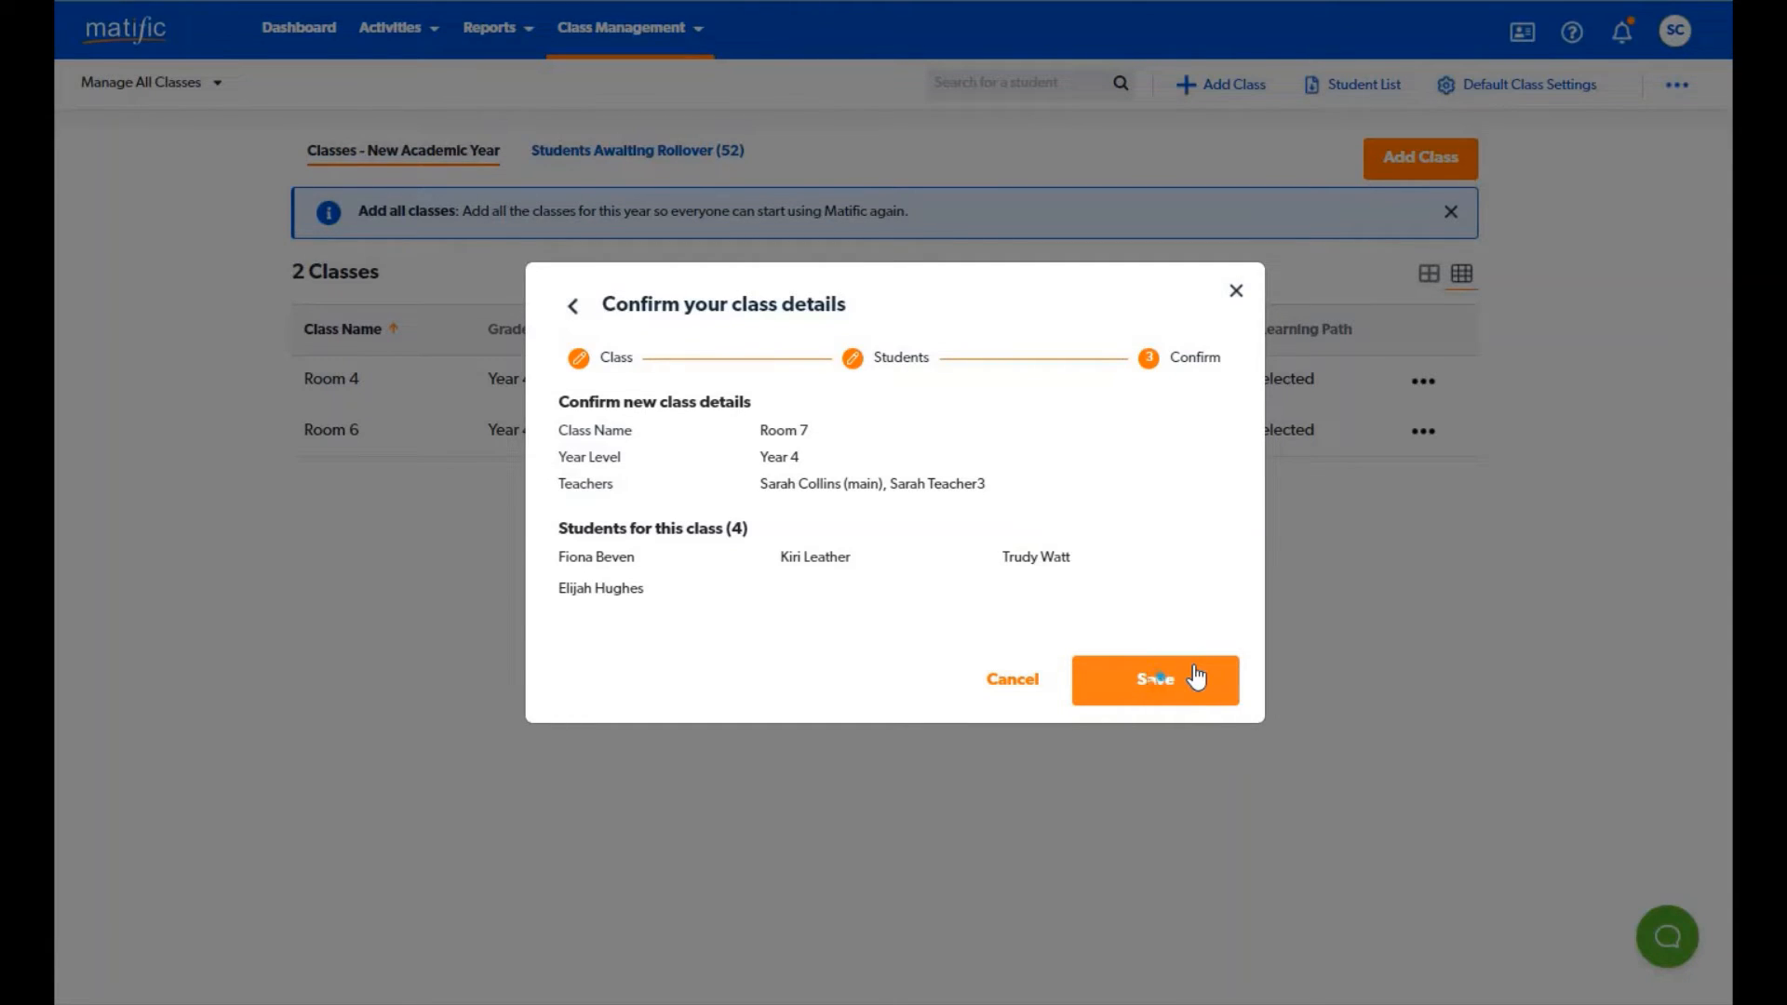
{"action": "left_click", "coordinate": [1154, 681]}
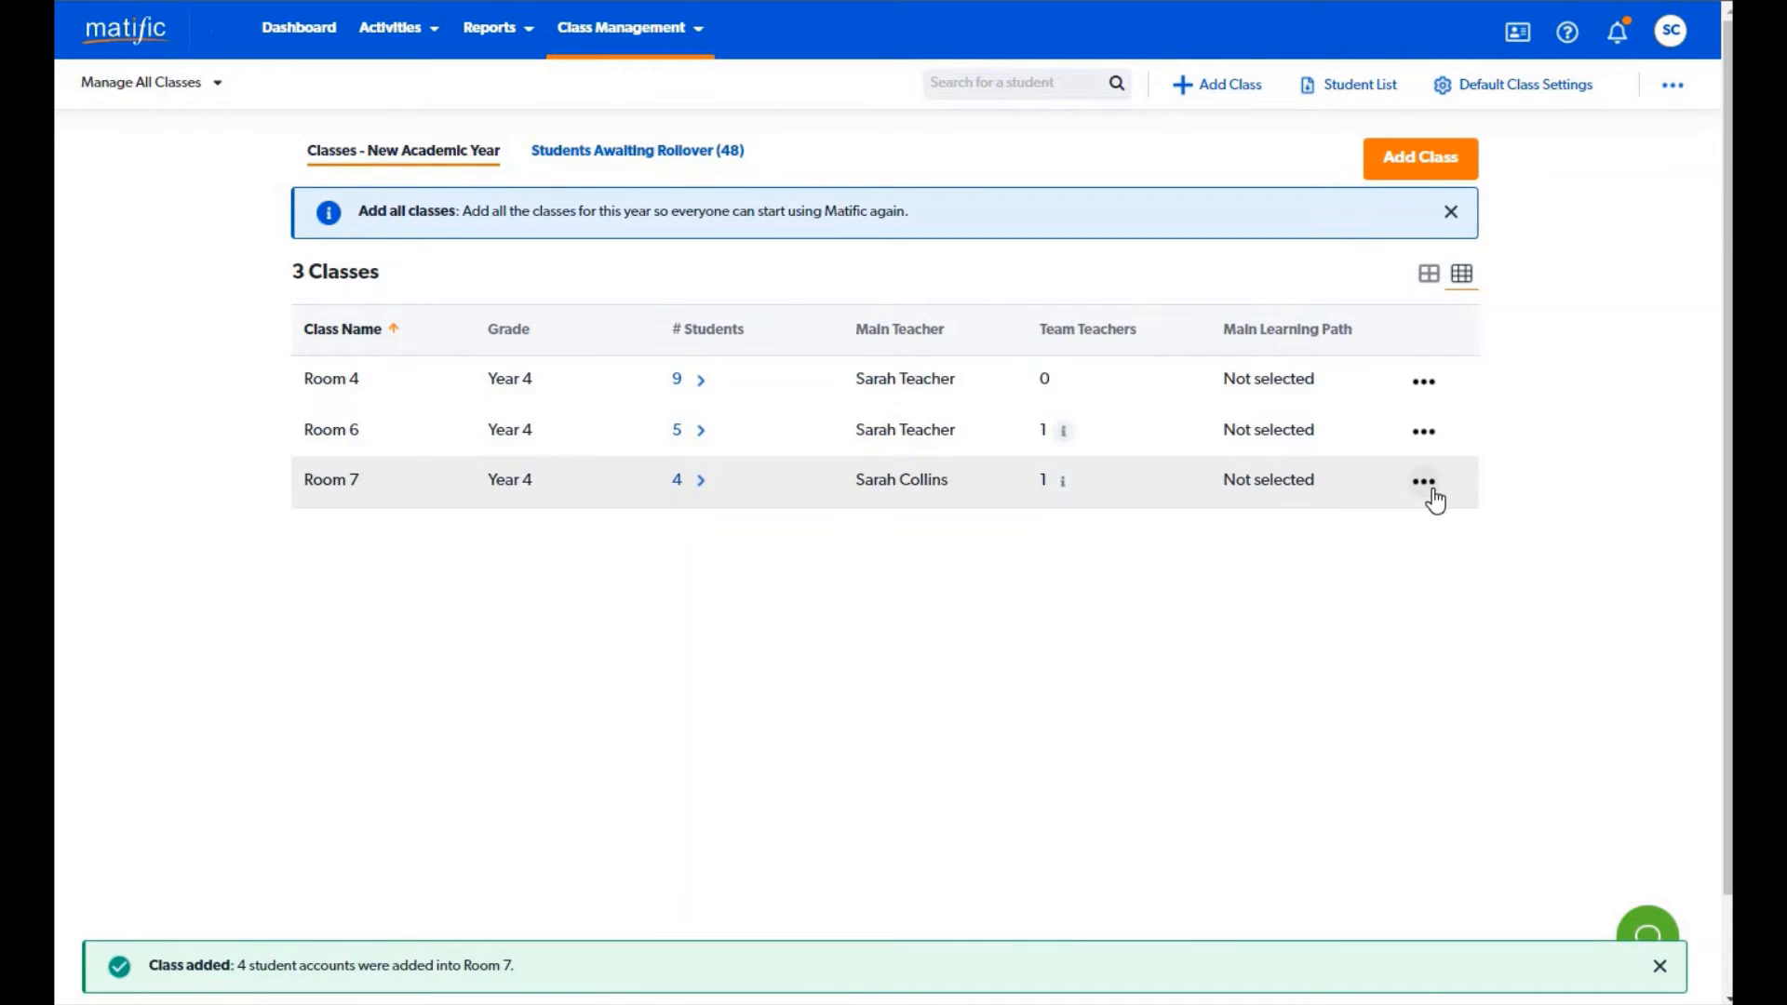
Open the Room 7 class page and look through the Add Students choices without adding anyone.
{"action": "left_click", "coordinate": [1422, 480]}
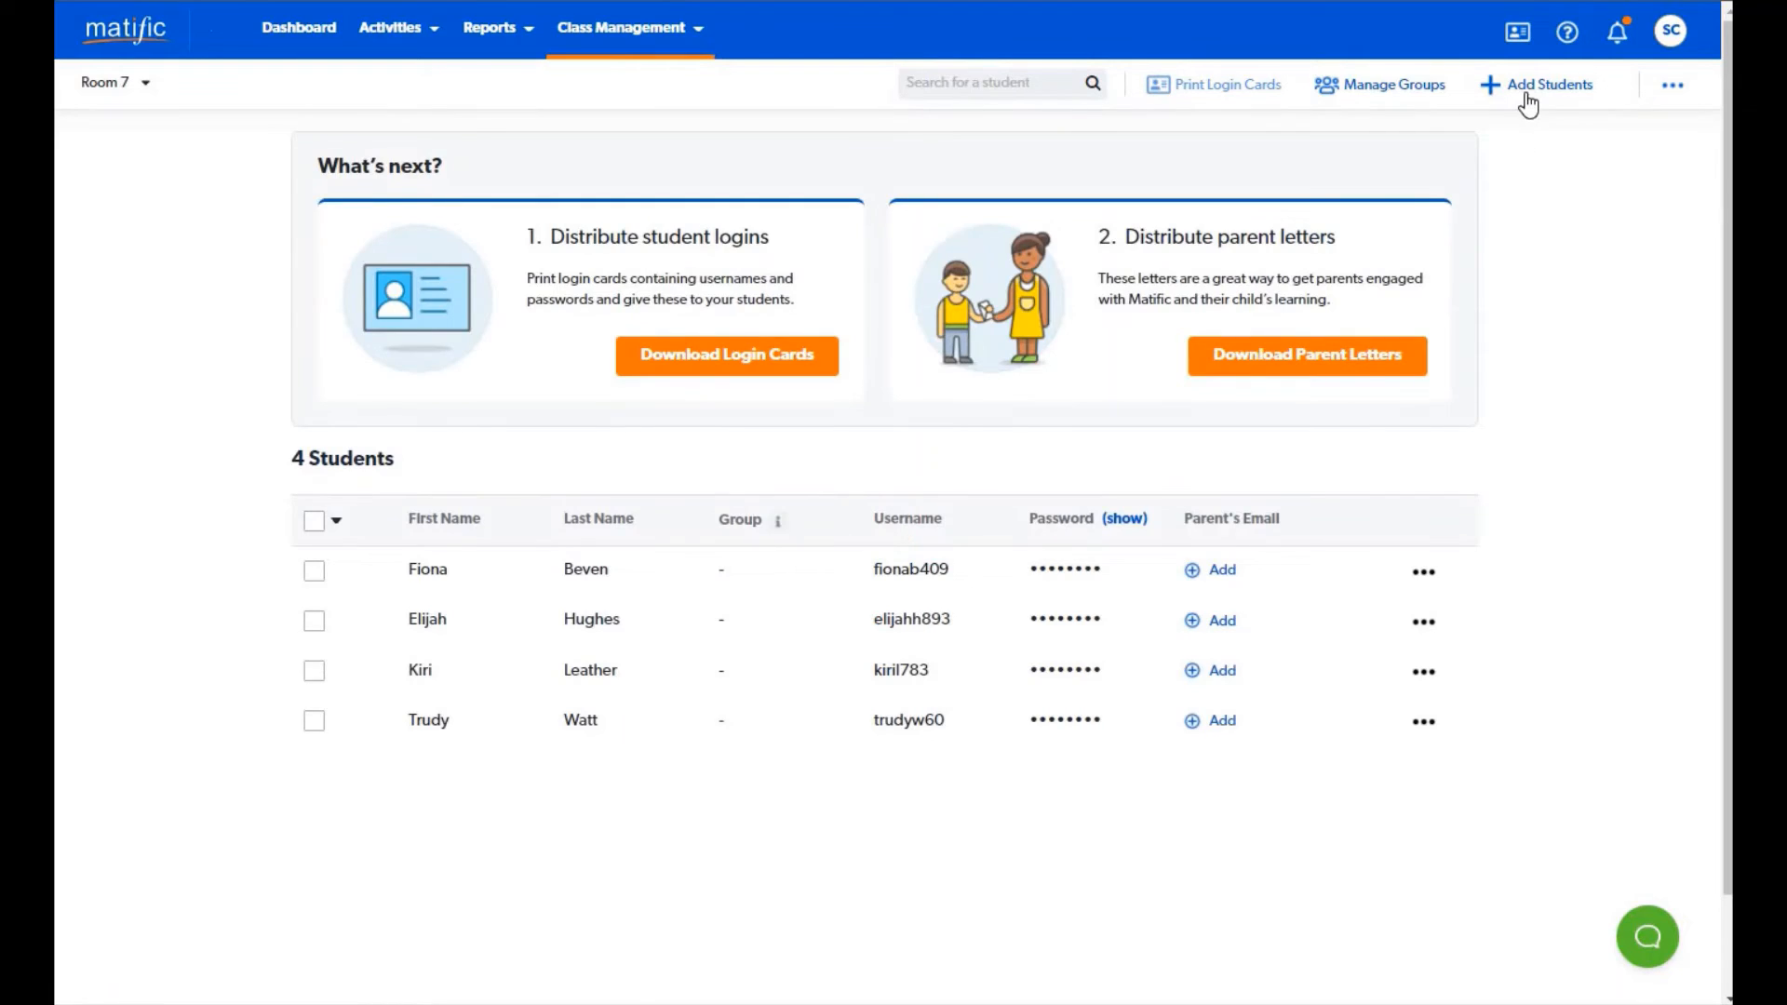
{"action": "left_click", "coordinate": [1545, 86]}
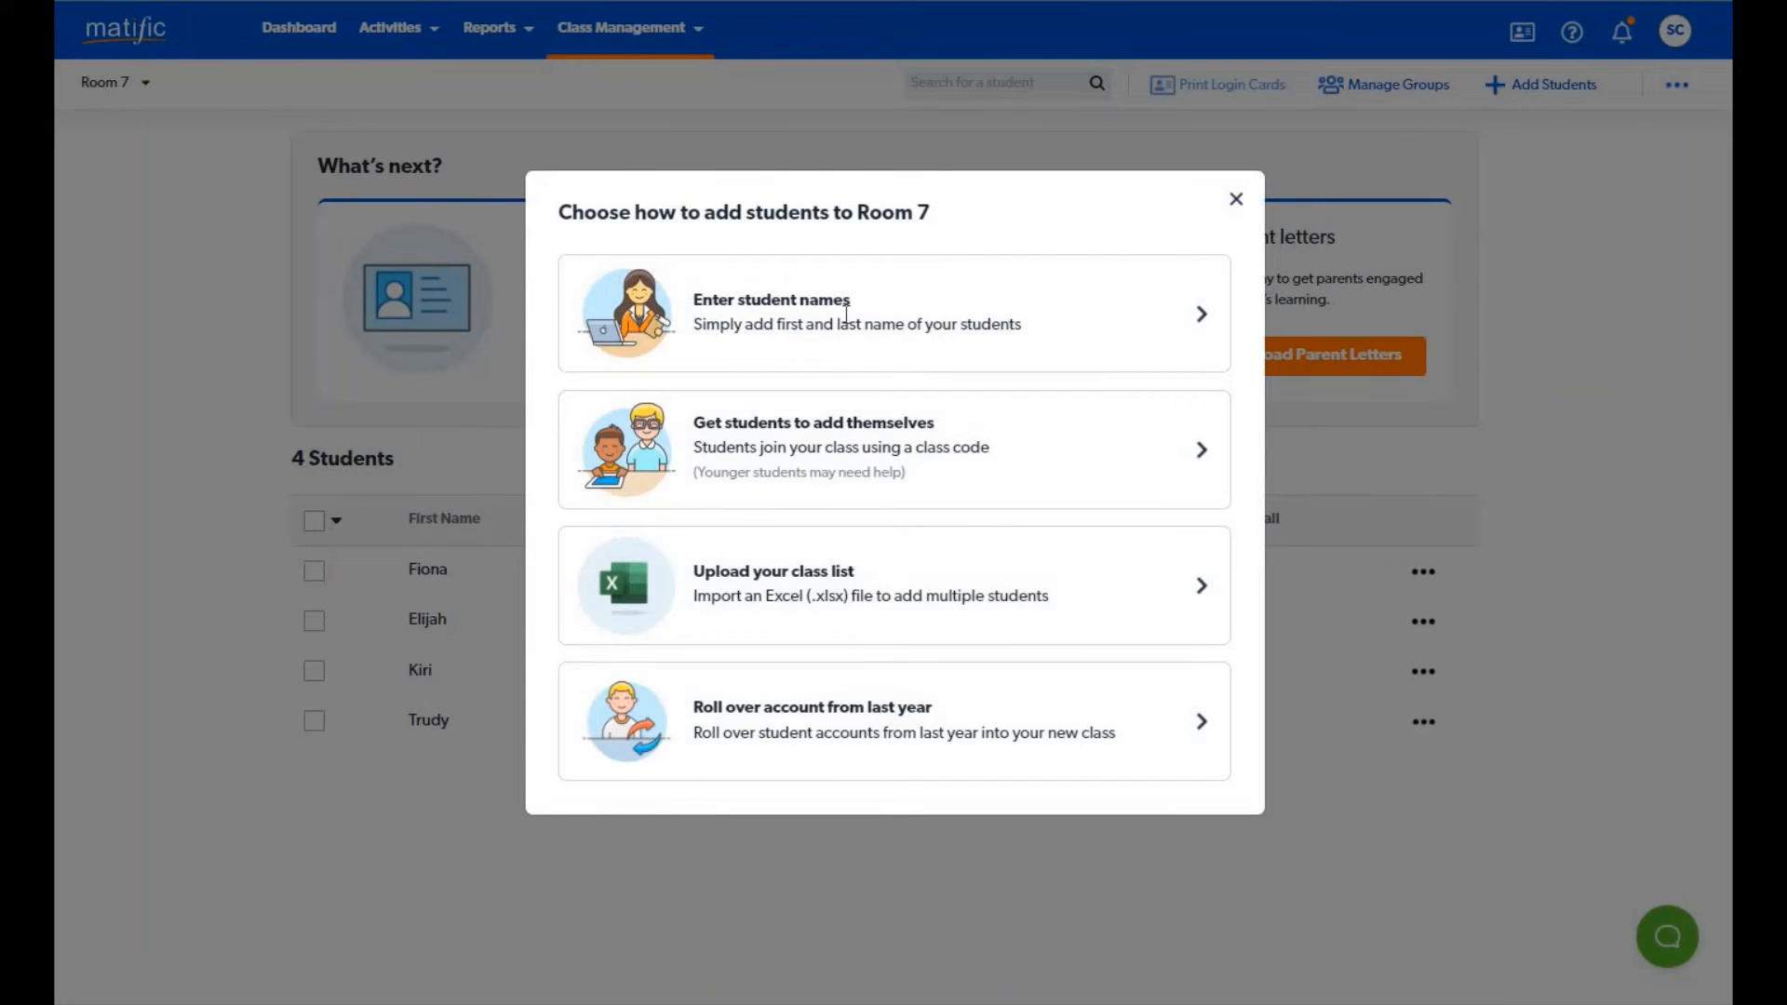
{"action": "left_click", "coordinate": [786, 307]}
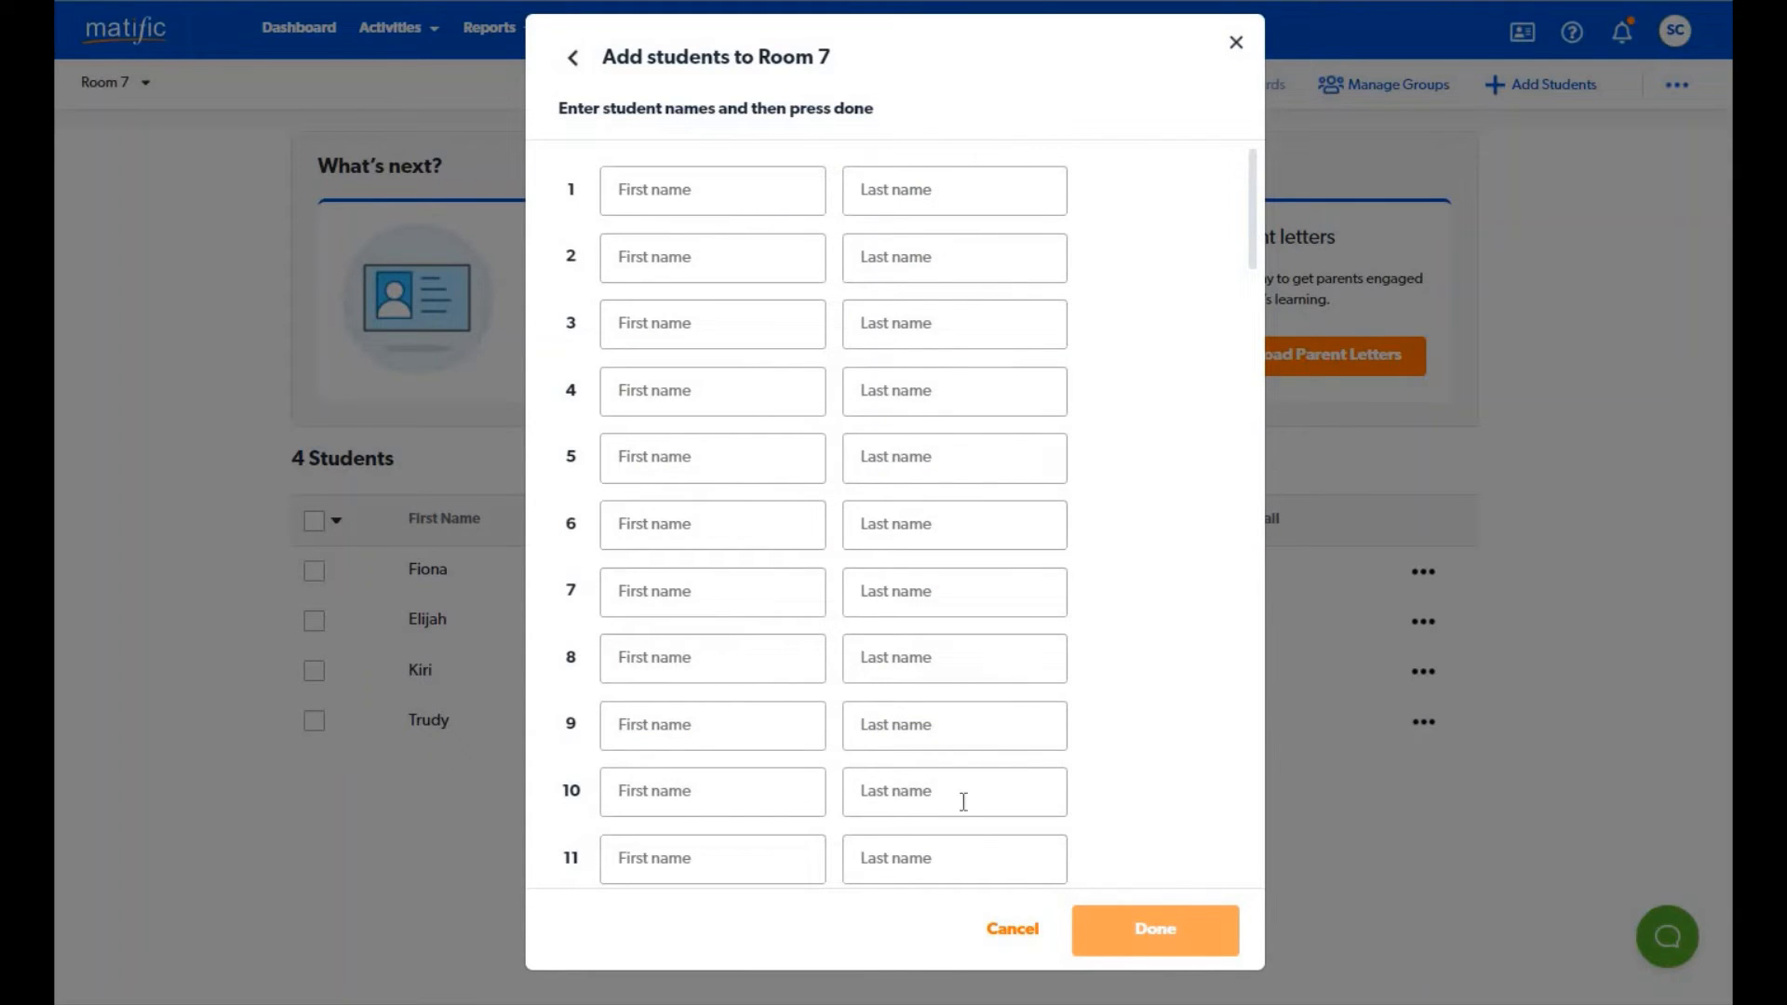
{"action": "left_click", "coordinate": [572, 55]}
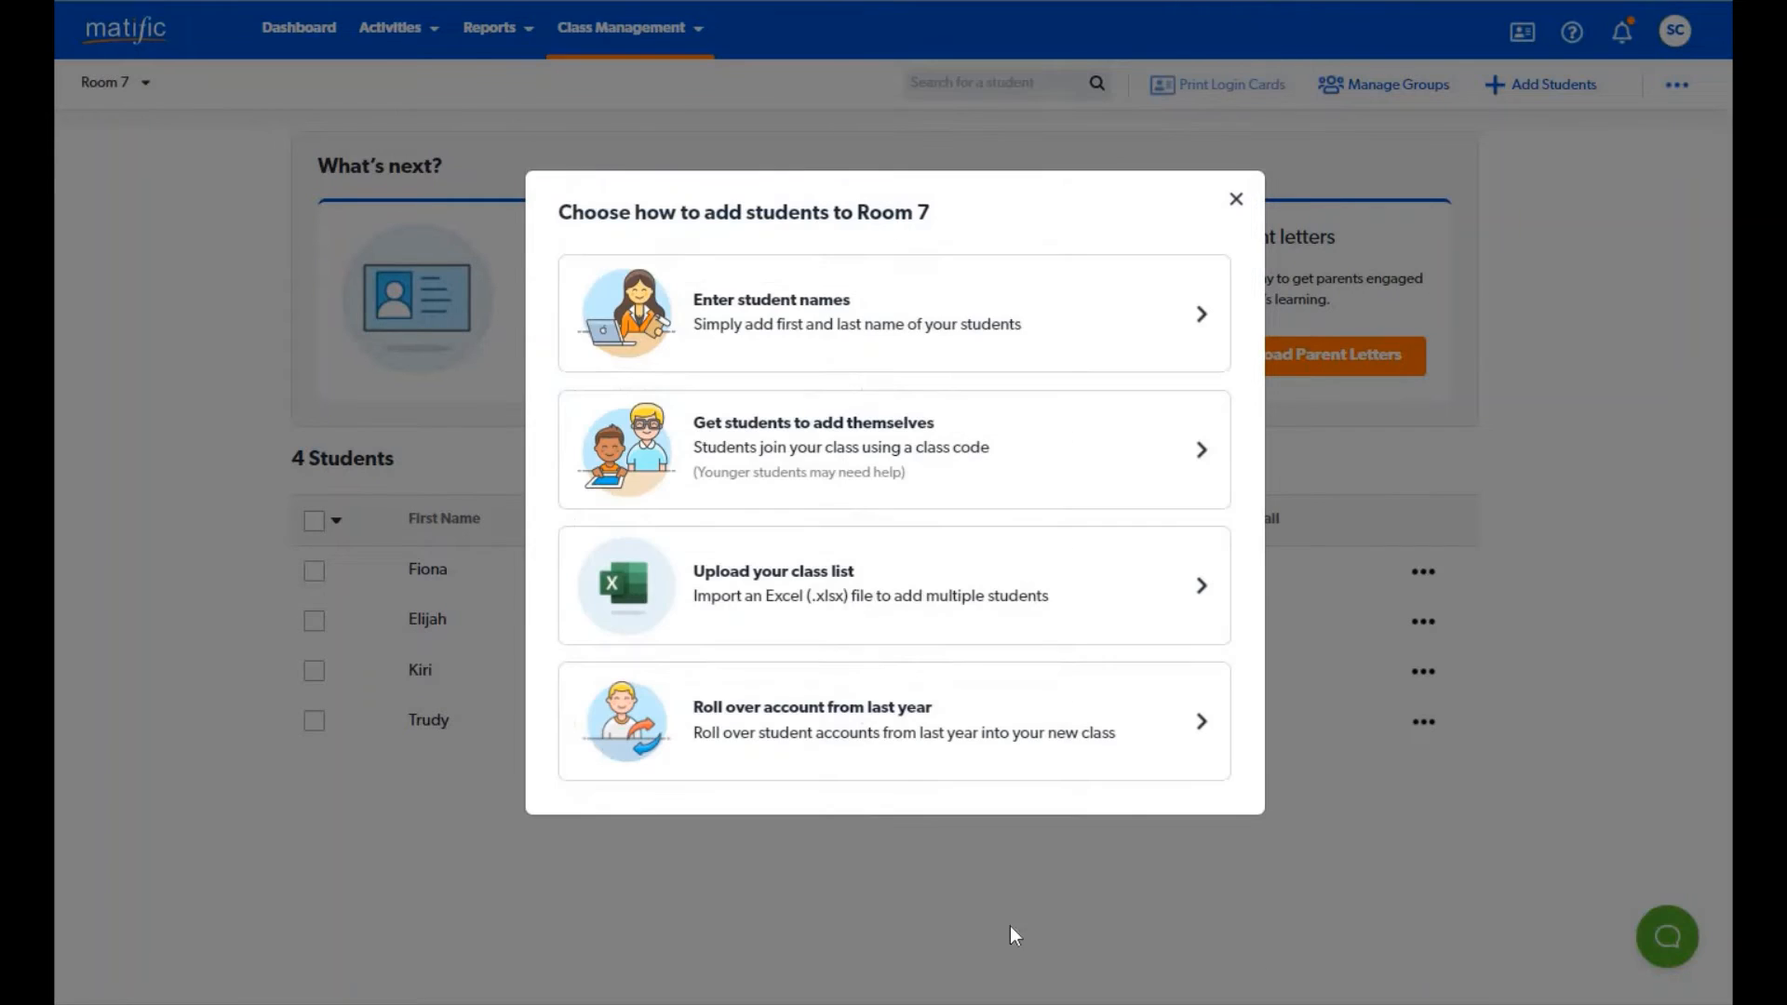
{"action": "left_click", "coordinate": [1236, 197]}
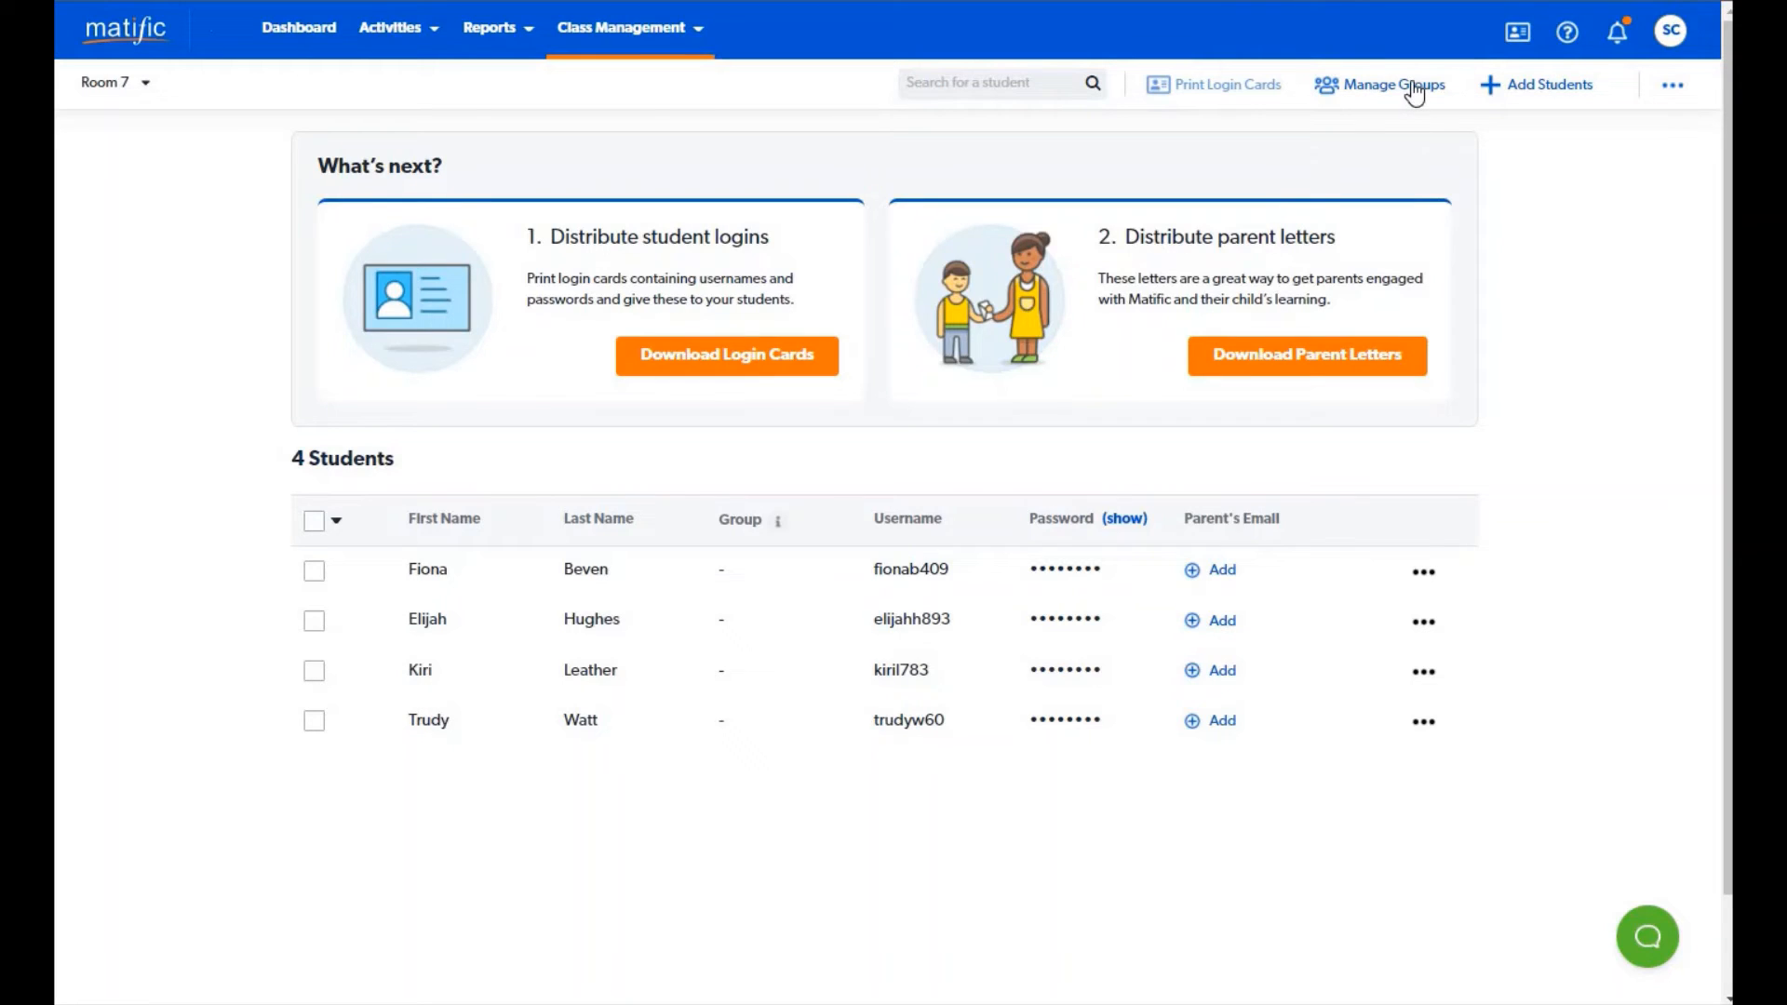
{"action": "mouse_move", "coordinate": [618, 132]}
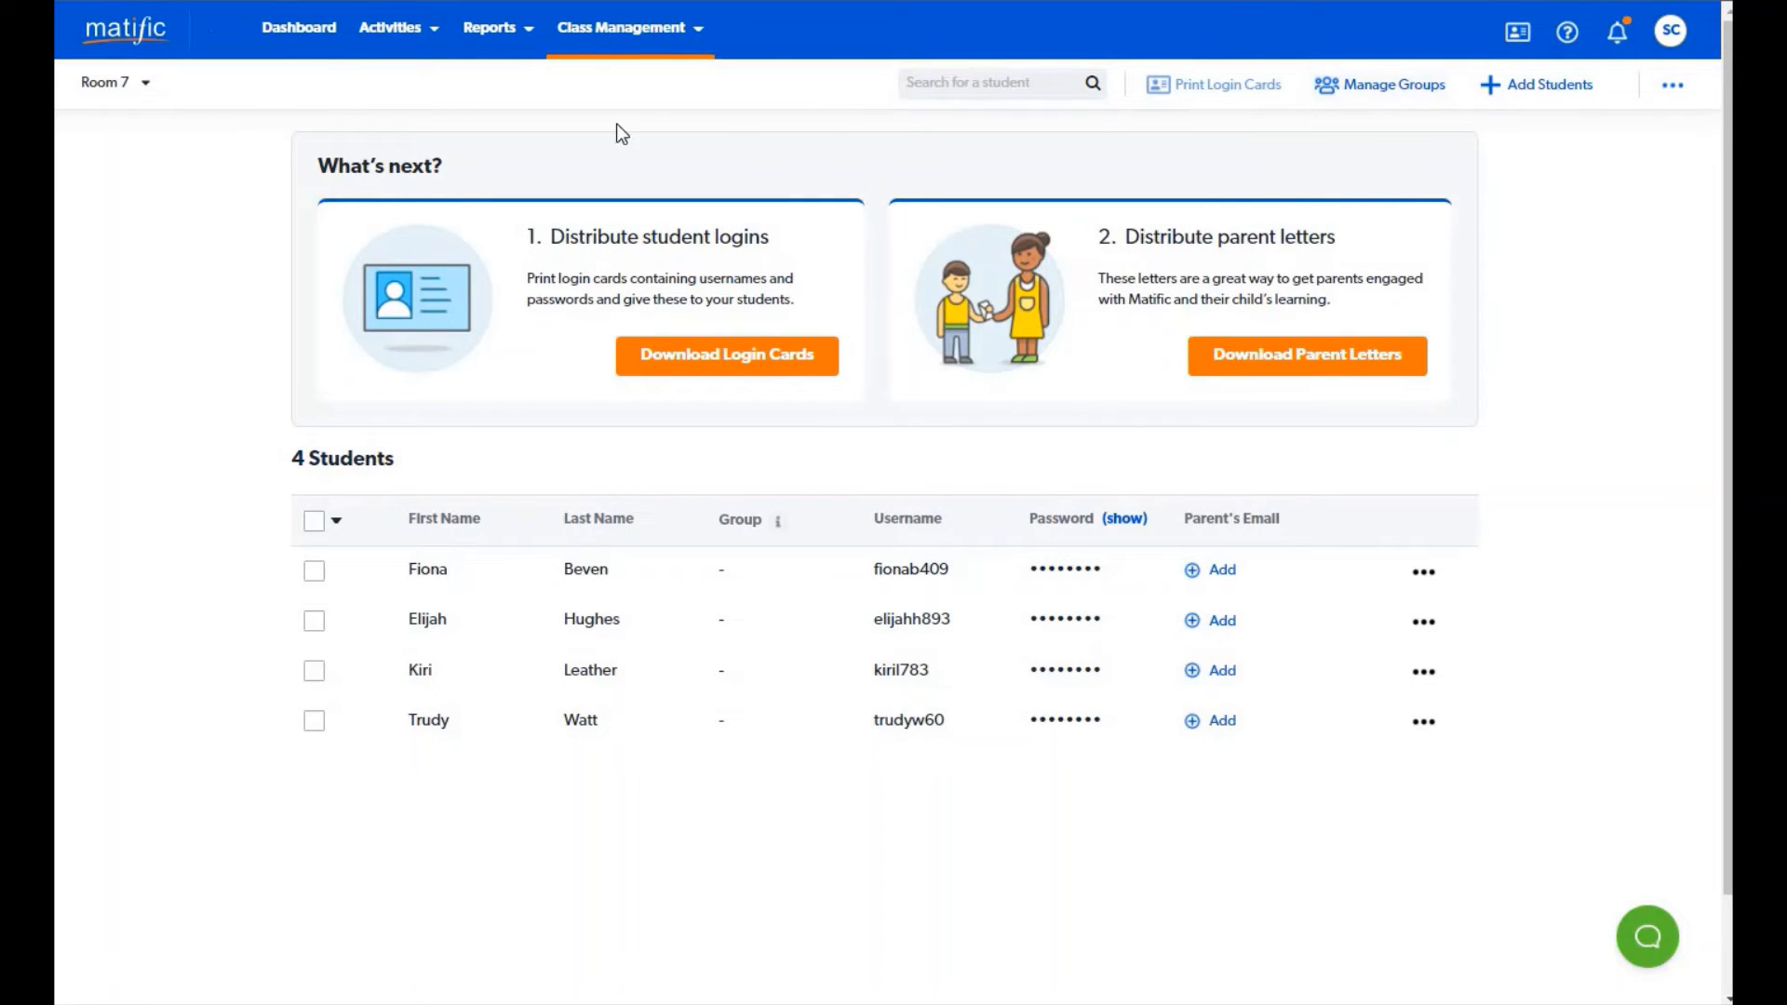
From the classes list, download the Rollover Roster CSV template.
{"action": "left_click", "coordinate": [389, 26]}
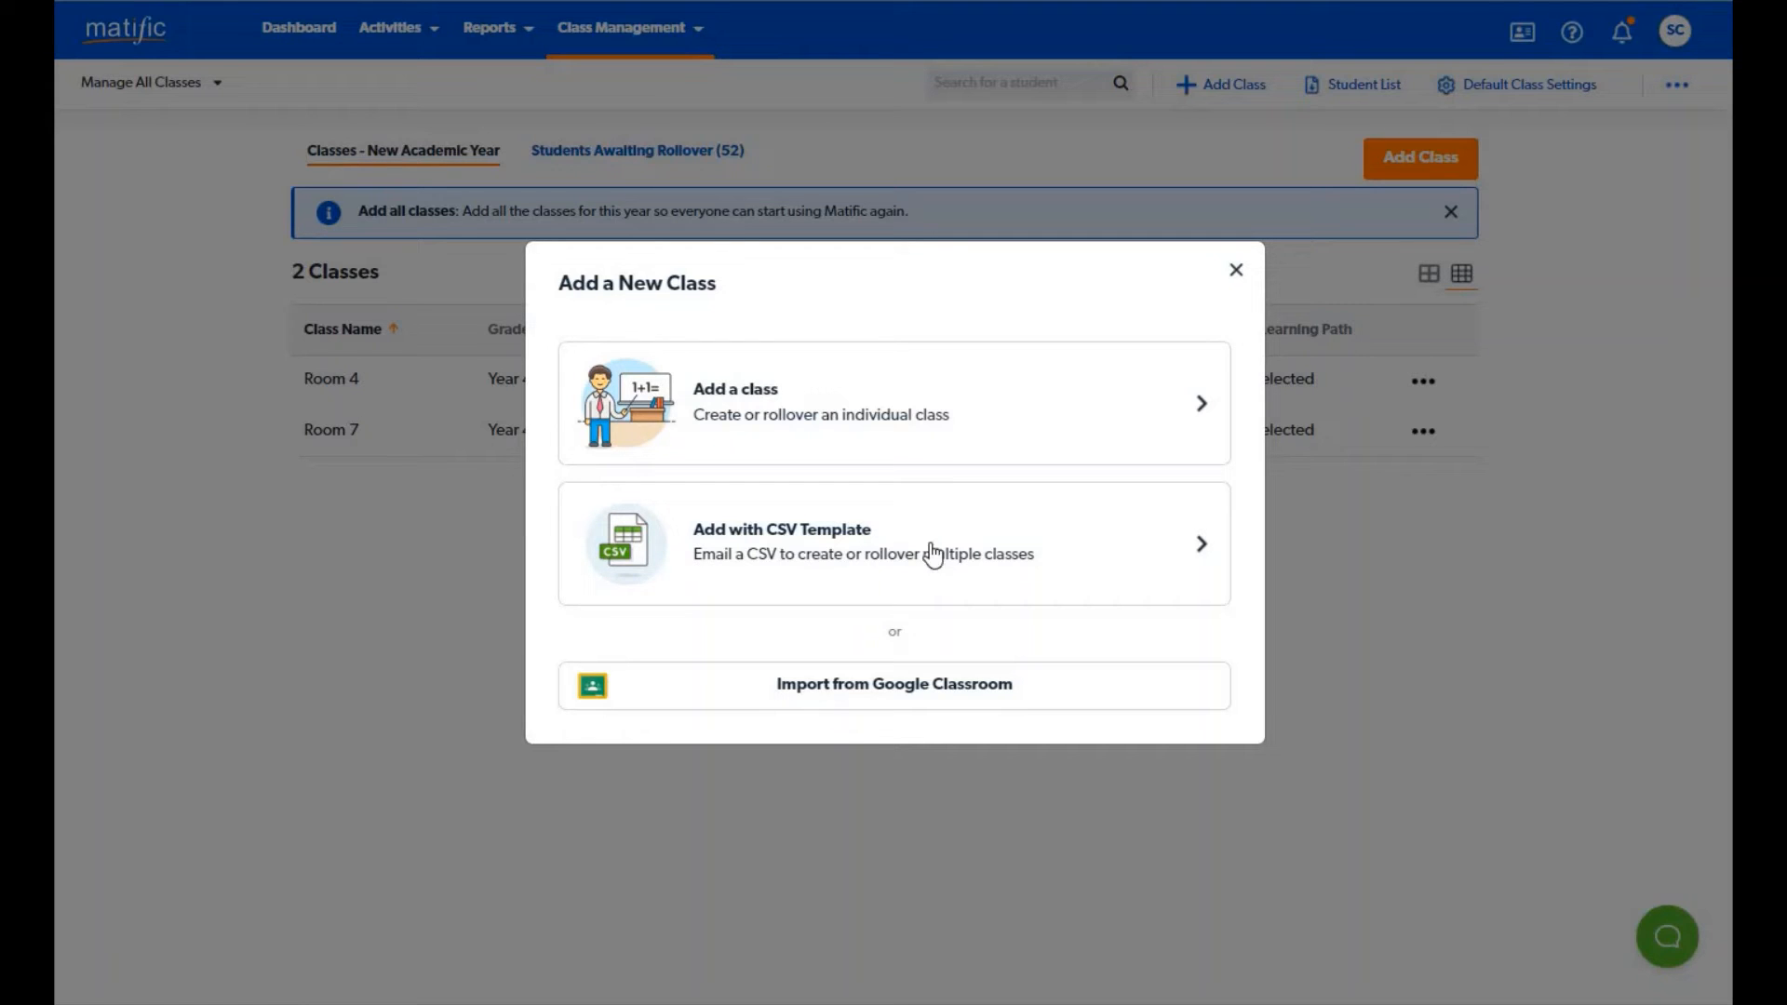
{"action": "left_click", "coordinate": [893, 543]}
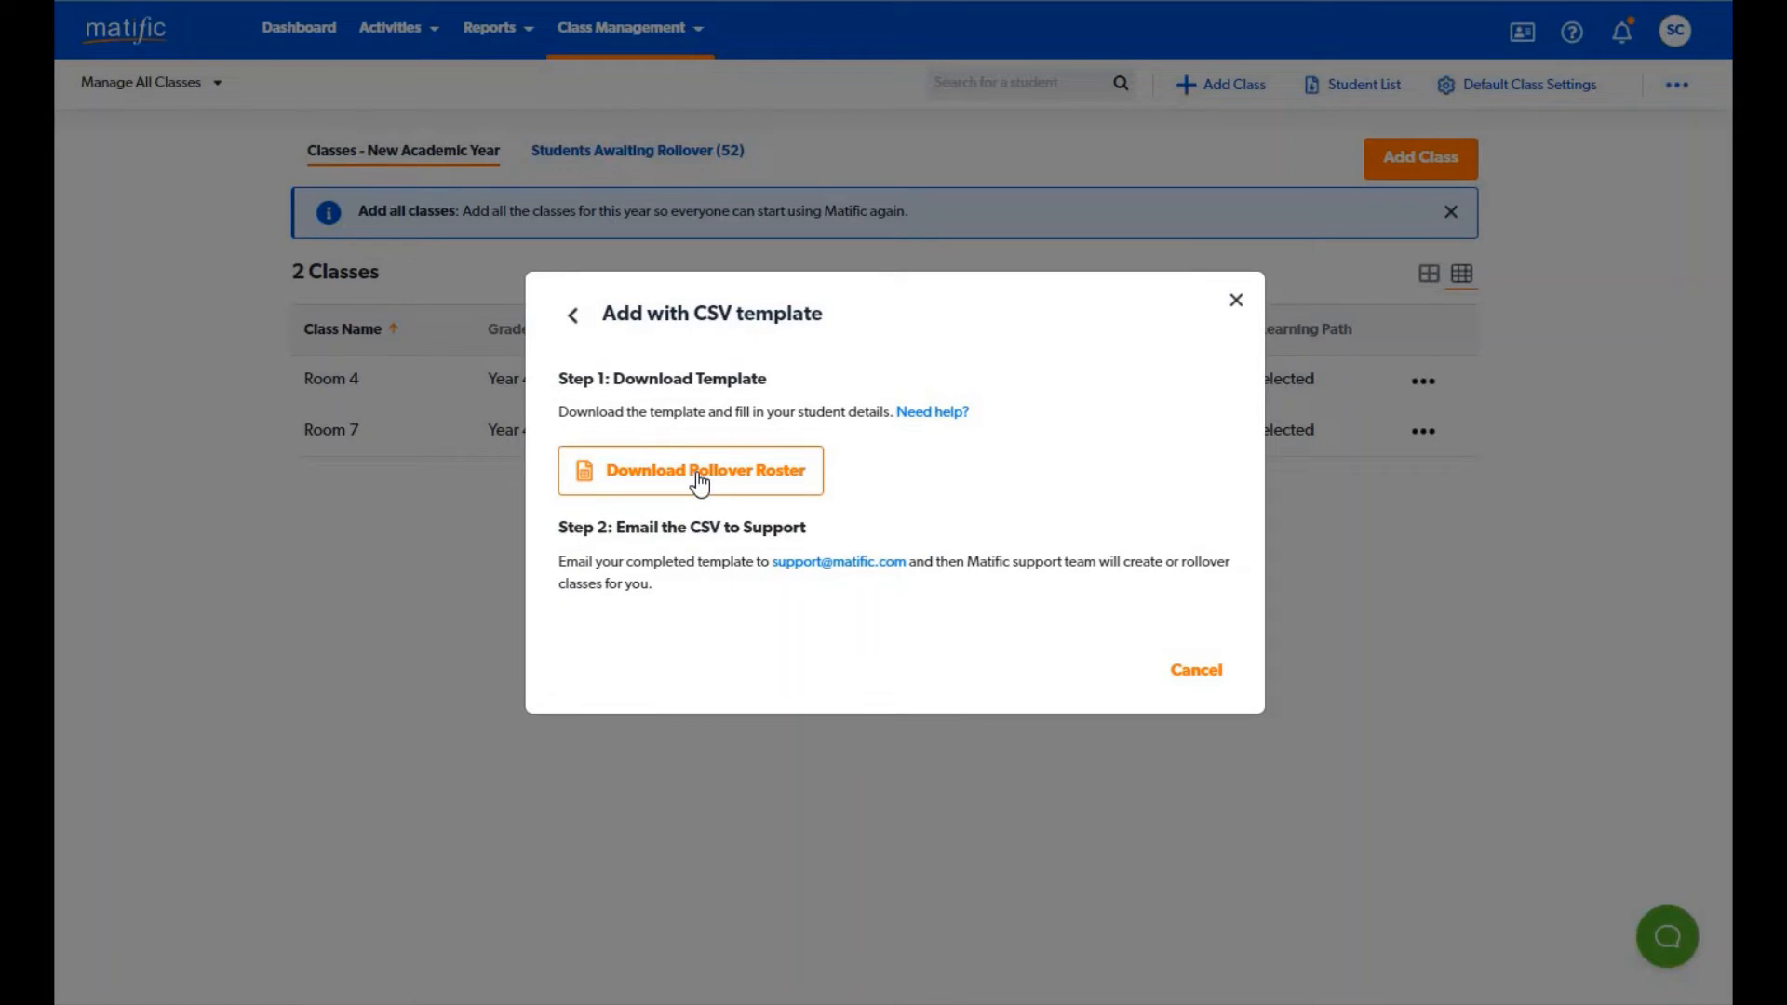
{"action": "left_click", "coordinate": [690, 470]}
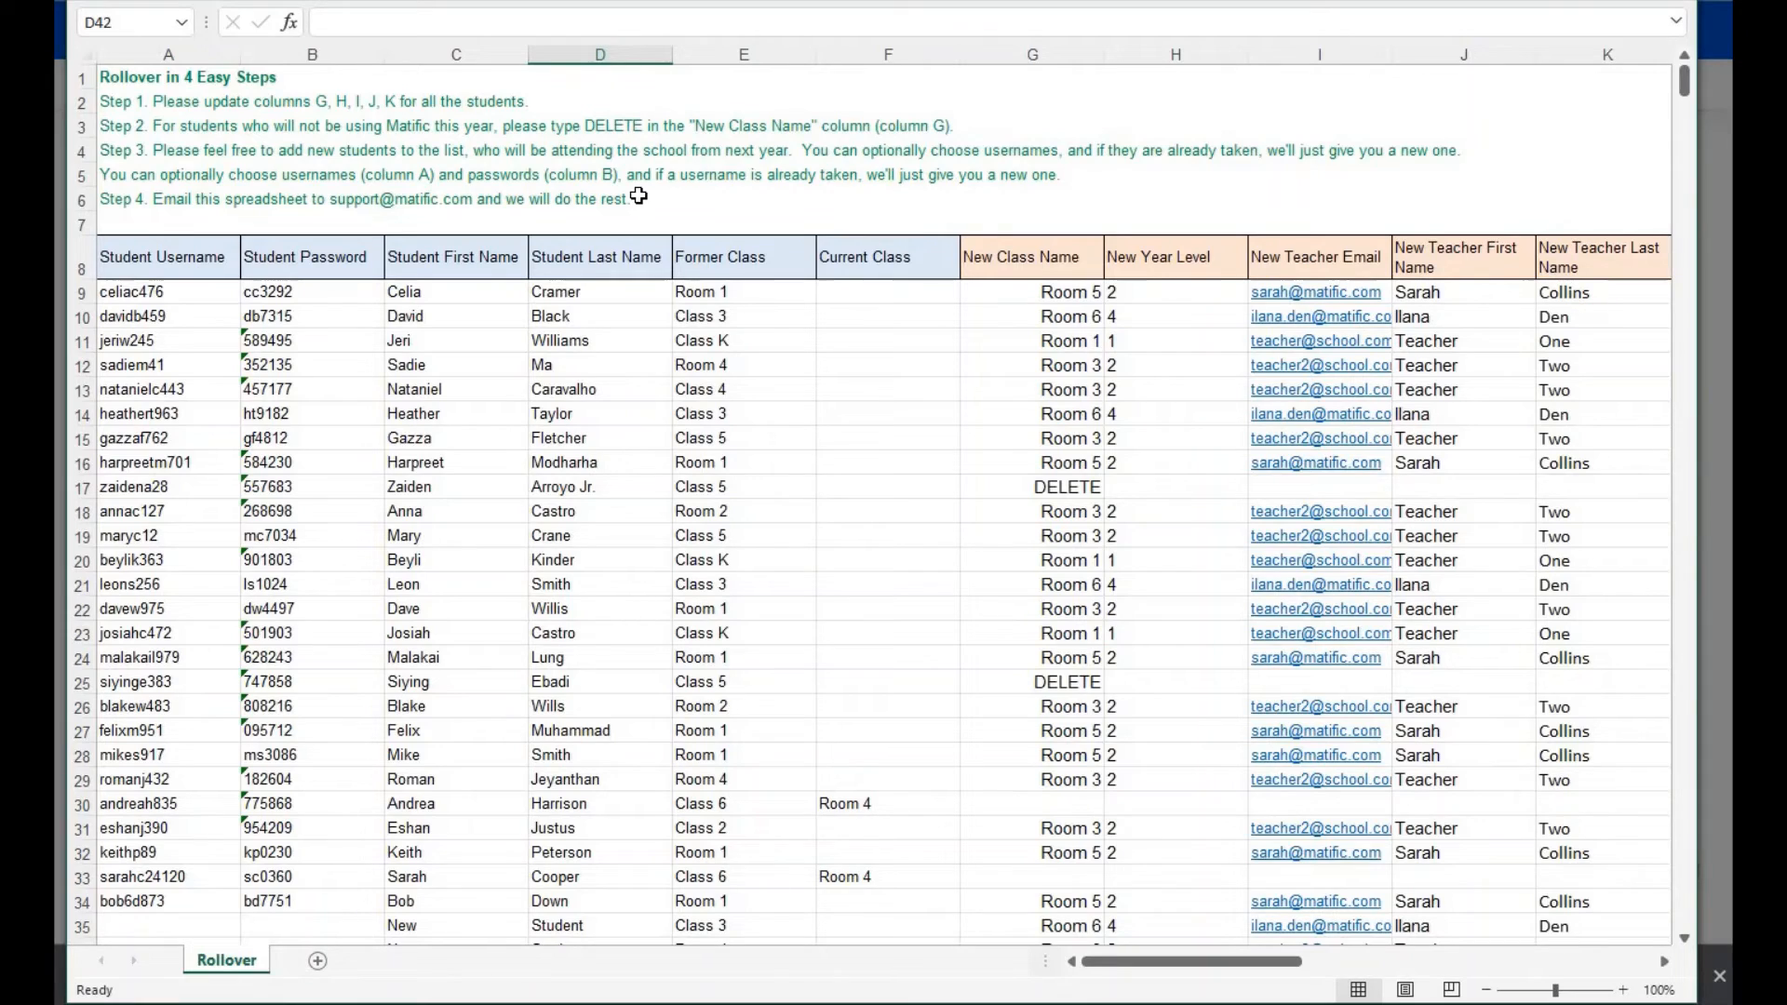
{"action": "mouse_move", "coordinate": [1291, 430]}
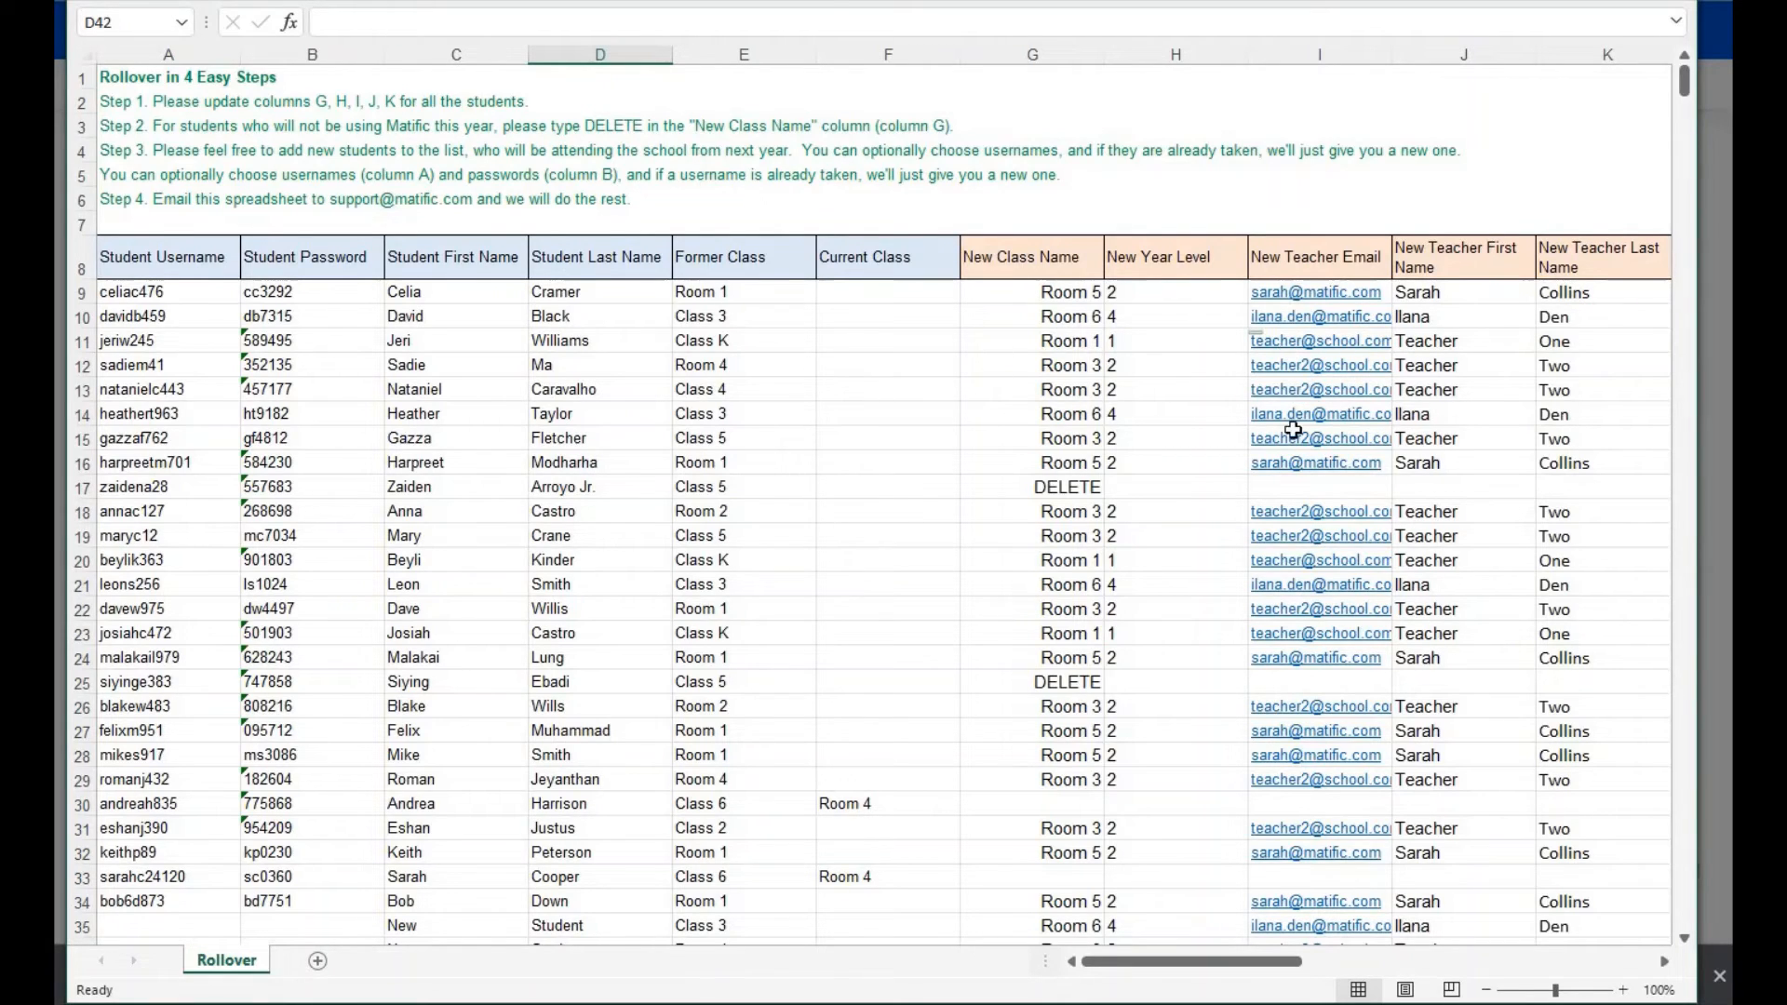
{"action": "mouse_move", "coordinate": [1005, 653]}
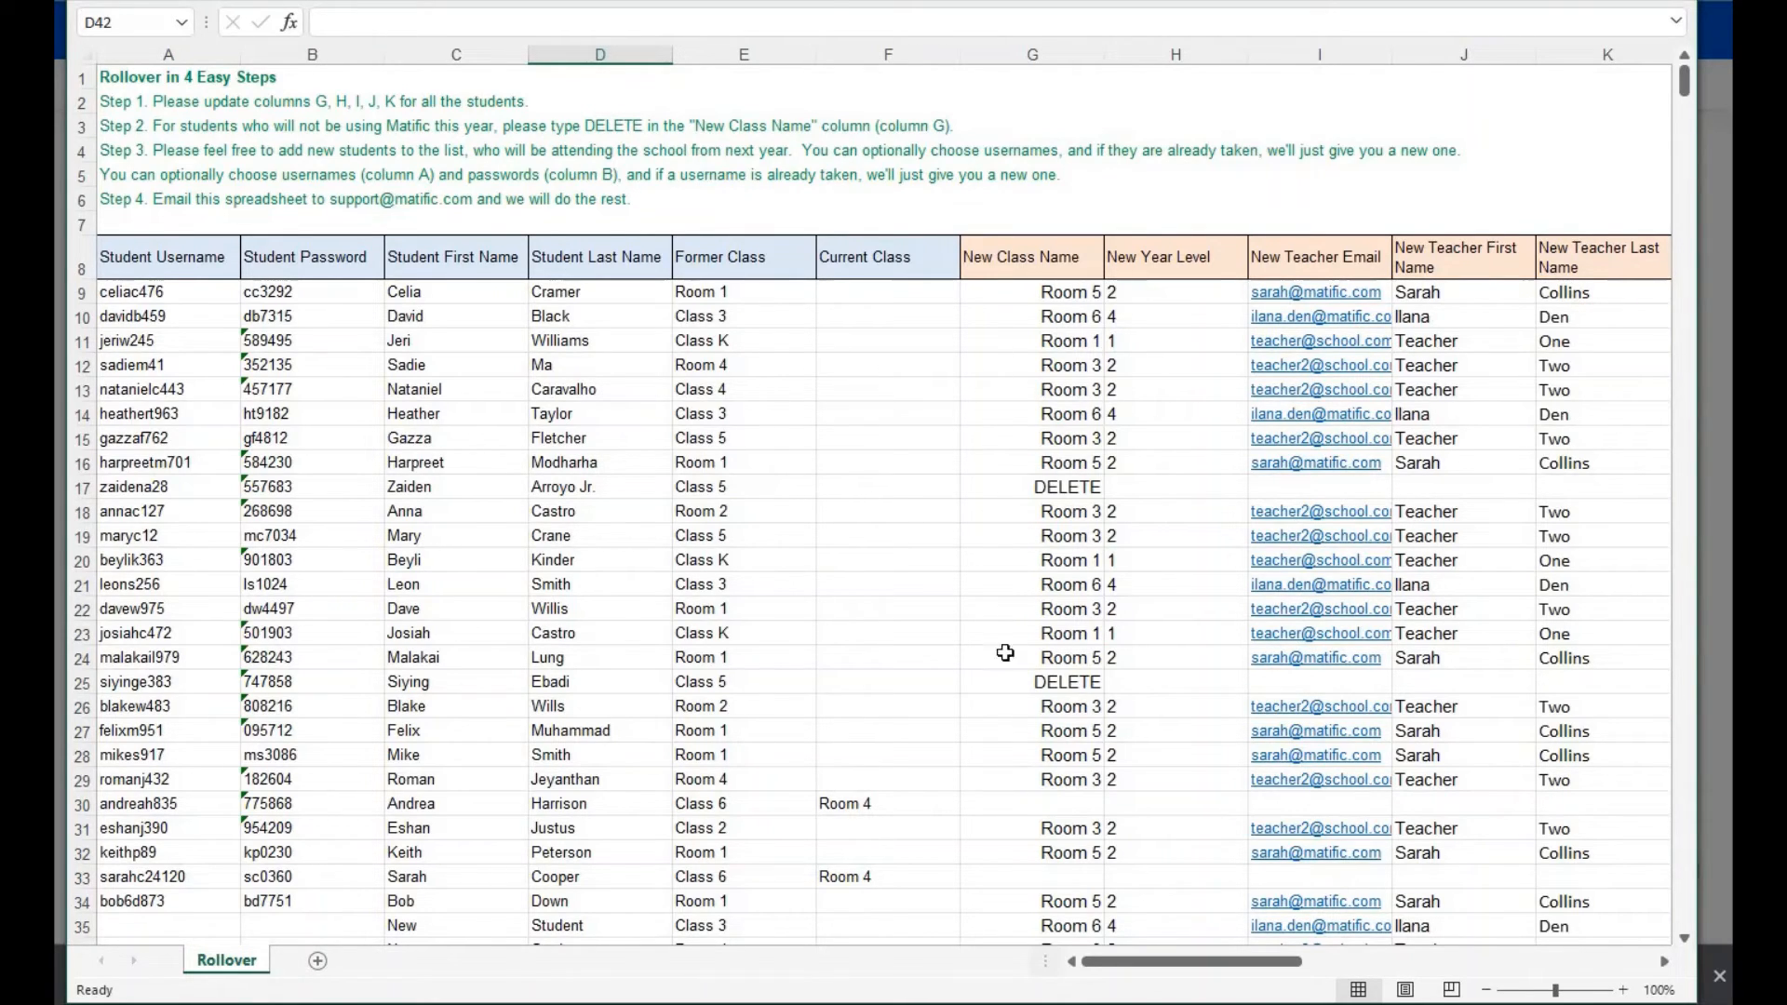
{"action": "scroll", "scroll_direction": "down", "scroll_amount": 3}
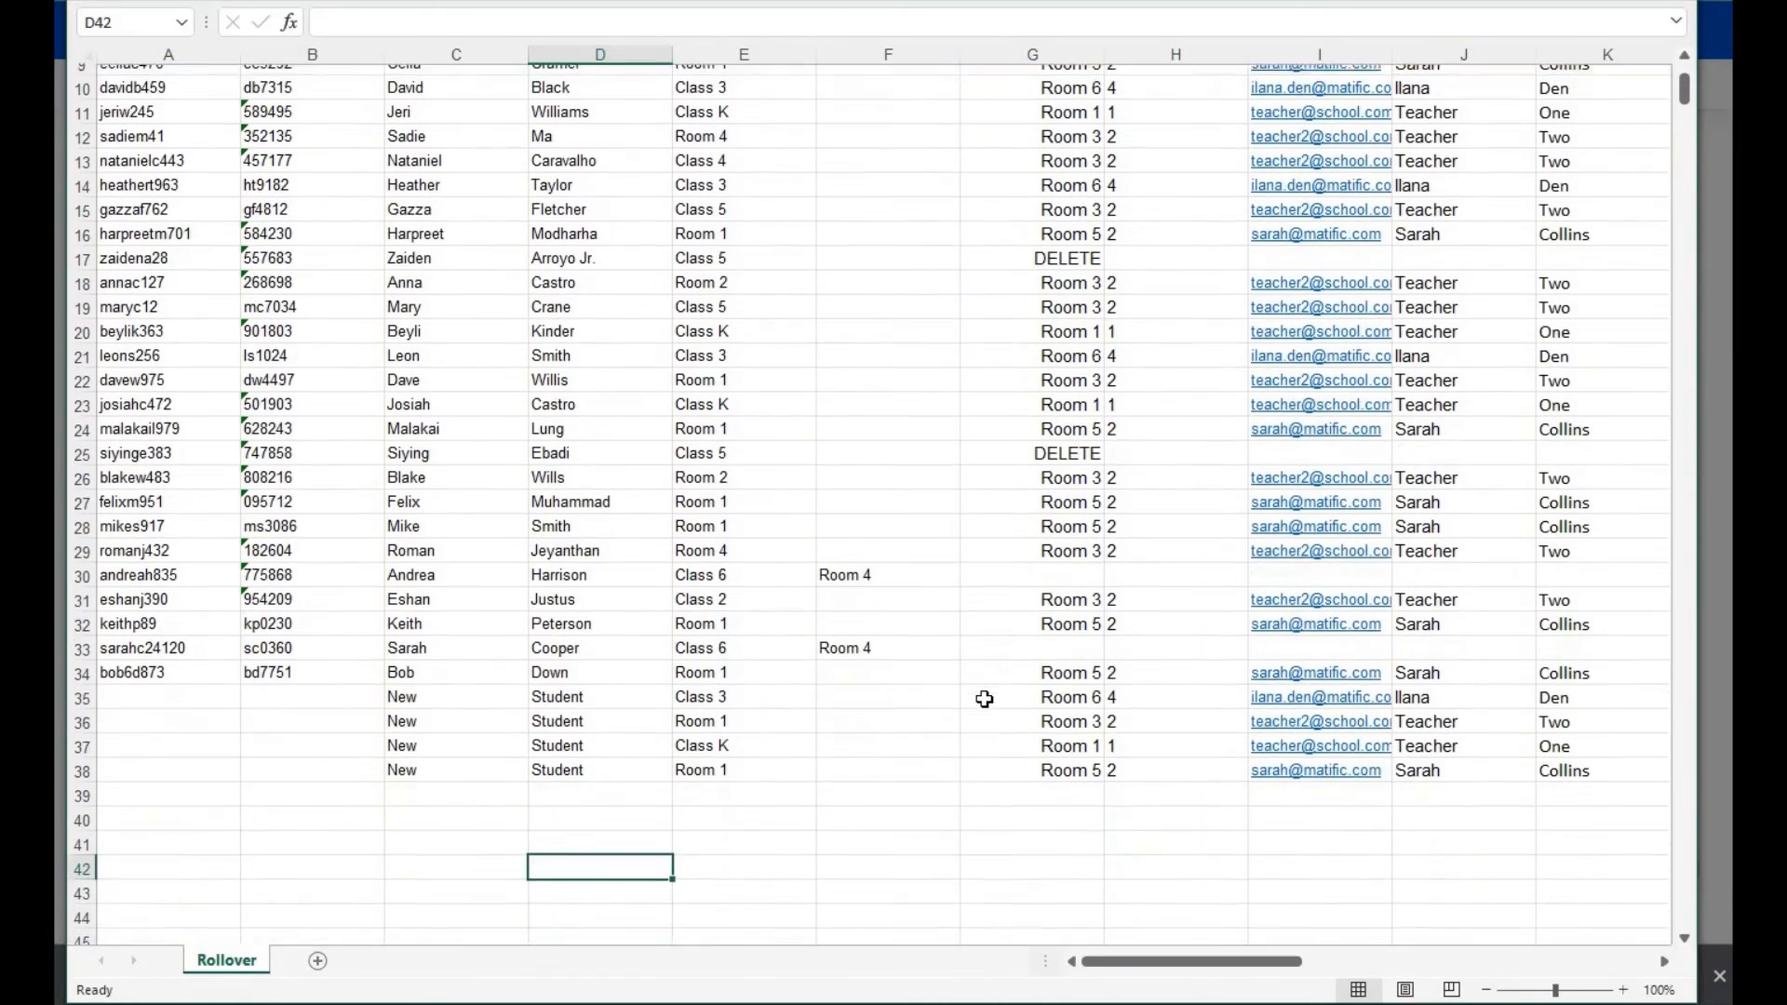
{"action": "scroll", "scroll_direction": "down", "scroll_amount": 3}
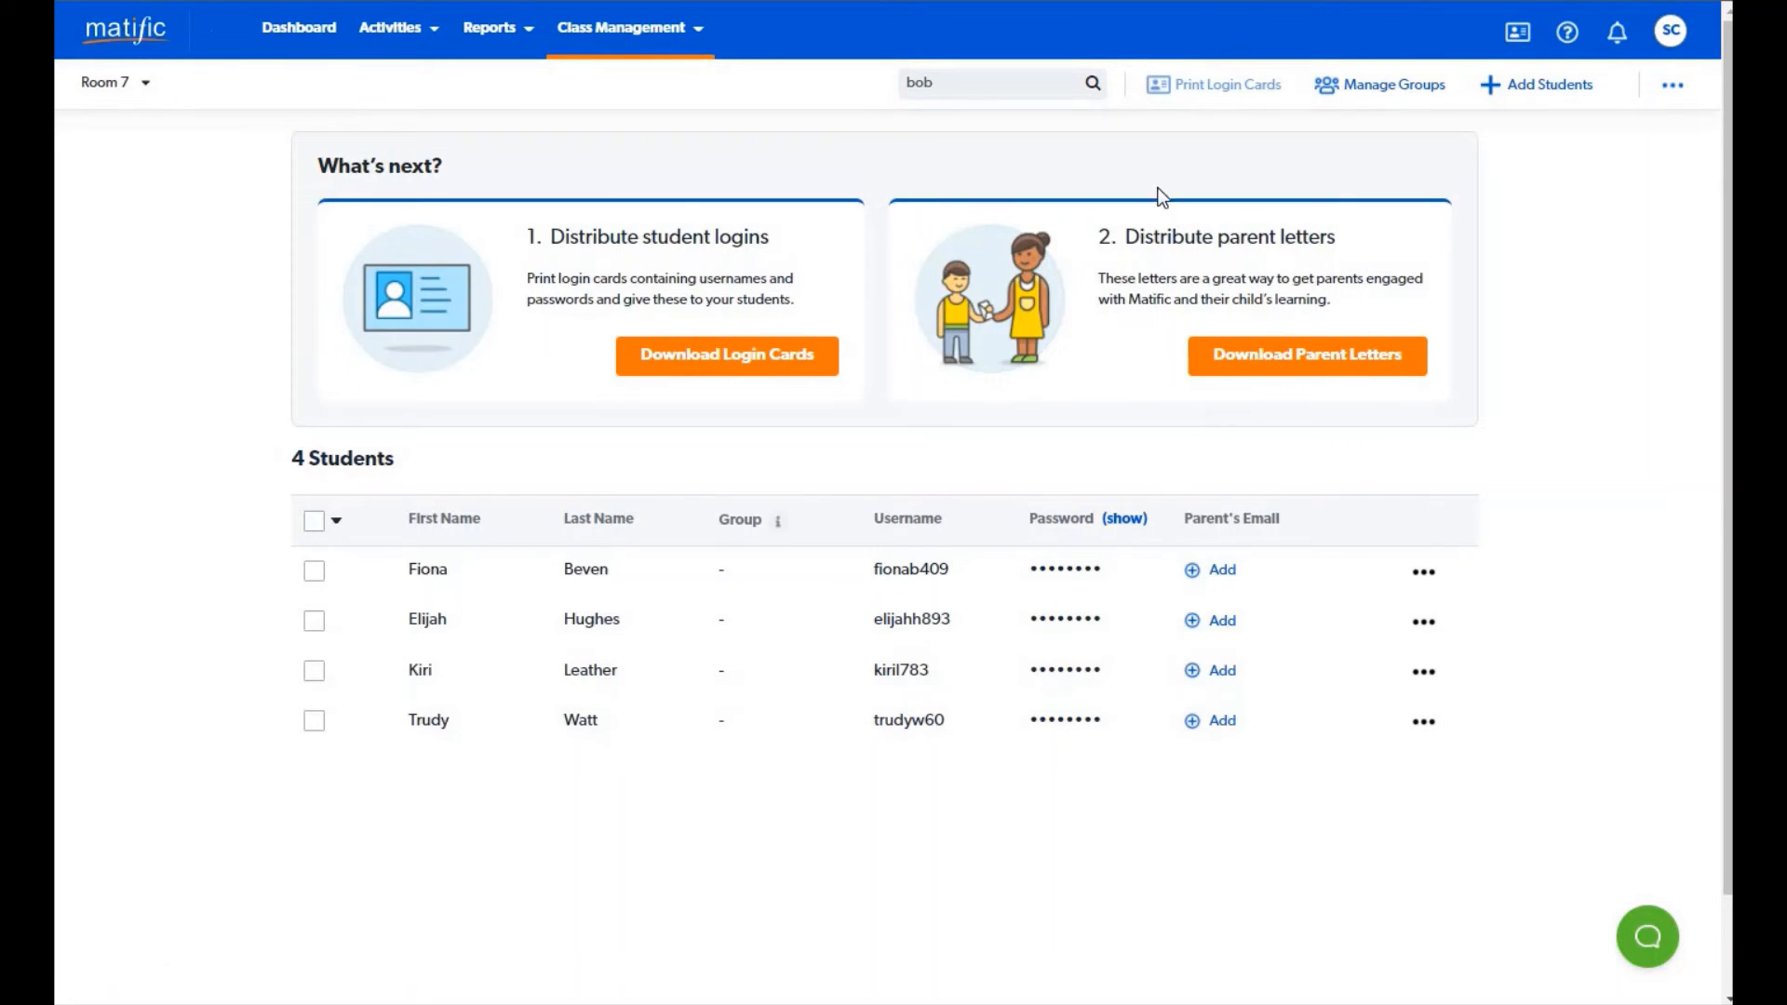
{"action": "mouse_move", "coordinate": [925, 140]}
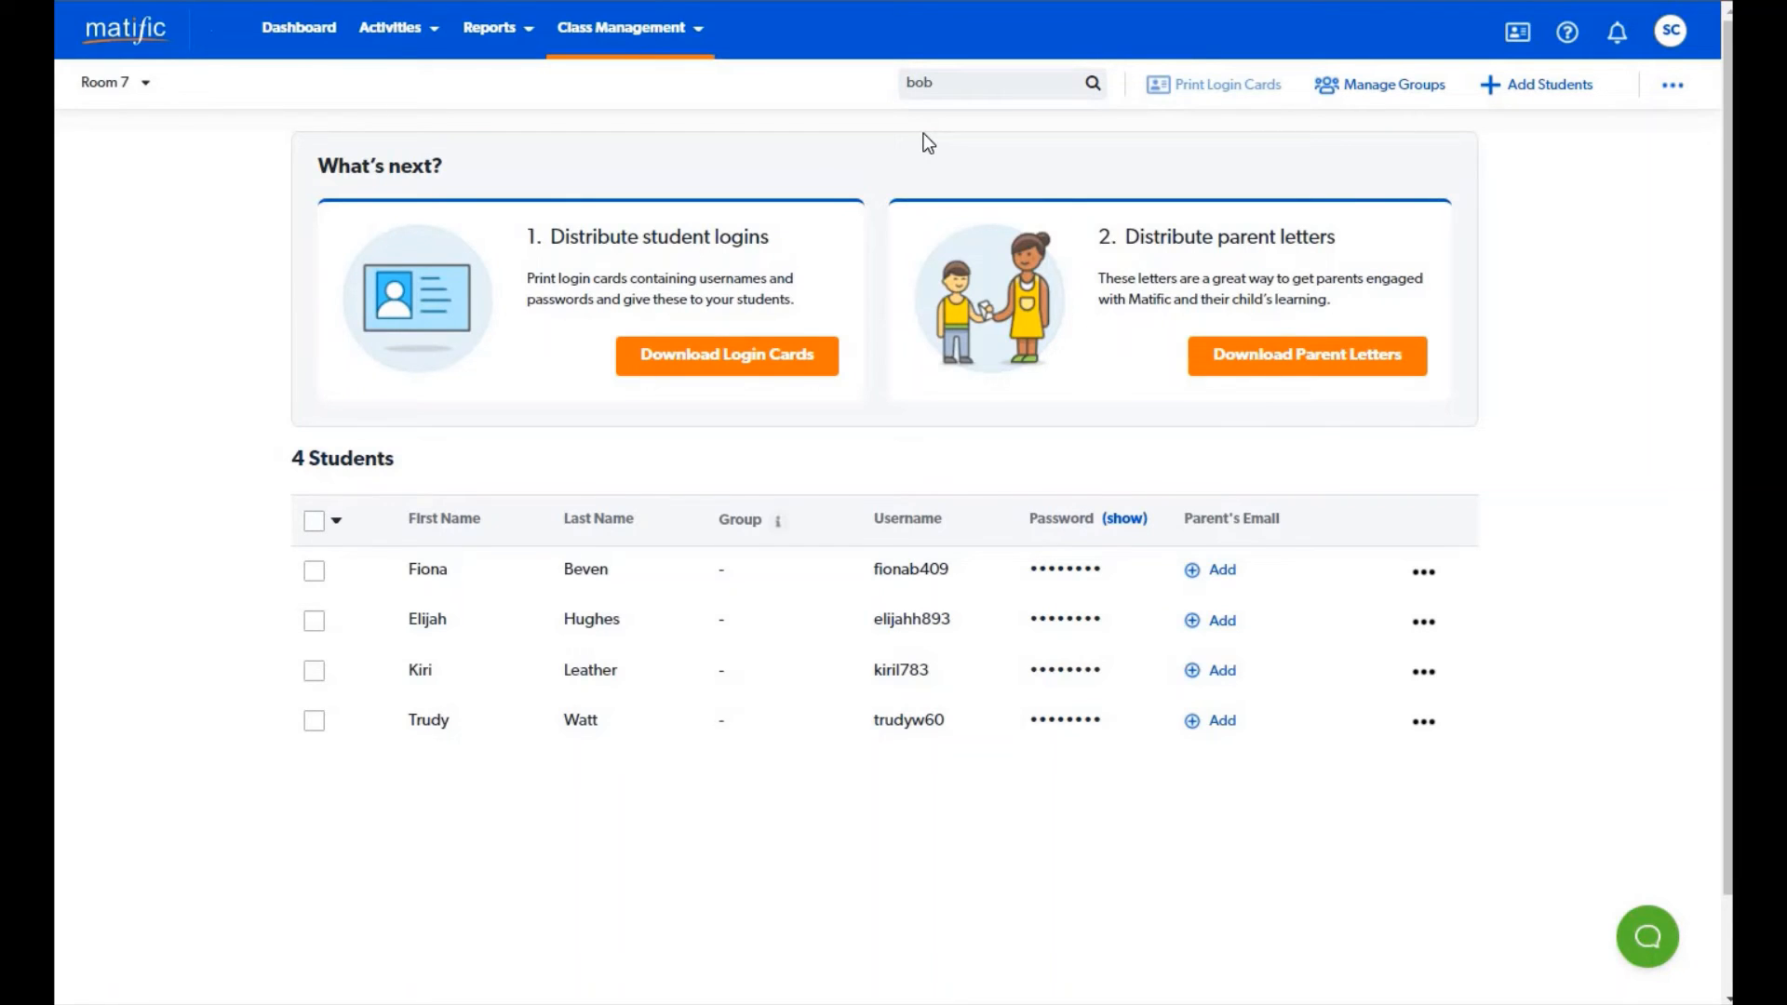
Go to Manage All Classes and show the 47 students awaiting rollover.
{"action": "left_click", "coordinate": [622, 27]}
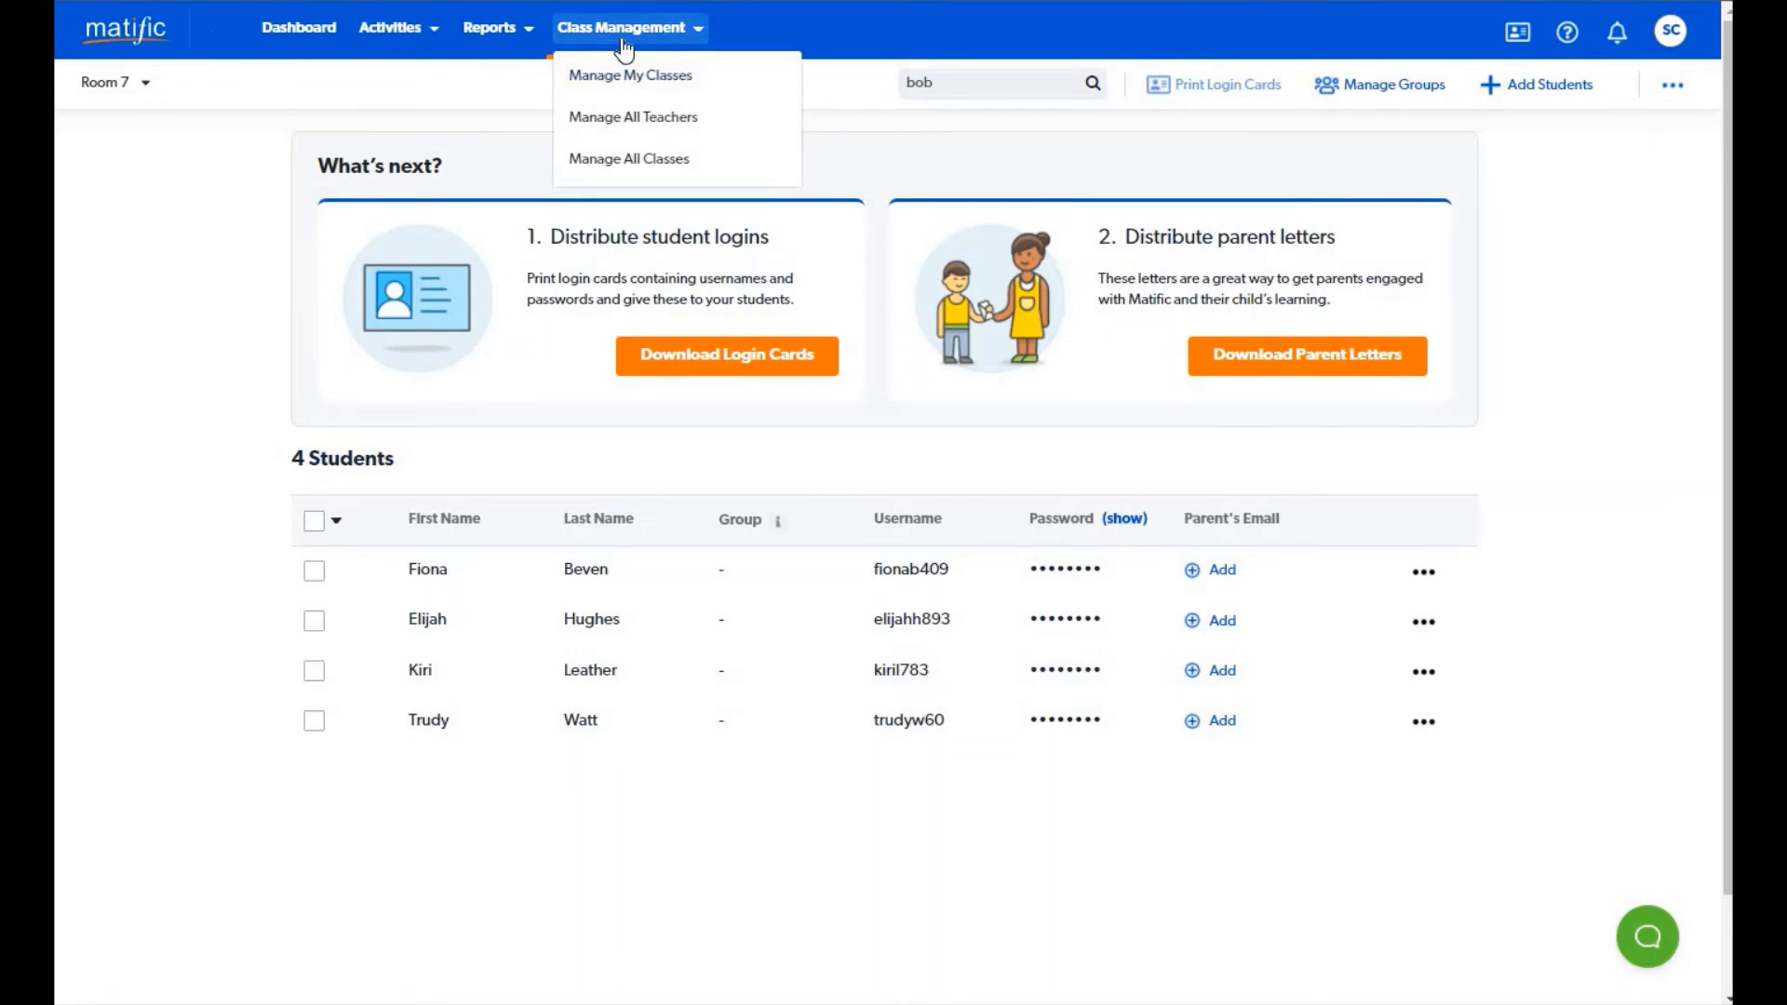
{"action": "mouse_move", "coordinate": [638, 160]}
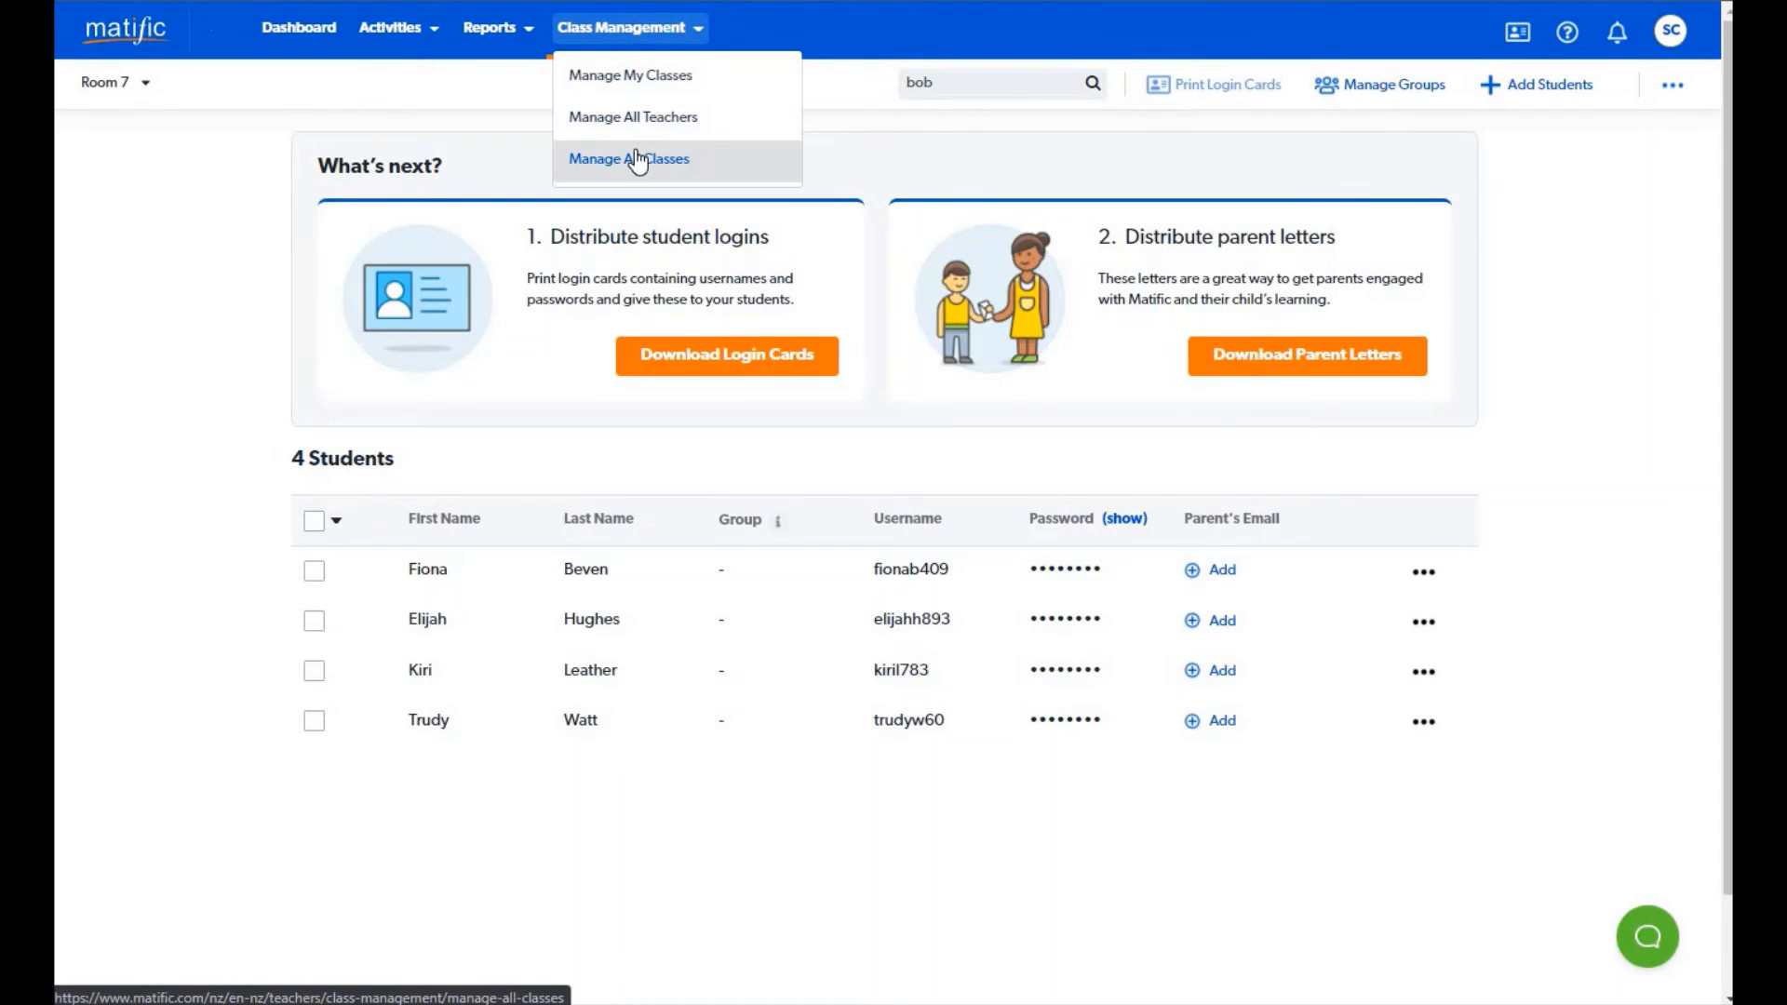
{"action": "left_click", "coordinate": [629, 158]}
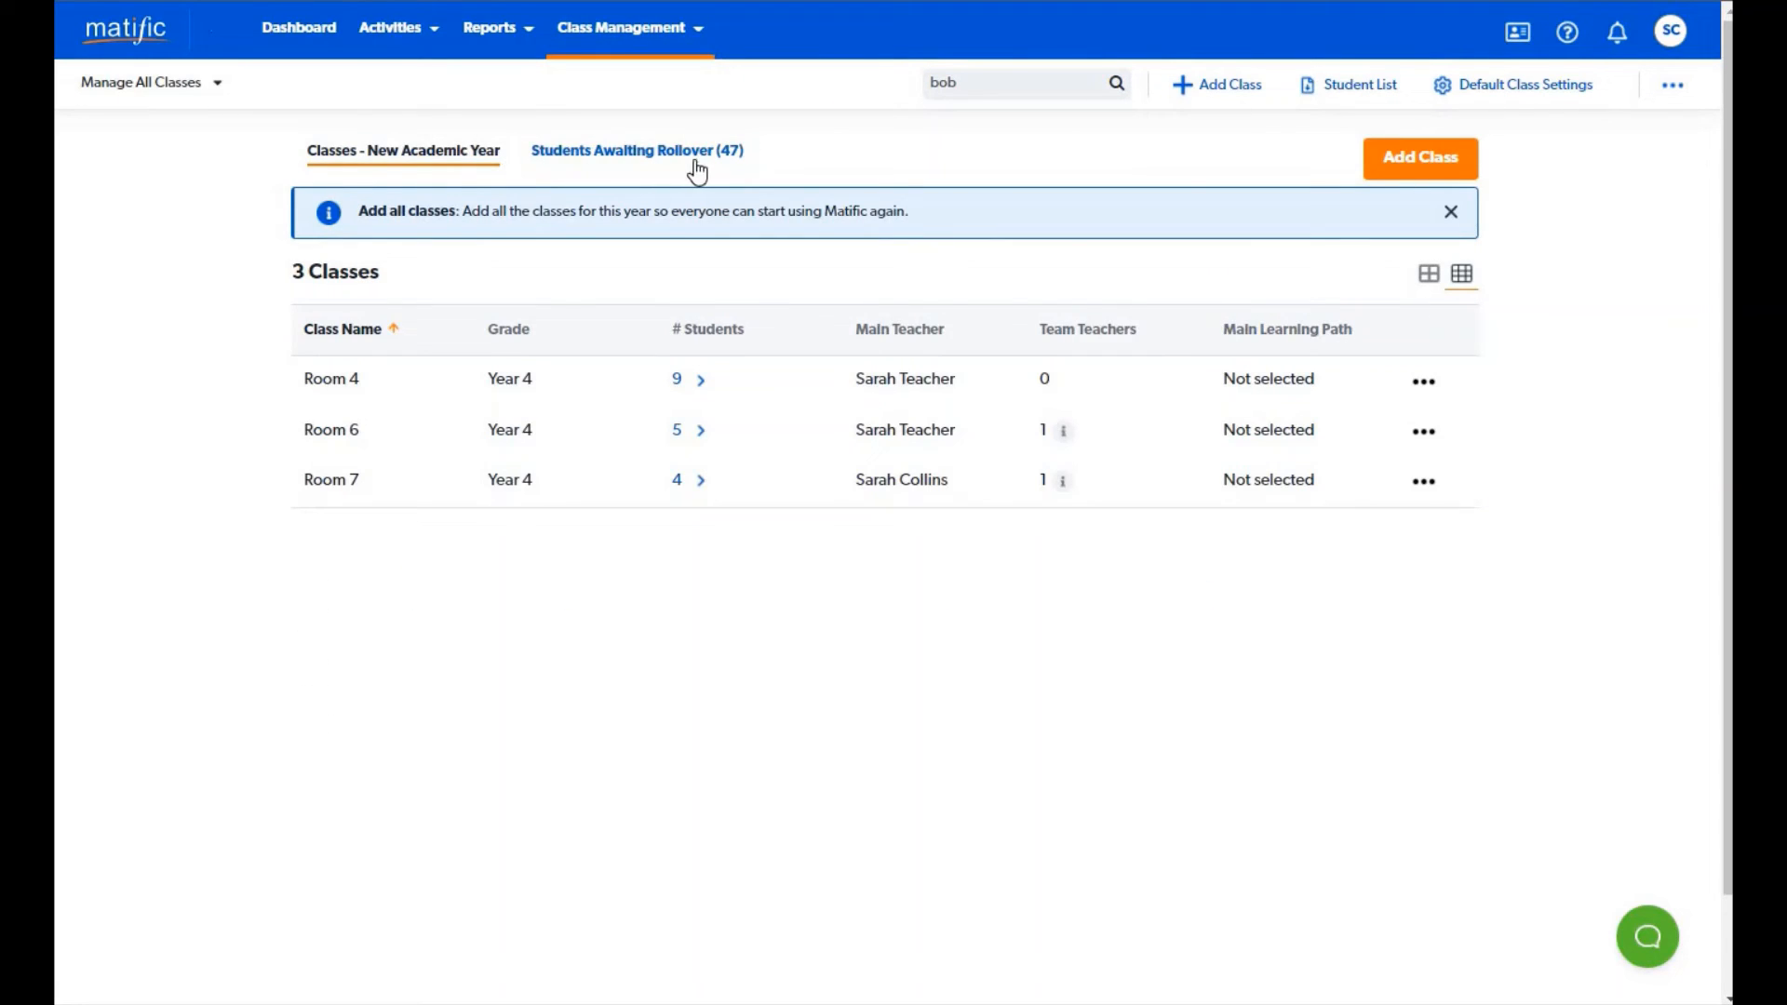
{"action": "left_click", "coordinate": [636, 151]}
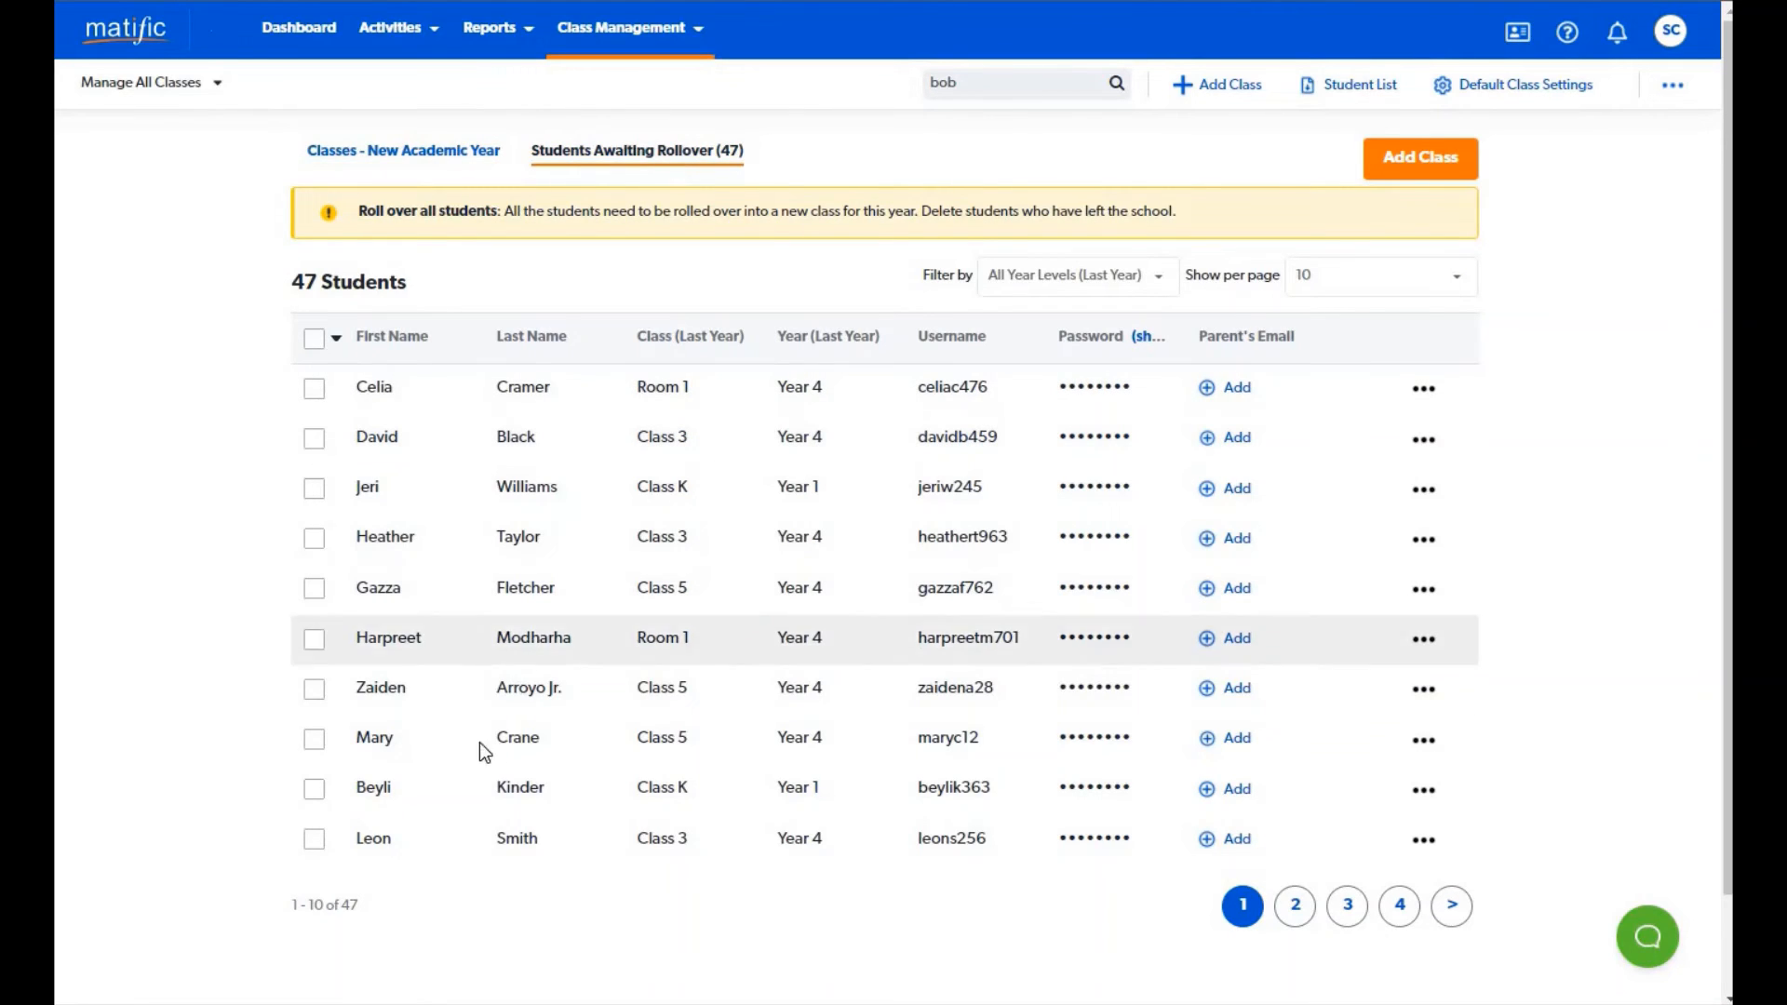
{"action": "left_click", "coordinate": [313, 737]}
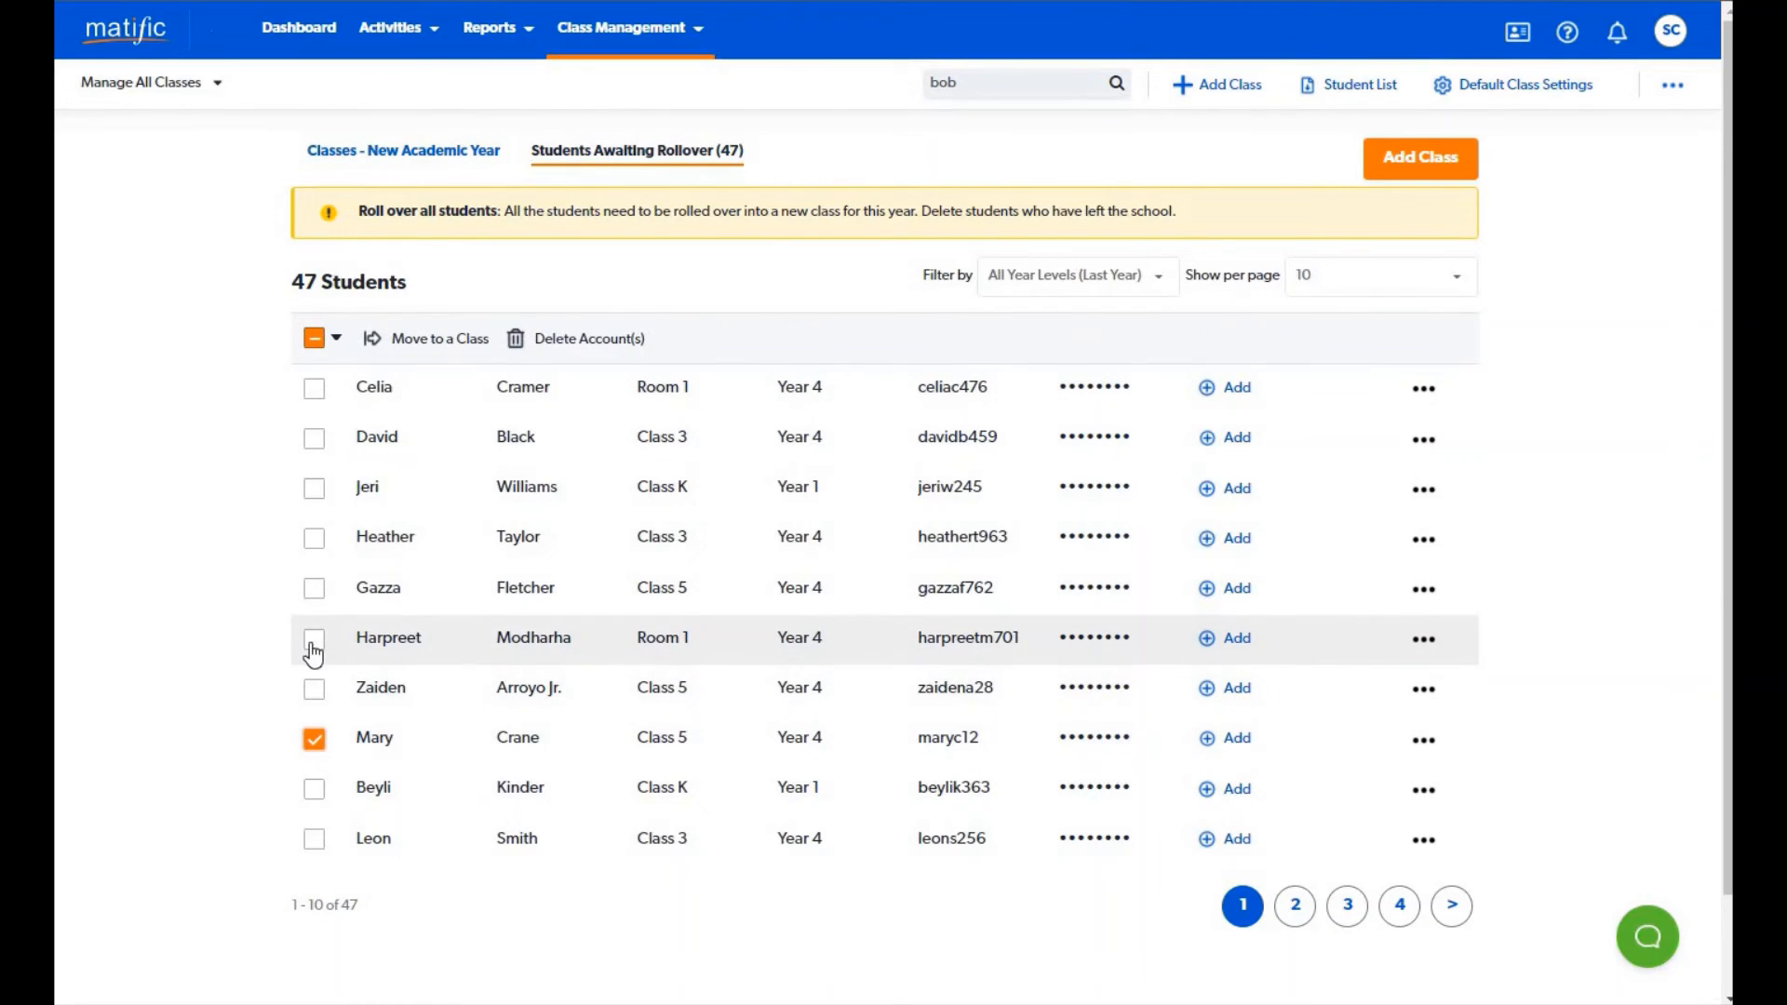
{"action": "left_click", "coordinate": [517, 338]}
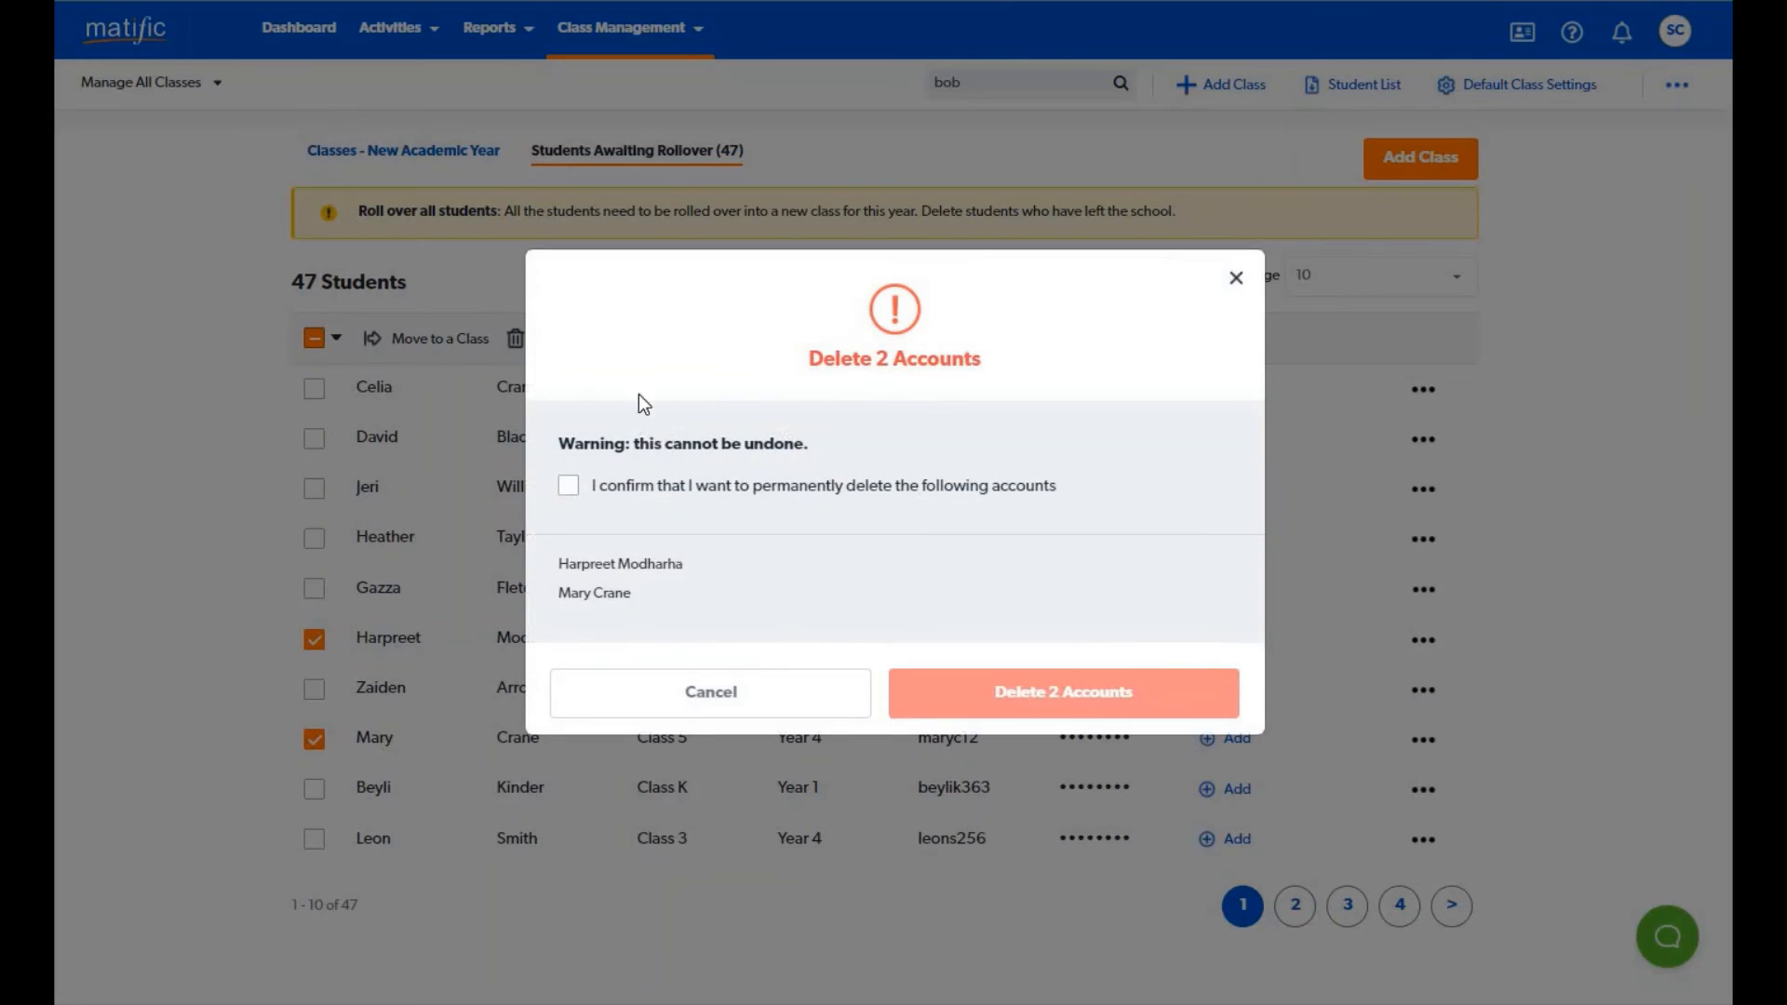
{"action": "left_click", "coordinate": [568, 484]}
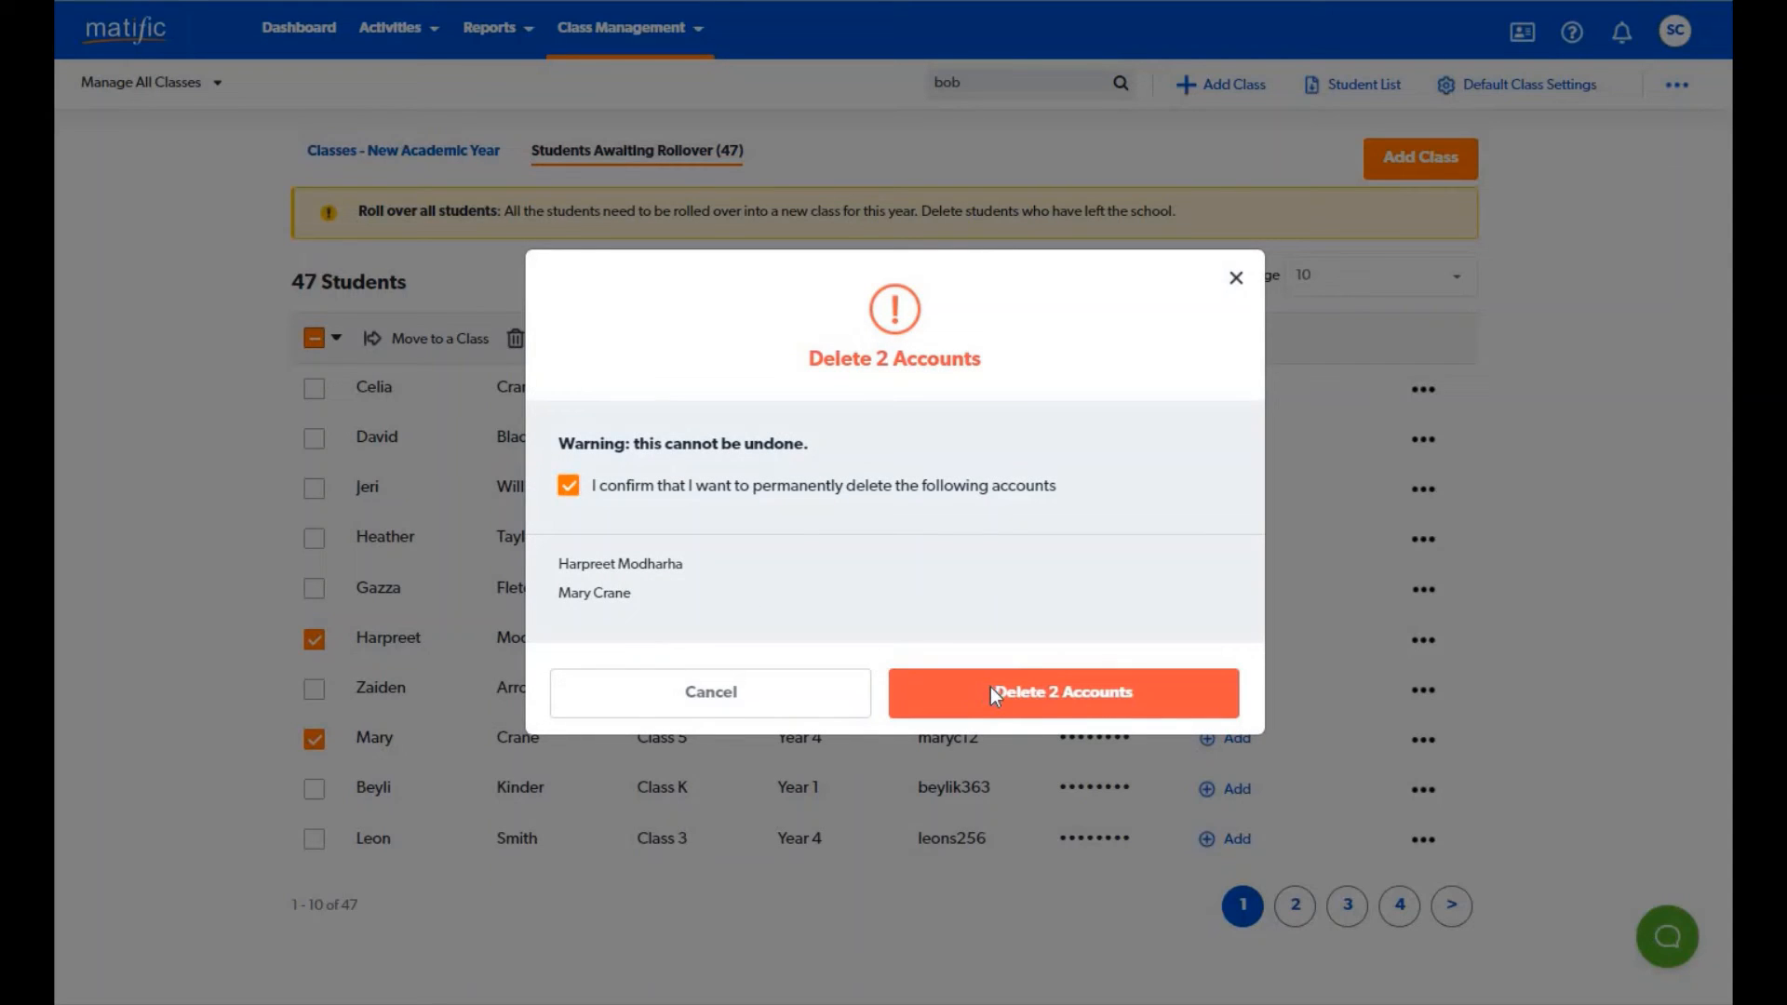
{"action": "left_click", "coordinate": [1062, 692]}
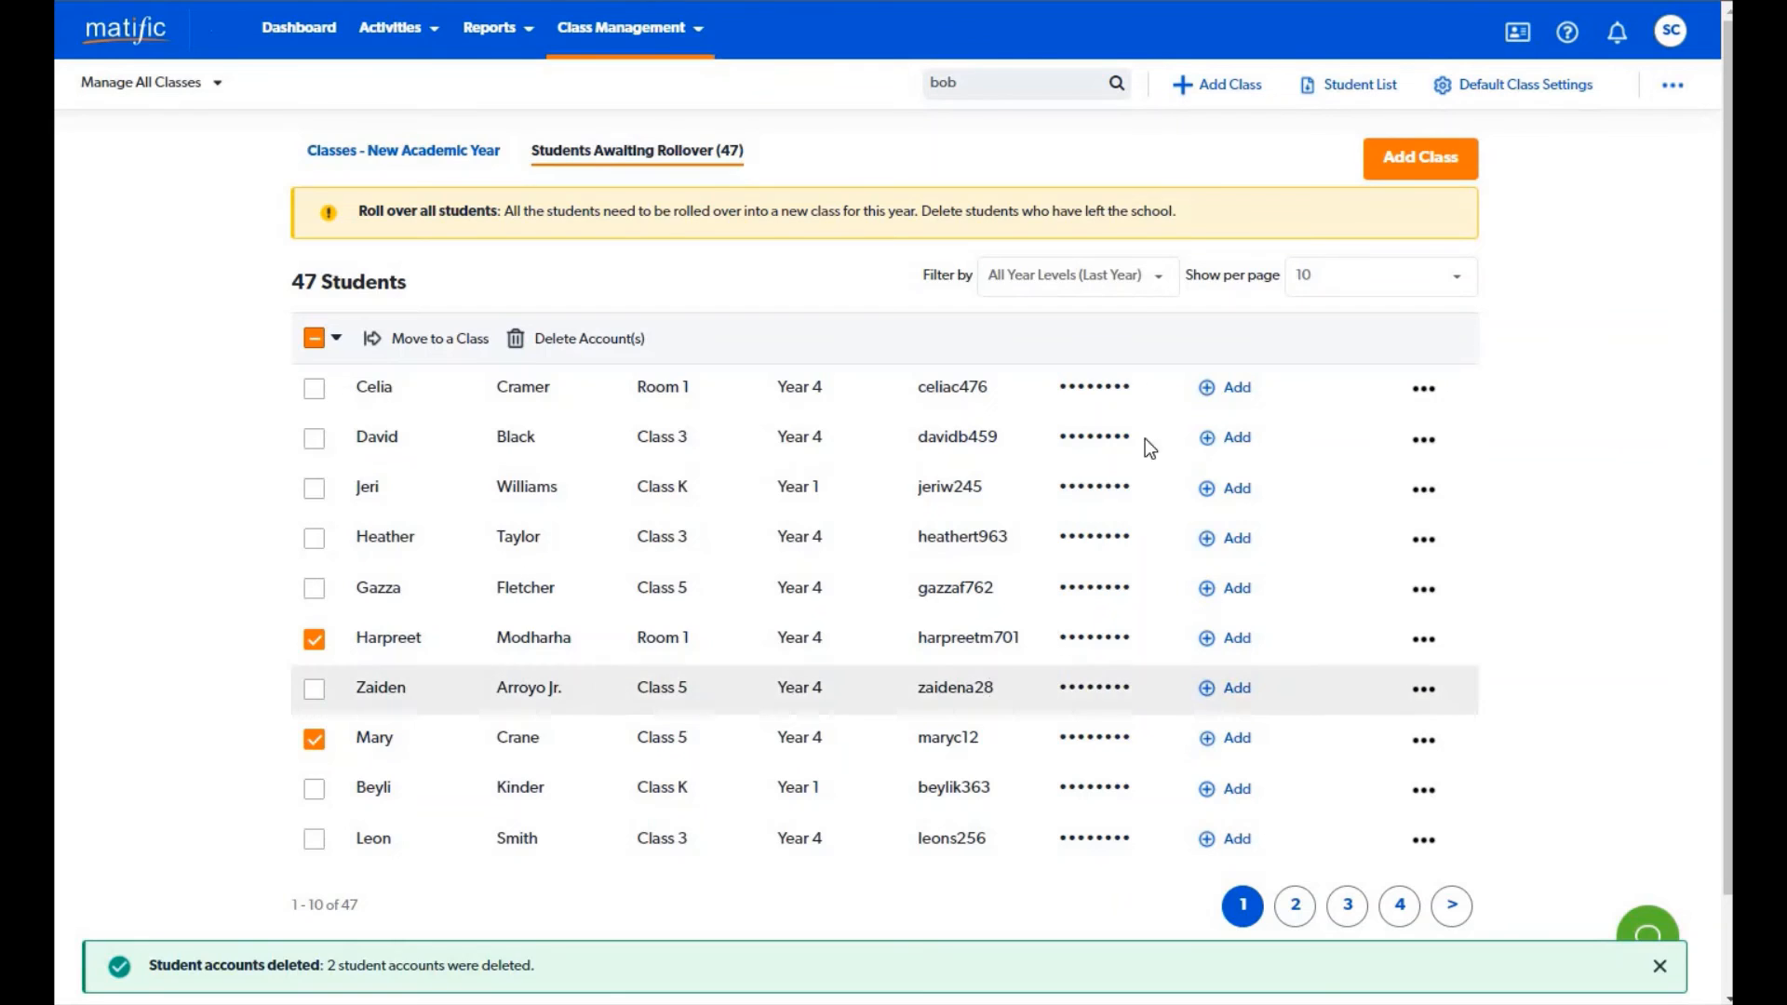
{"action": "left_click", "coordinate": [1076, 275]}
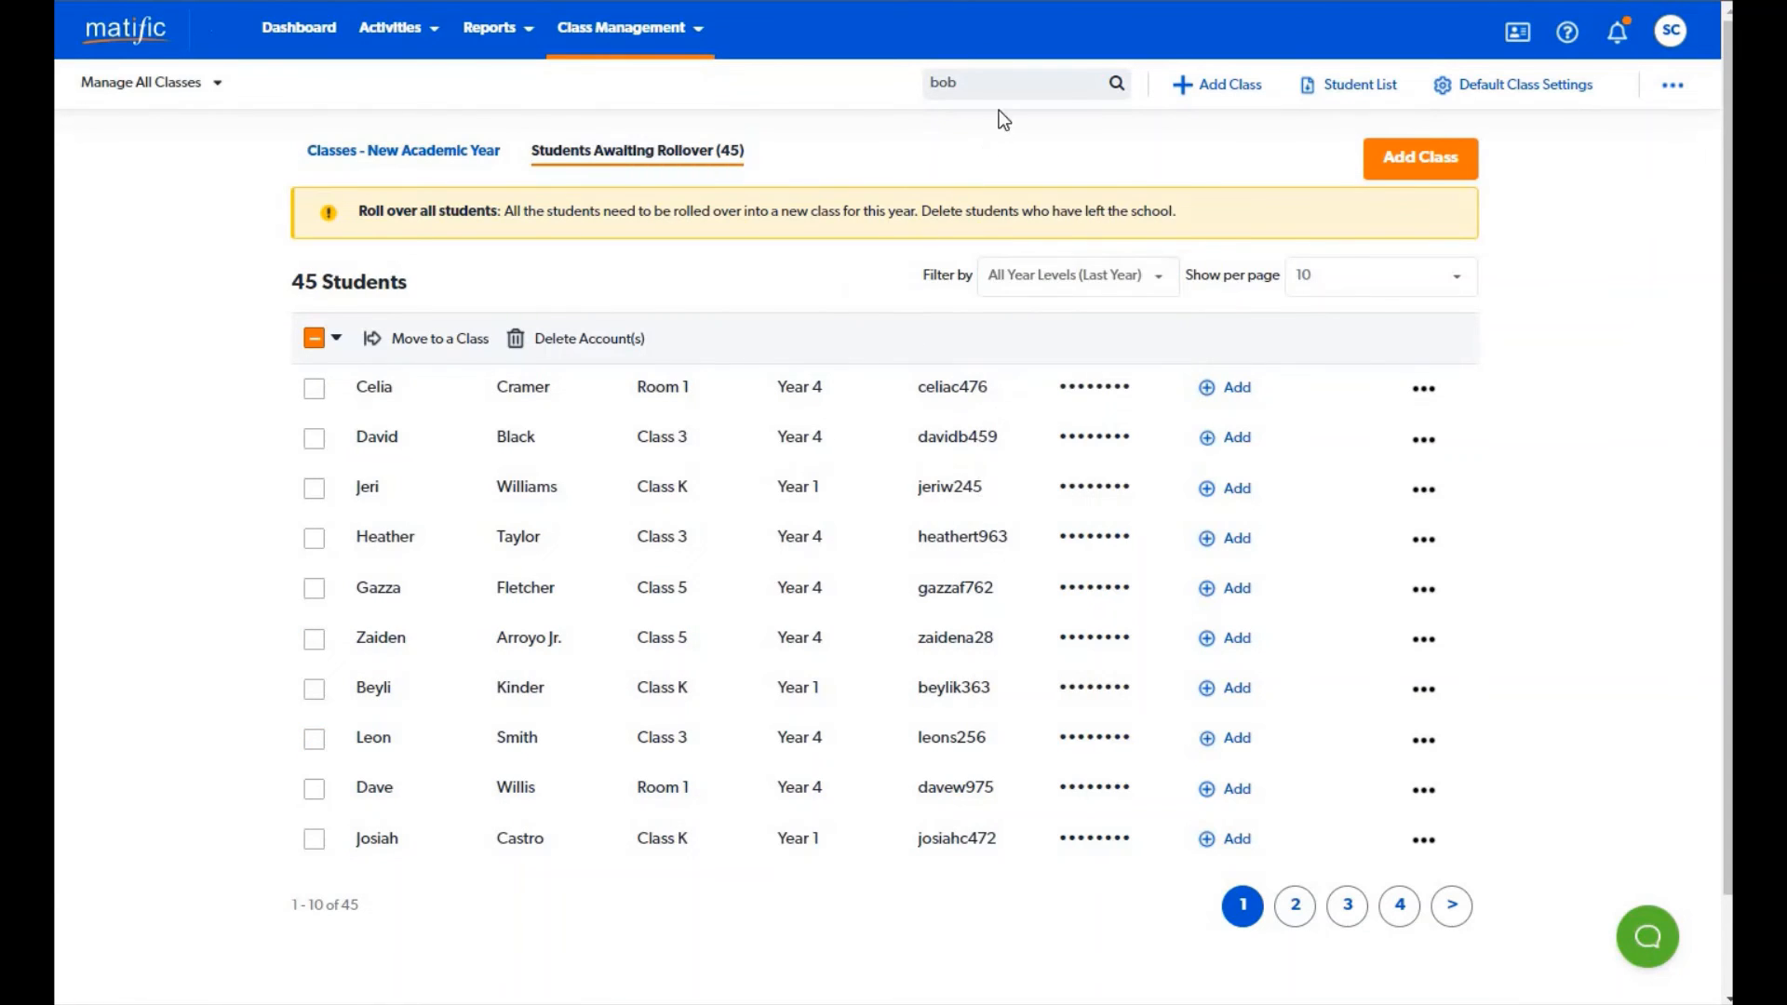
{"action": "left_click", "coordinate": [1004, 84]}
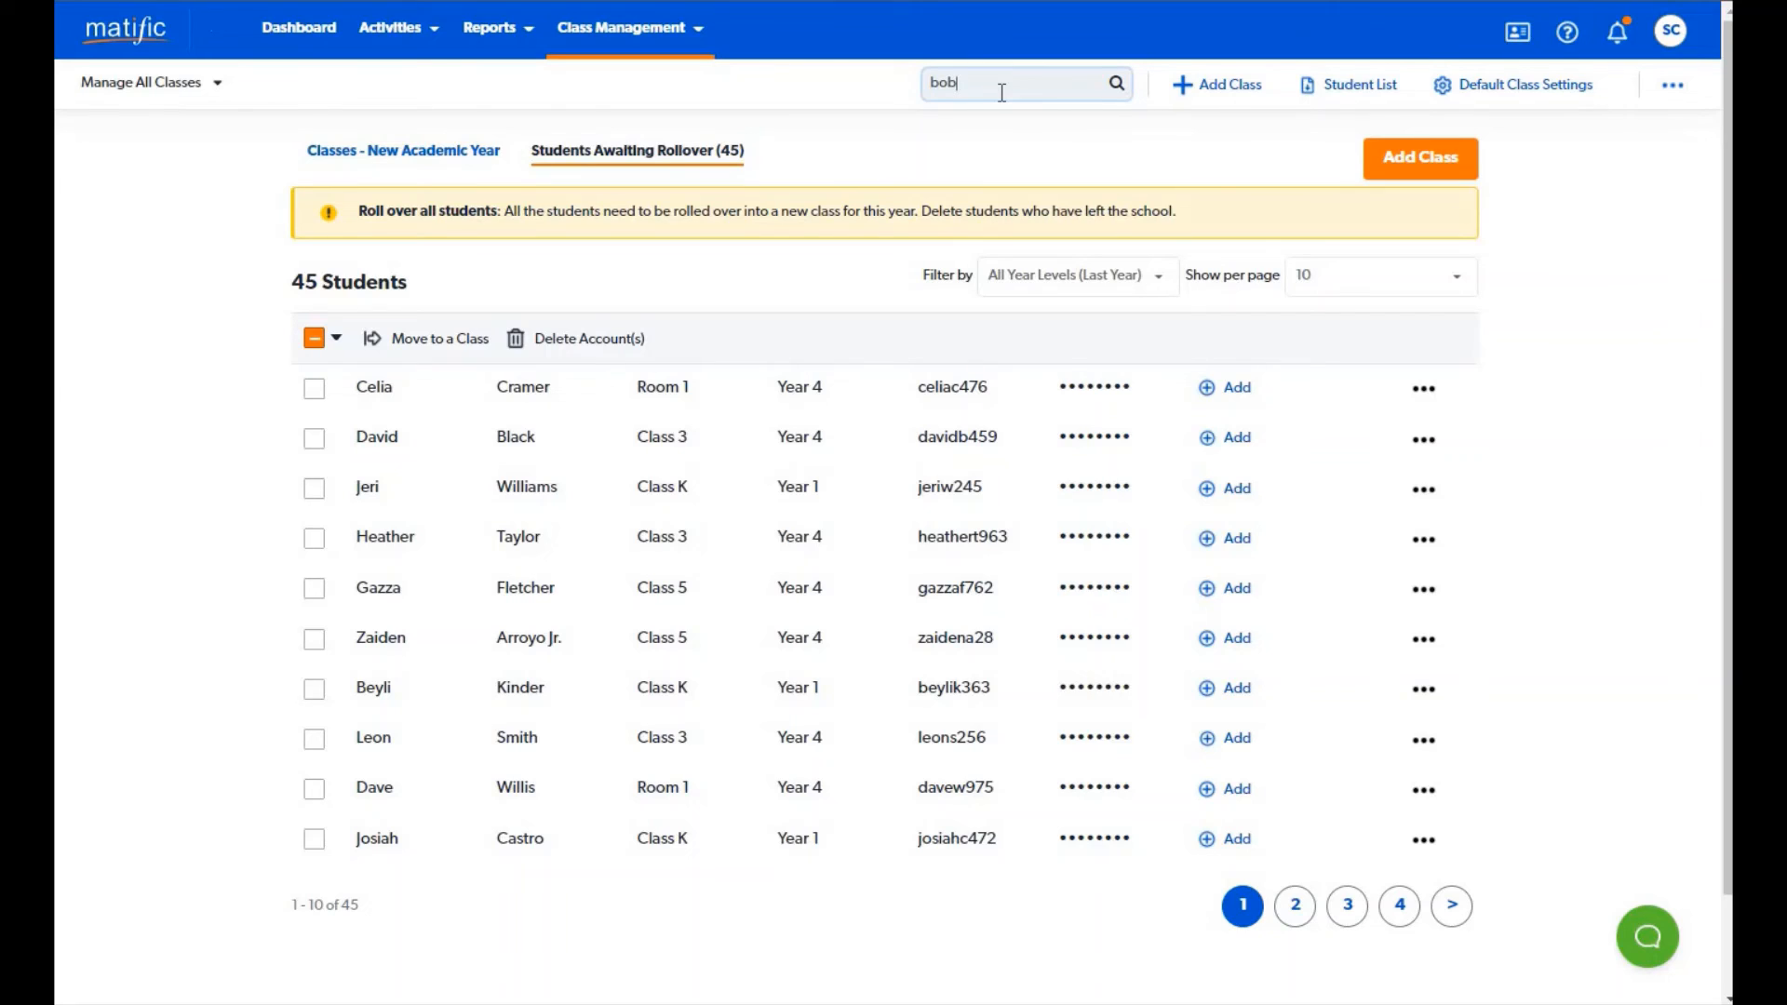
{"action": "mouse_move", "coordinate": [312, 497]}
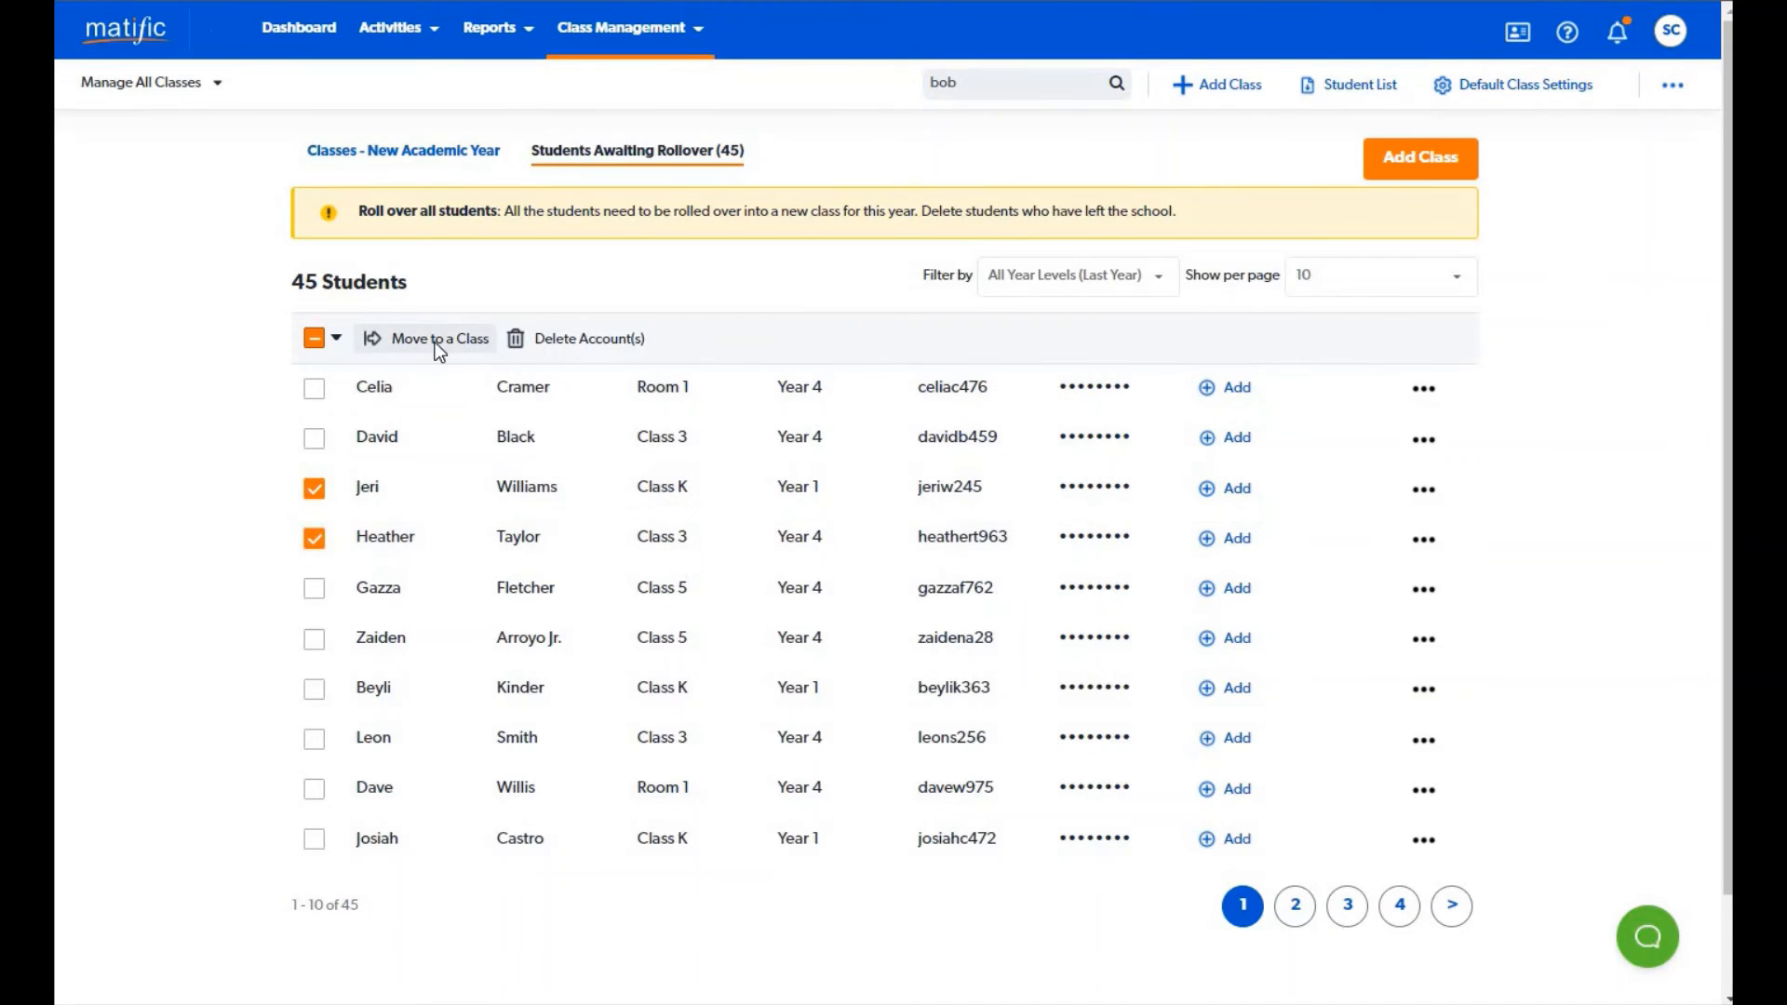
{"action": "left_click", "coordinate": [439, 337]}
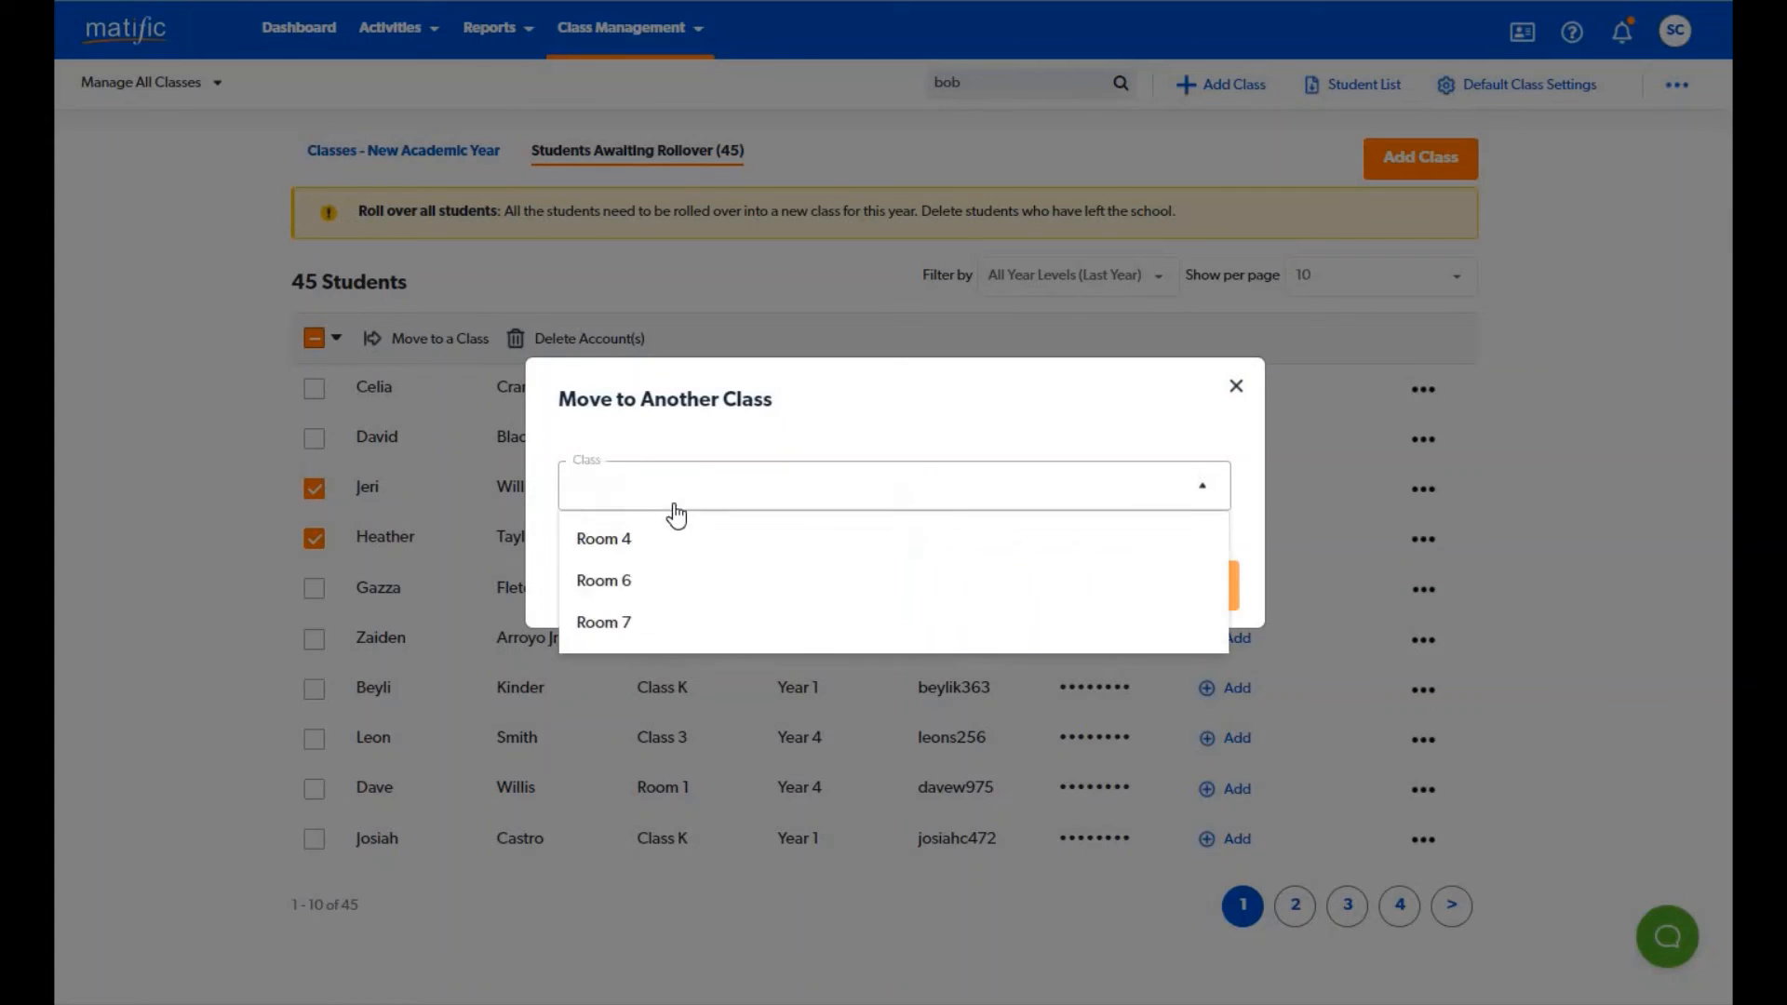
{"action": "left_click", "coordinate": [603, 581]}
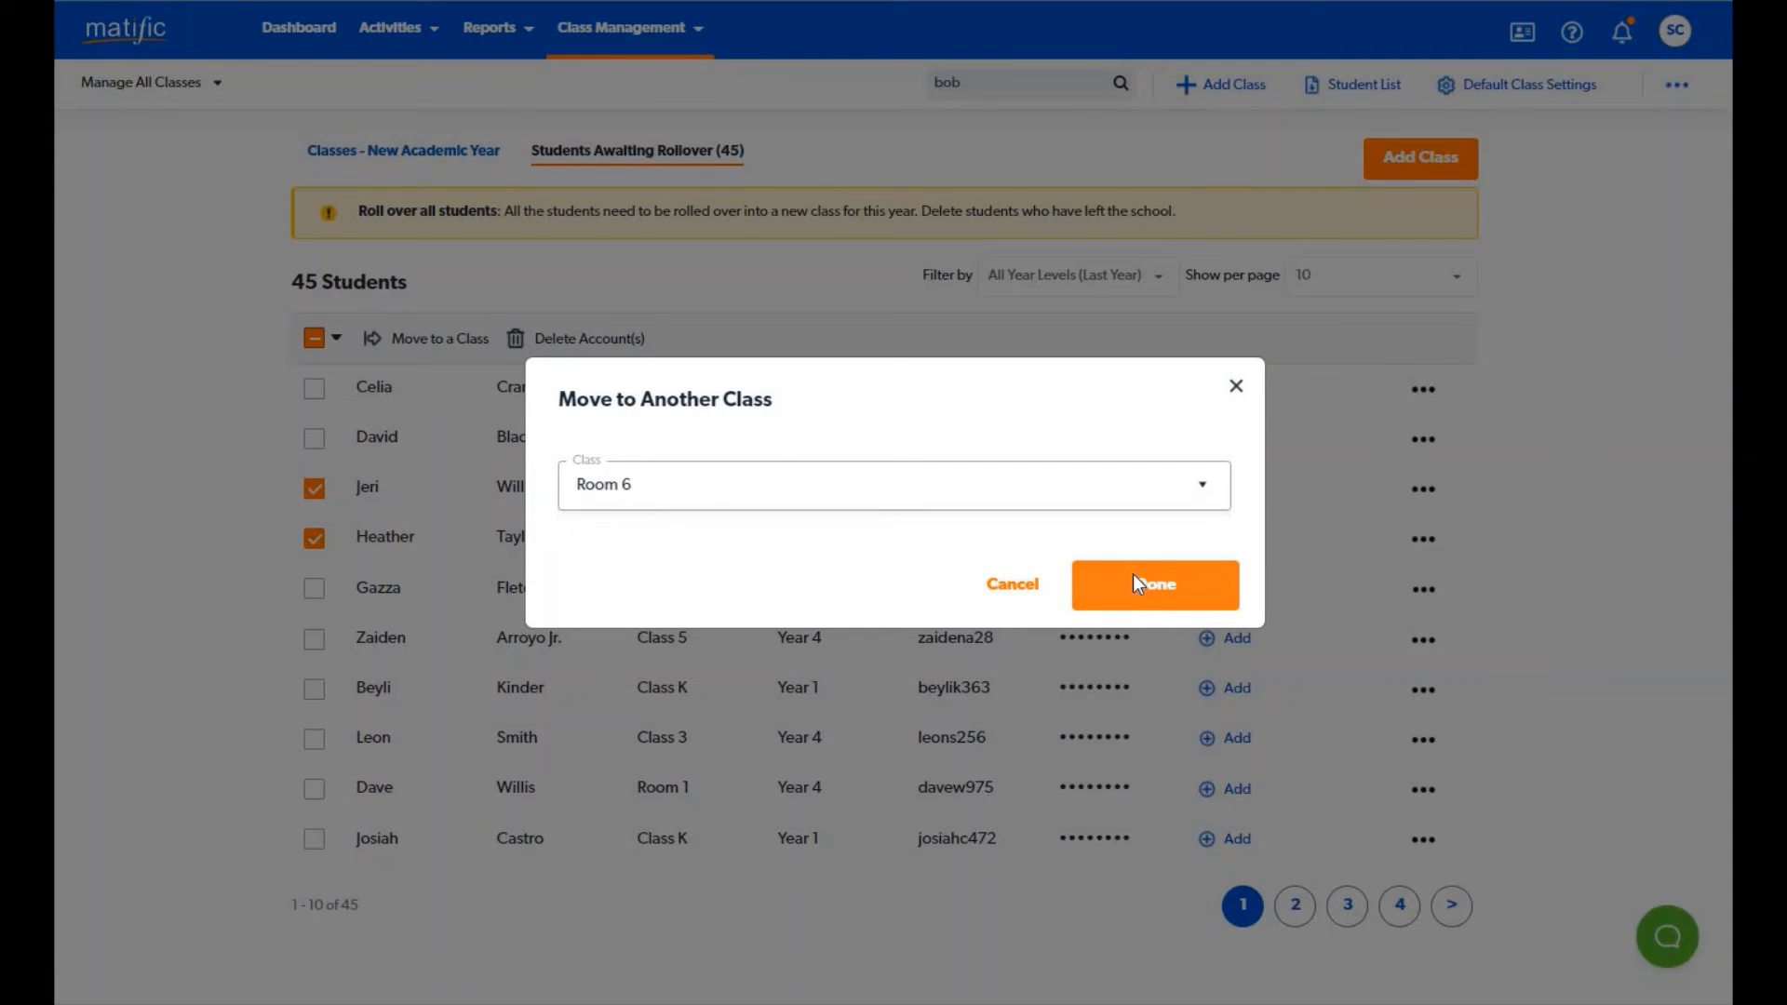
{"action": "left_click", "coordinate": [1154, 584]}
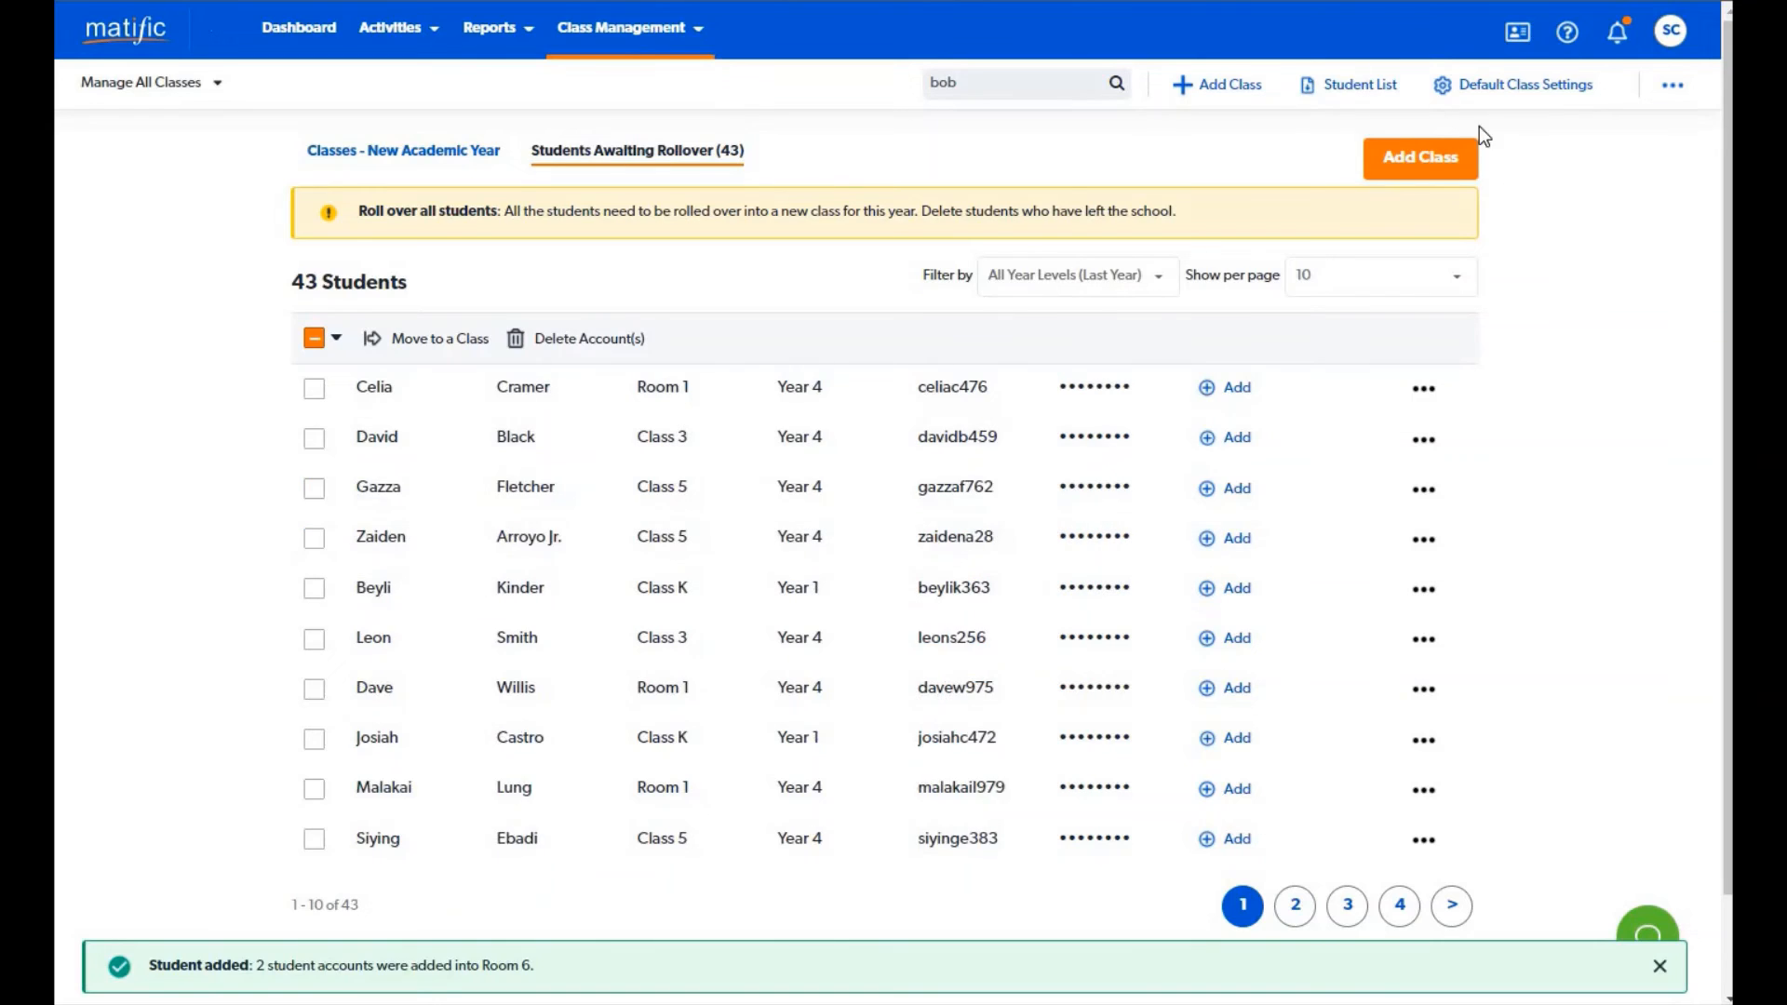
{"action": "mouse_move", "coordinate": [1496, 167]}
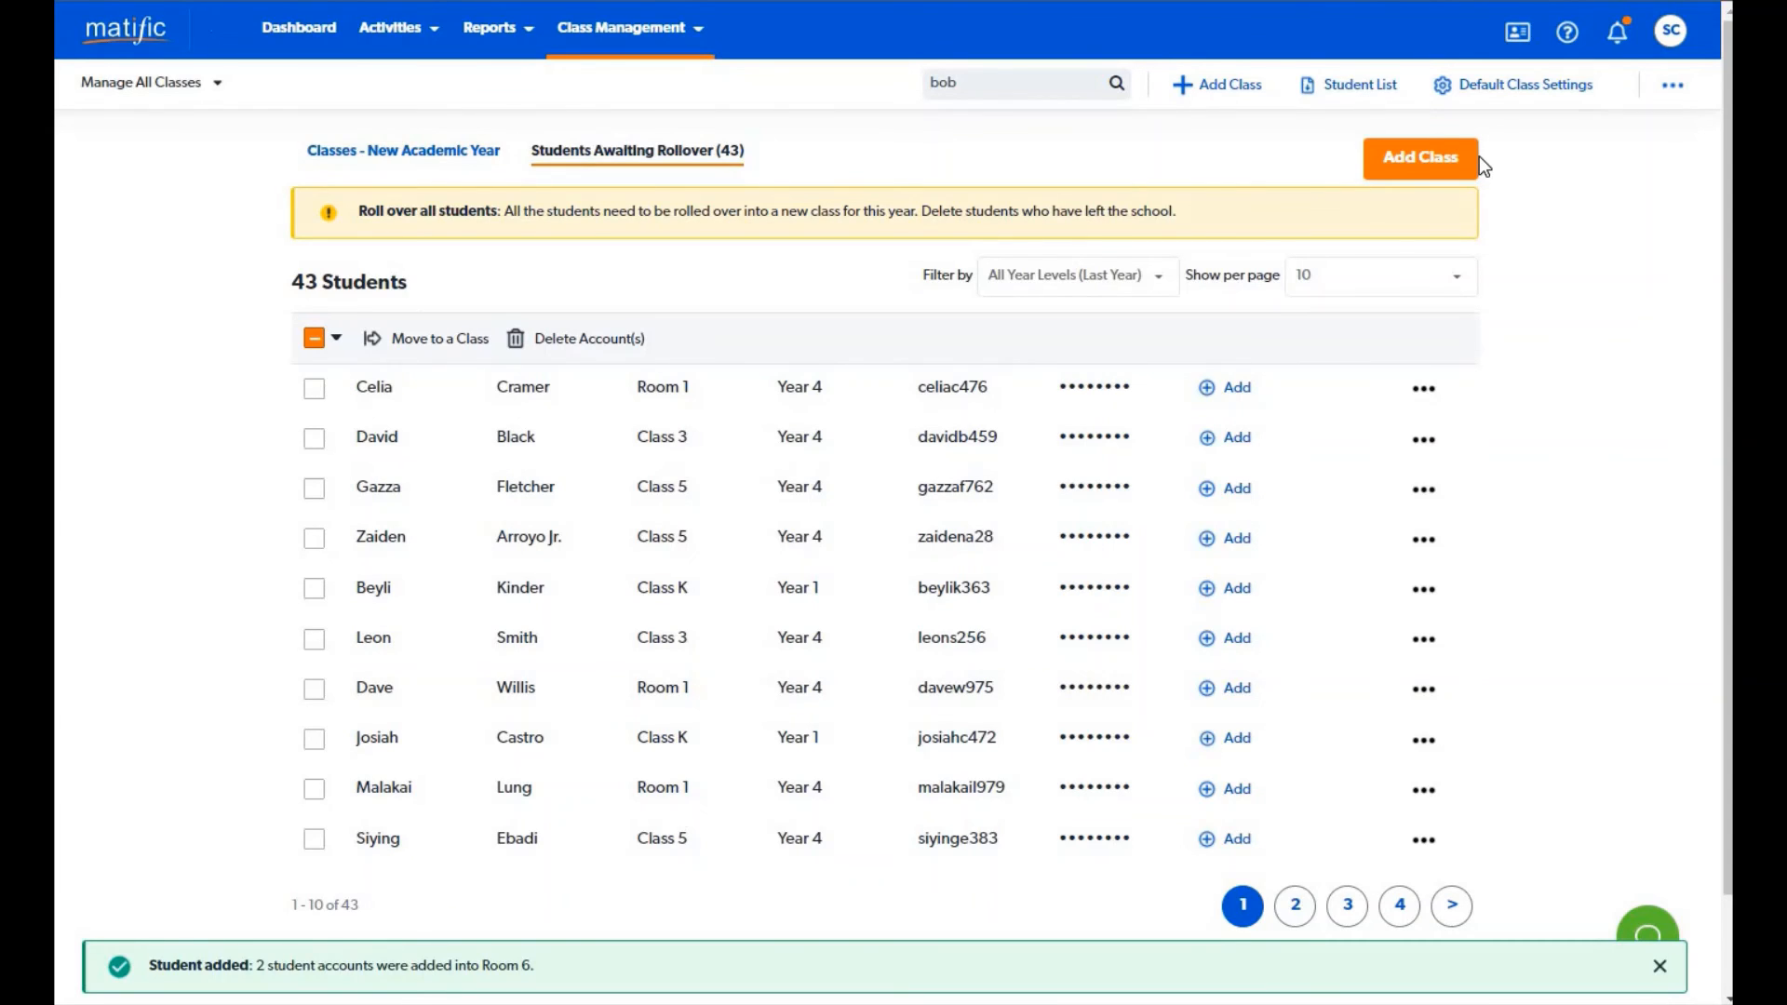
{"action": "left_click", "coordinate": [1660, 965]}
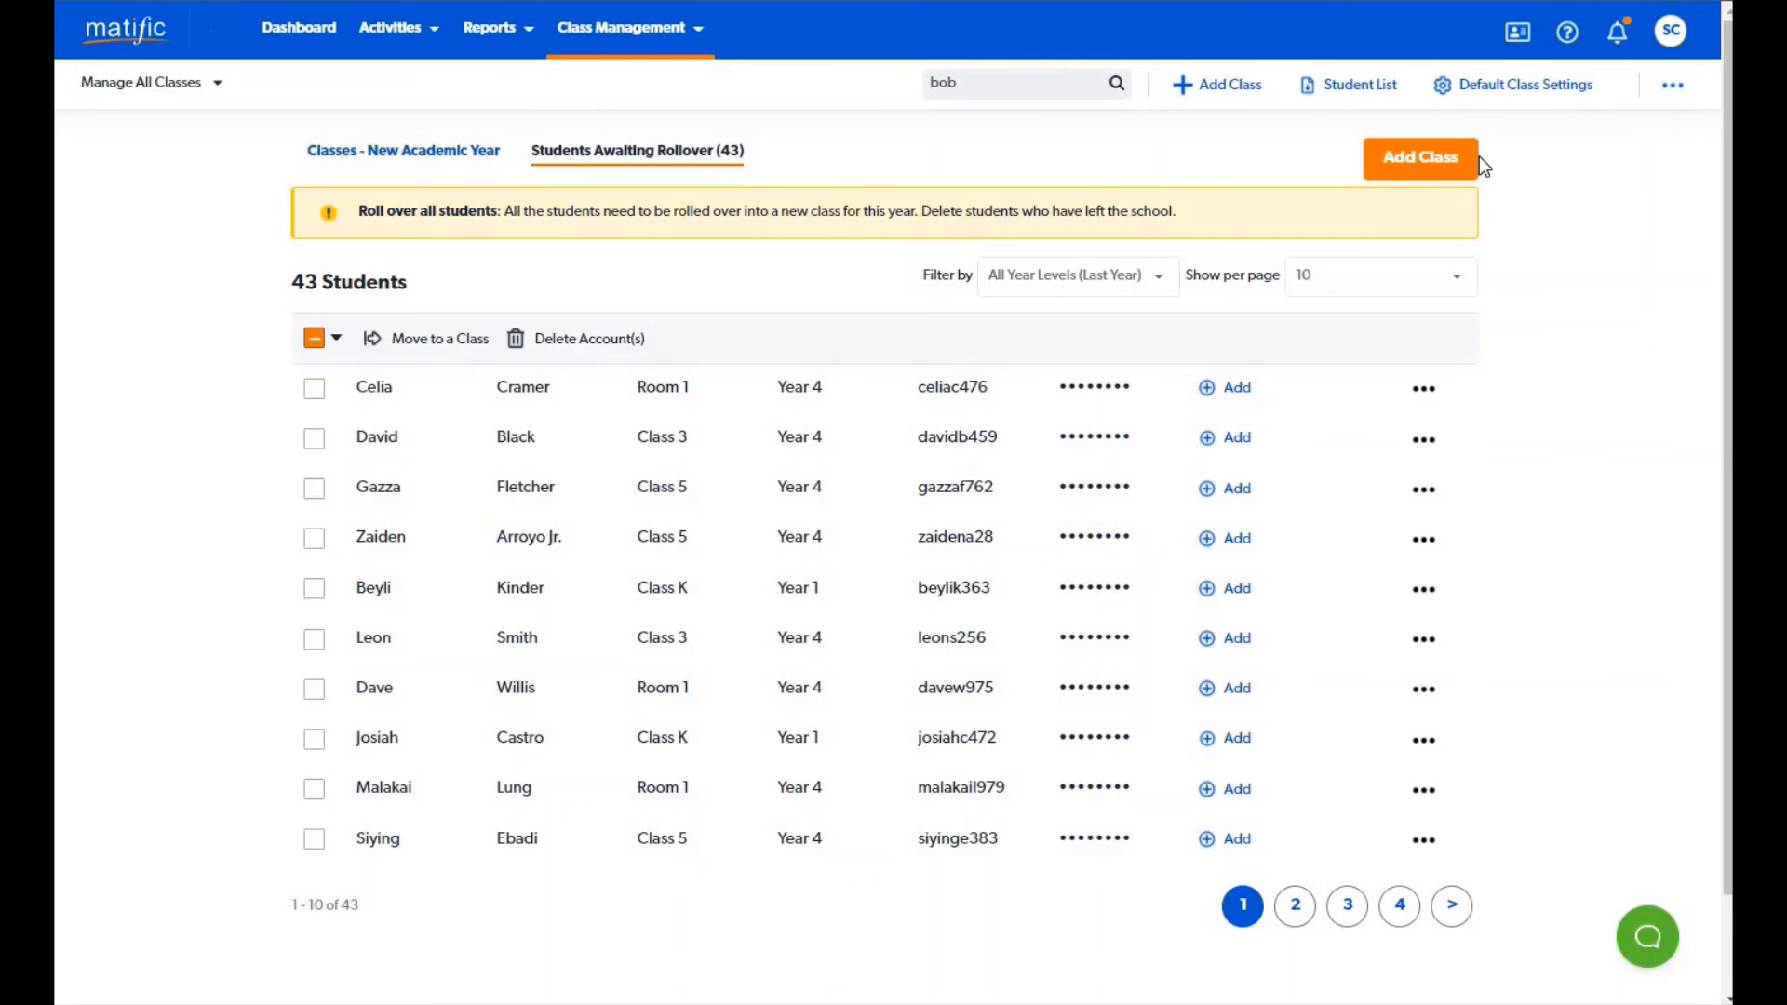